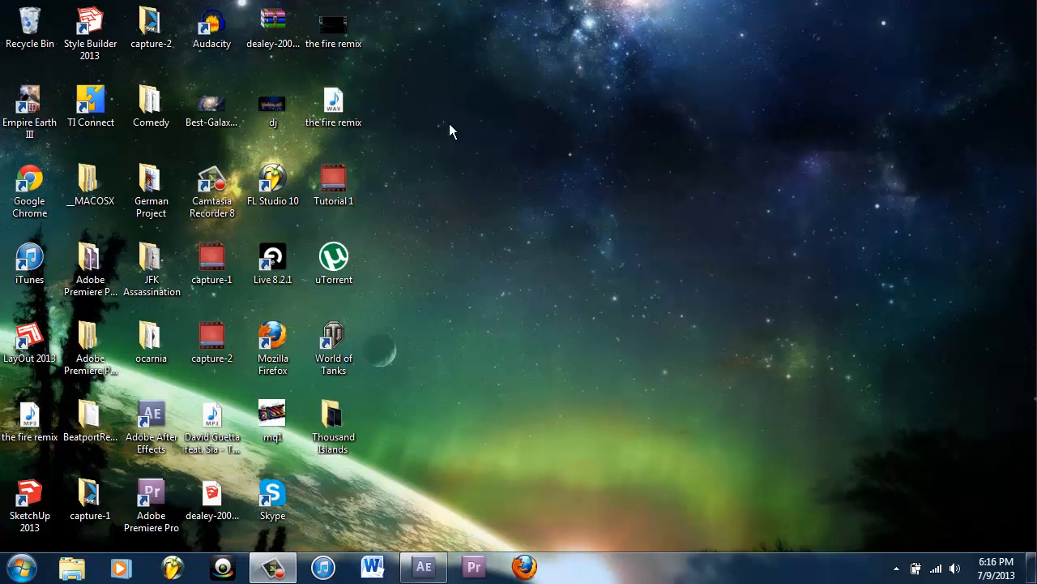
pyautogui.moveTo(509, 162)
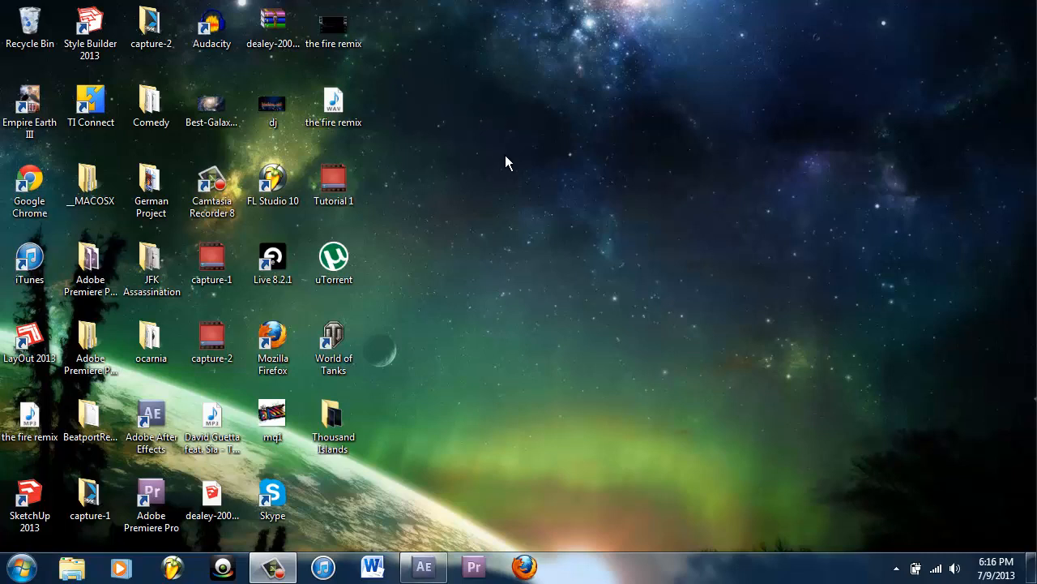
pyautogui.moveTo(374, 52)
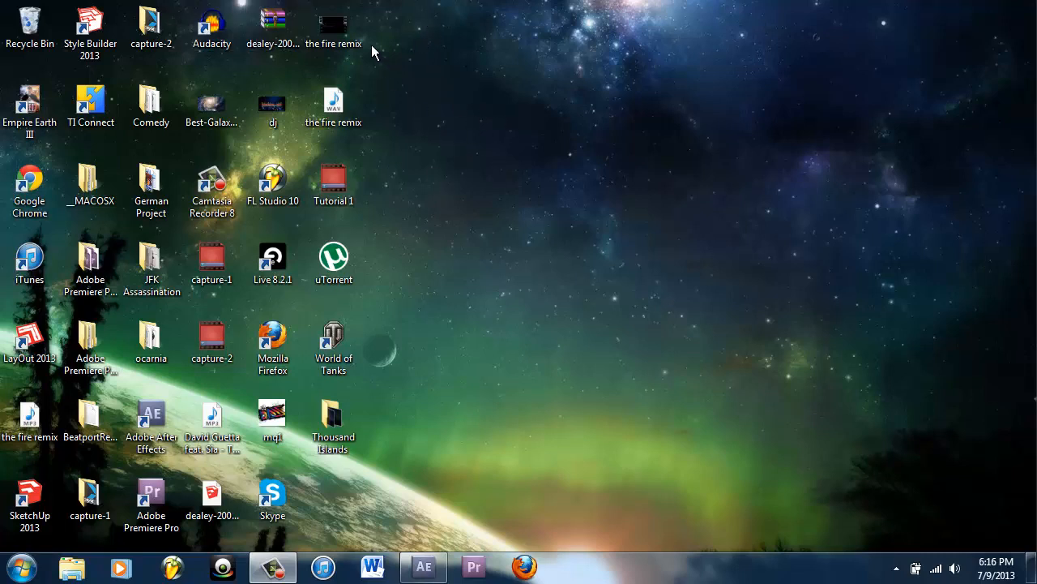
pyautogui.moveTo(383, 36)
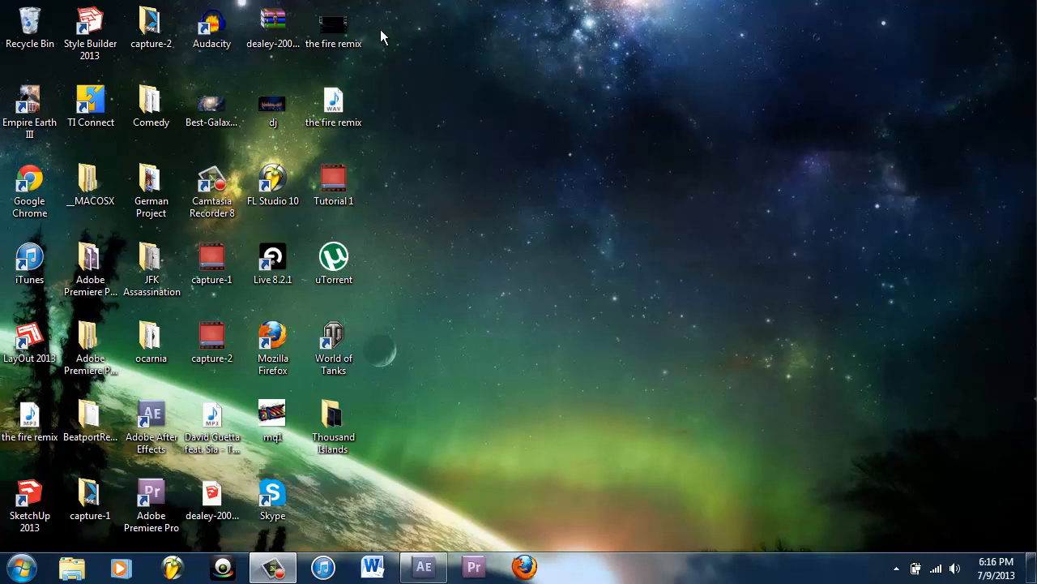
pyautogui.moveTo(396, 29)
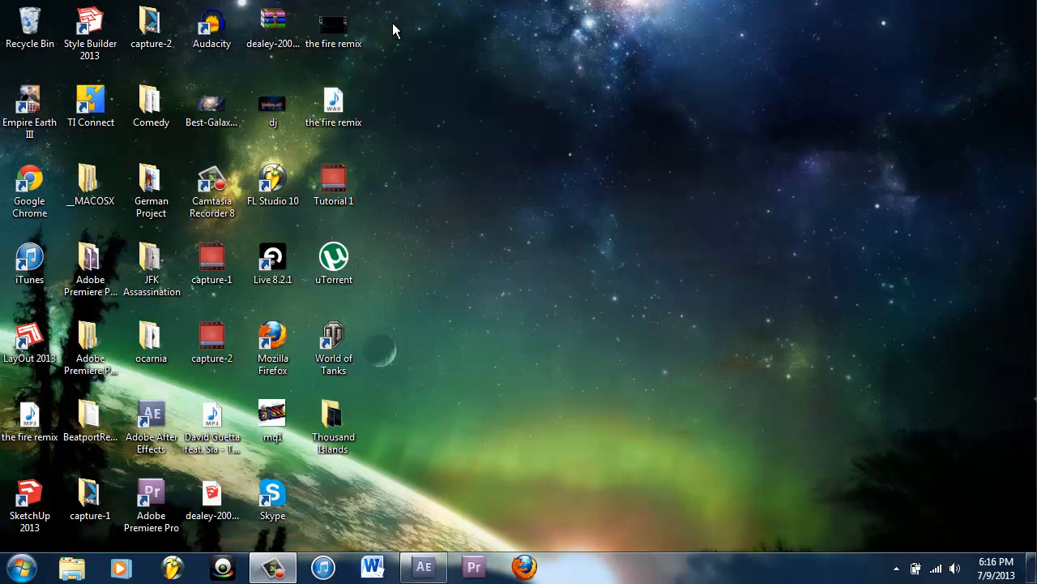
pyautogui.moveTo(511, 188)
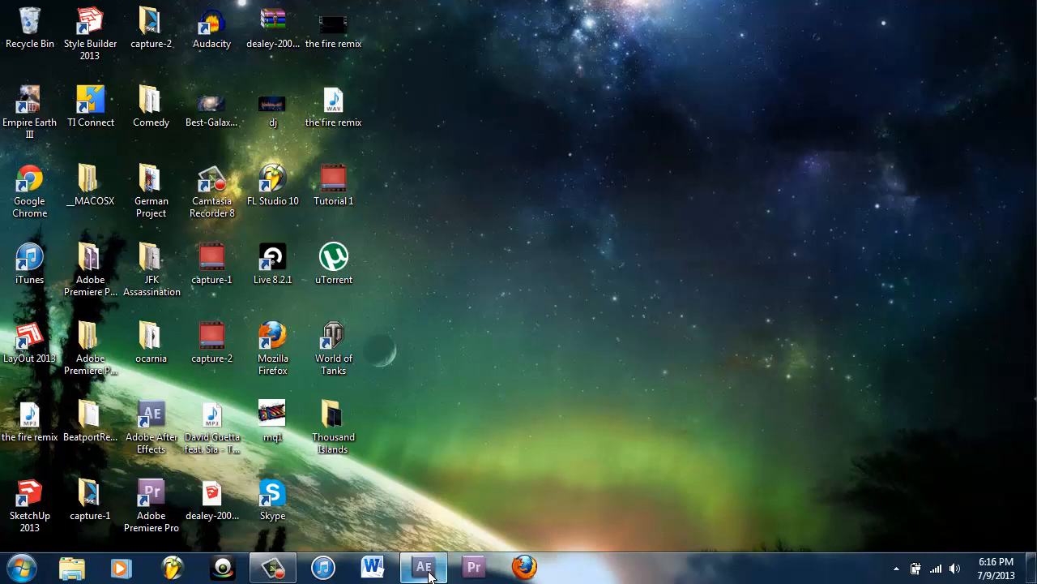
pyautogui.moveTo(451, 399)
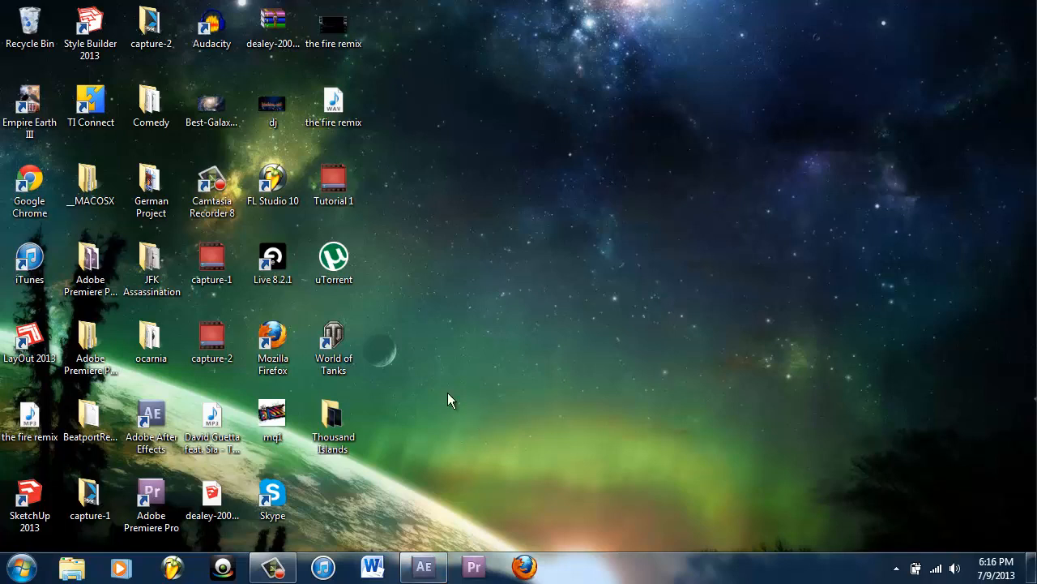
pyautogui.moveTo(473, 370)
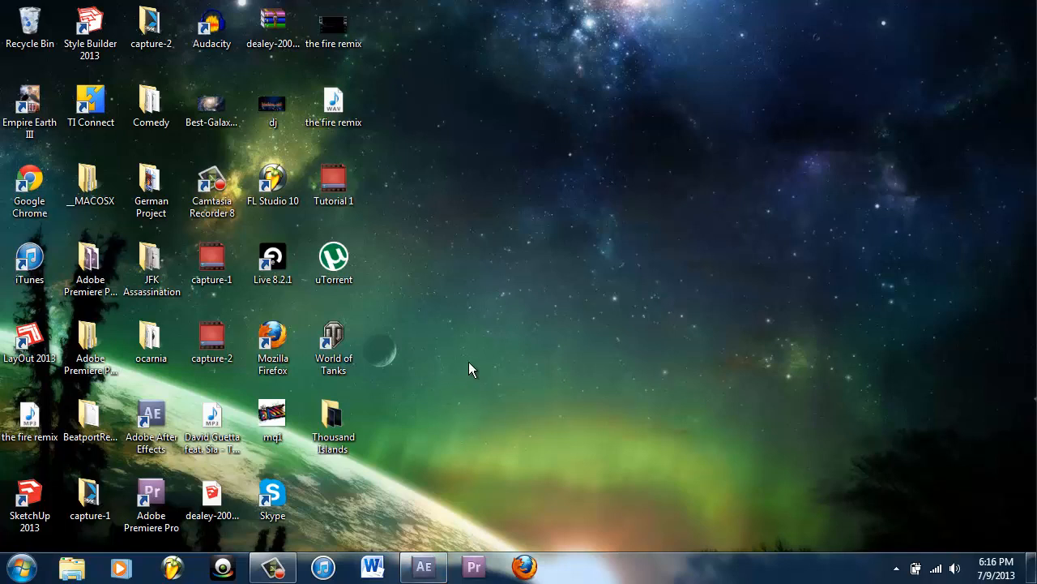
pyautogui.moveTo(425, 567)
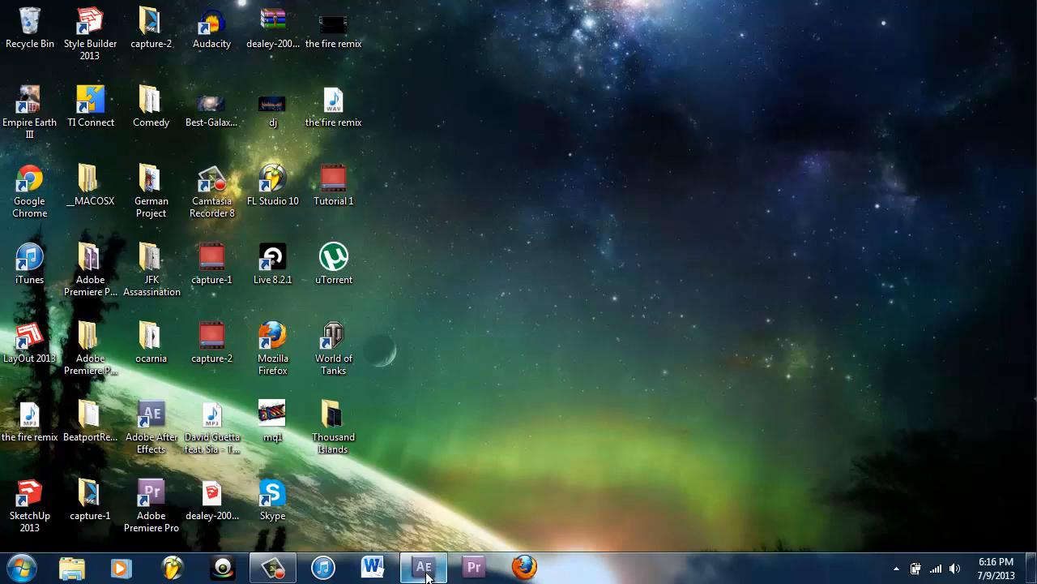
# Bring the After Effects project with the empty music composition to the front
pyautogui.click(425, 567)
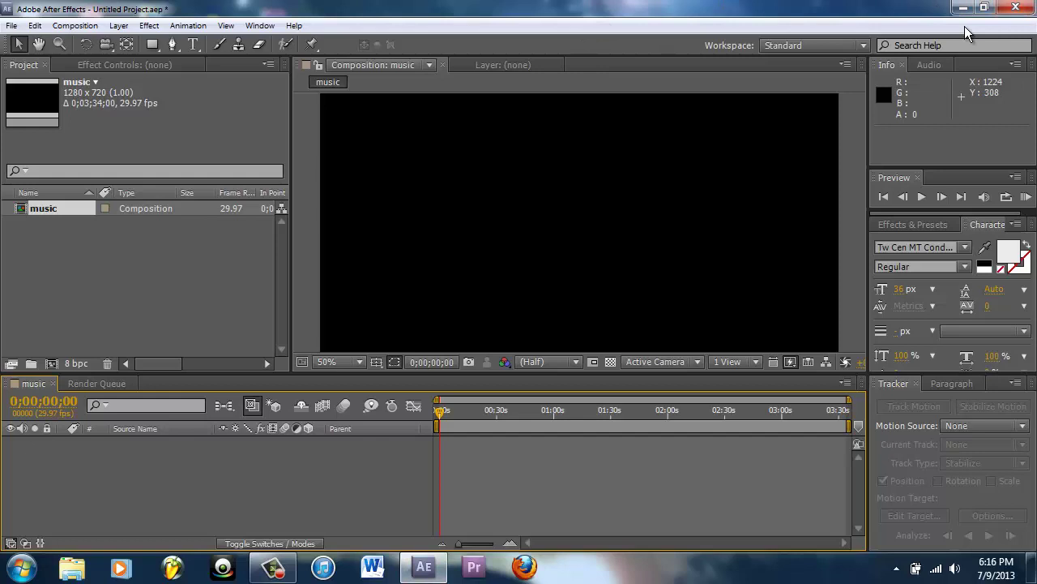
pyautogui.moveTo(44, 162)
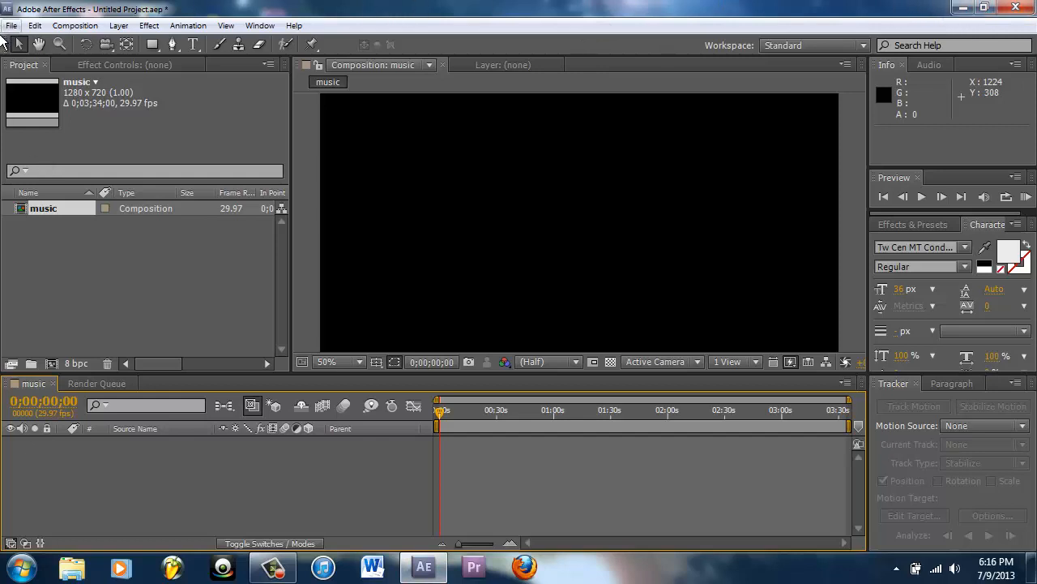
pyautogui.moveTo(961, 7)
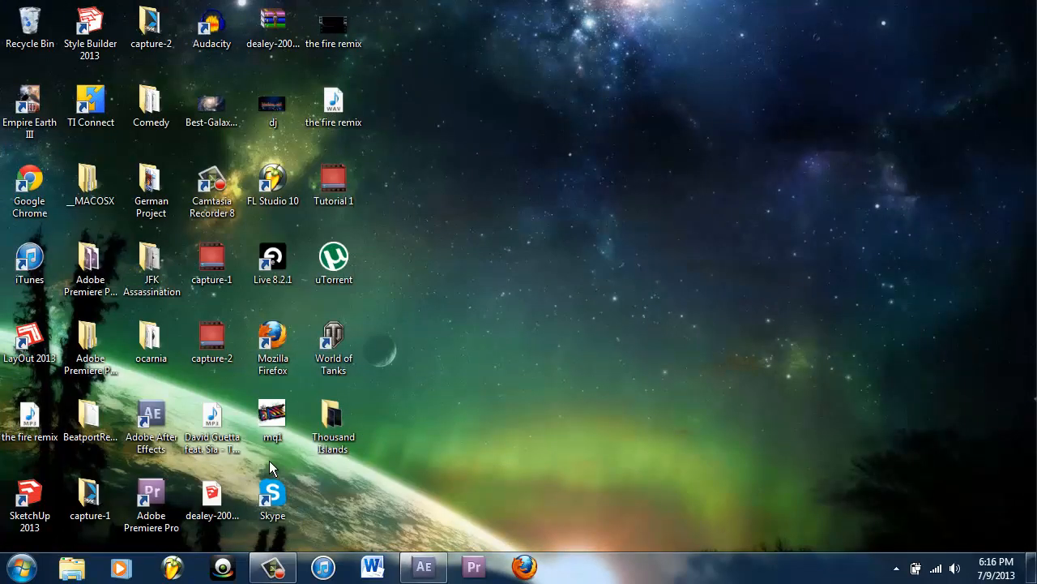
pyautogui.moveTo(363, 136)
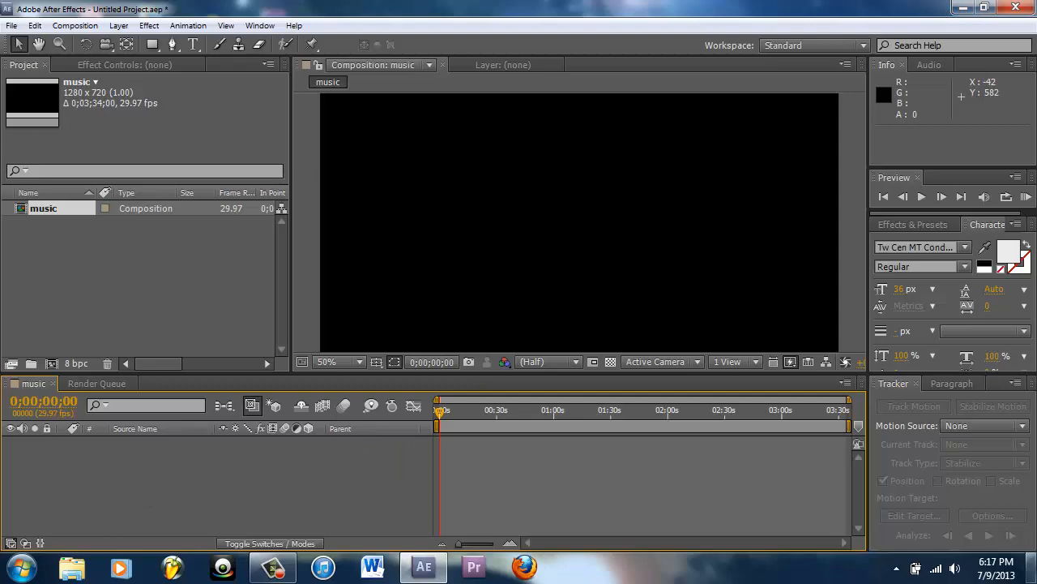
# Import the fire remix.wav and add it as a layer in the music composition
pyautogui.click(966, 6)
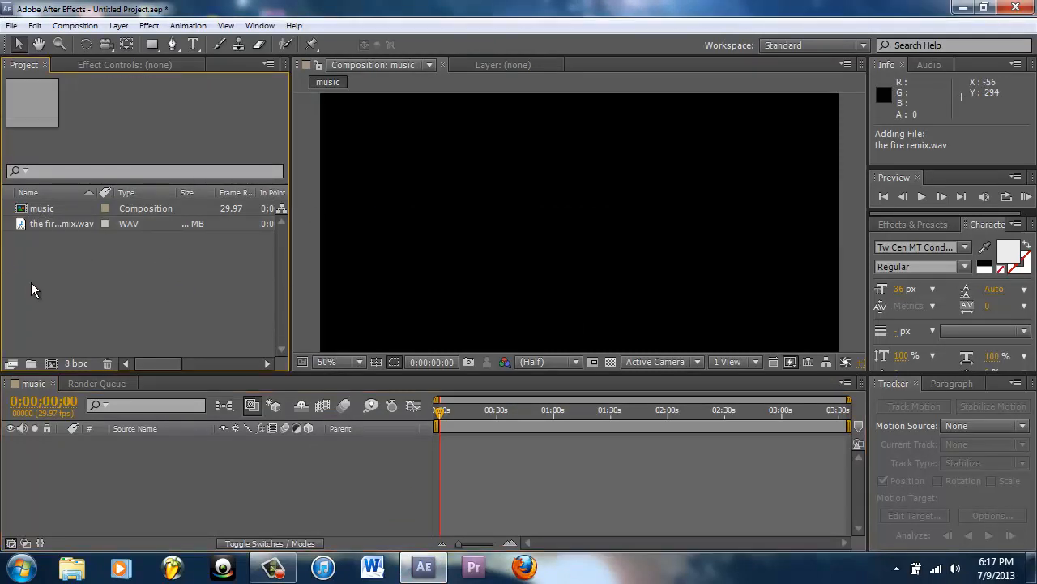
pyautogui.moveTo(73, 274)
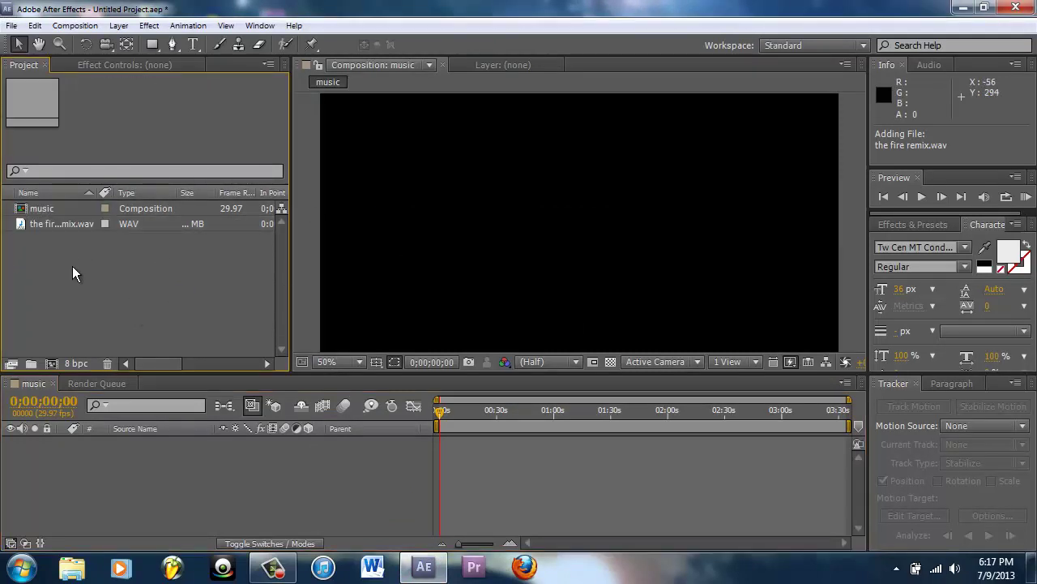
pyautogui.moveTo(58, 282)
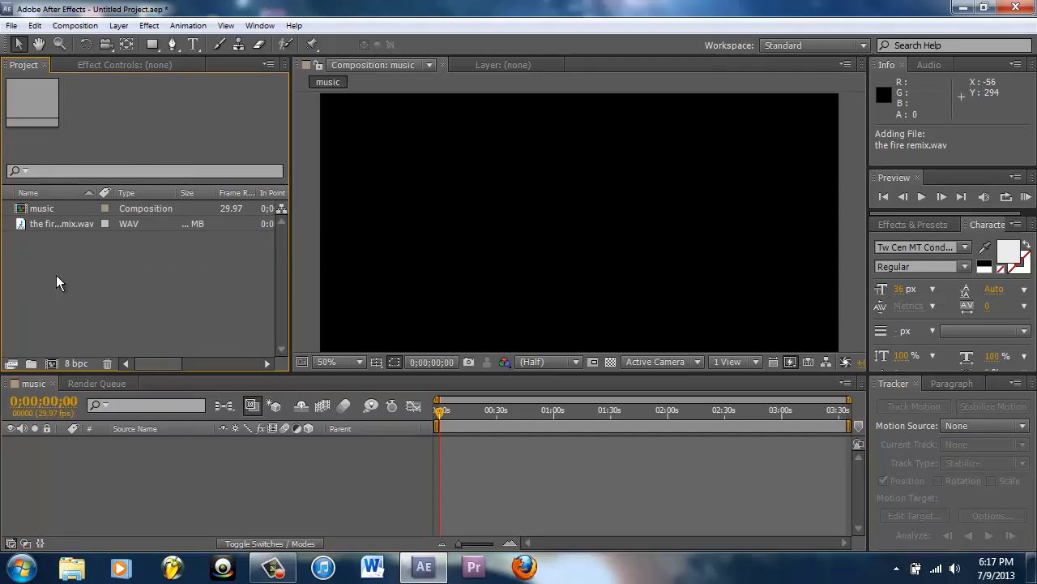
pyautogui.rightClick(57, 282)
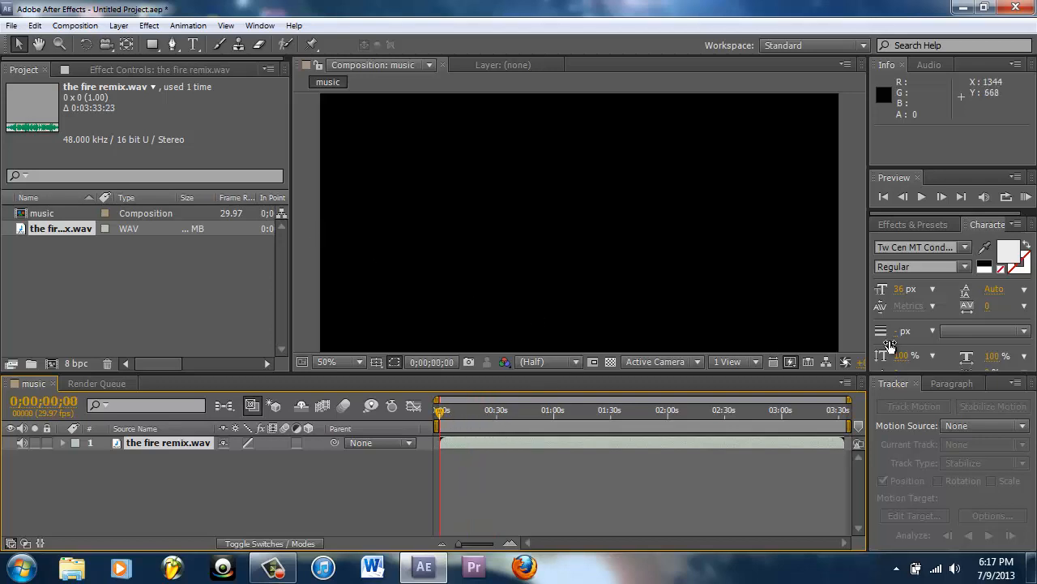
pyautogui.moveTo(393, 36)
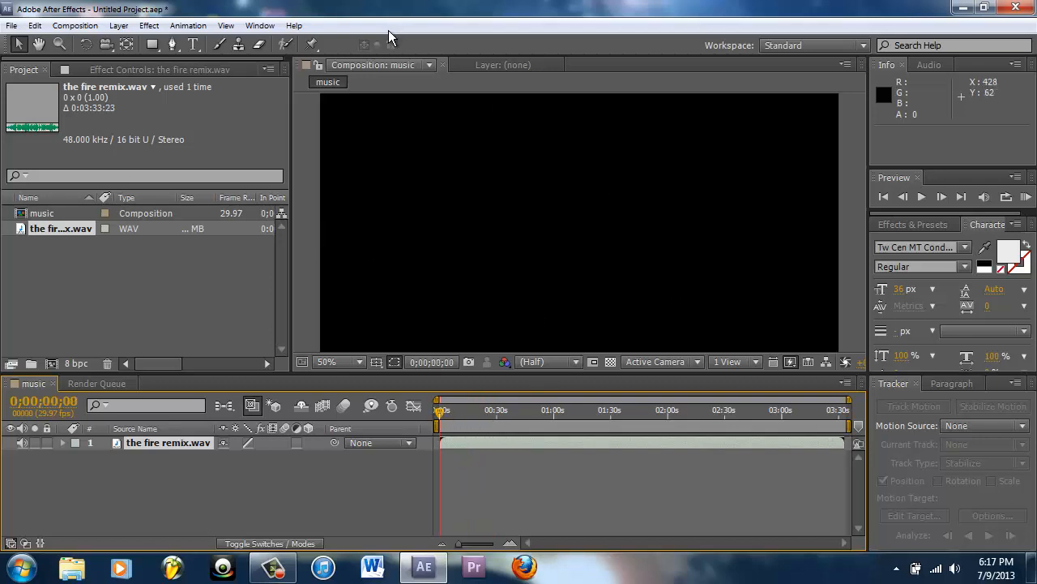
pyautogui.moveTo(392, 37)
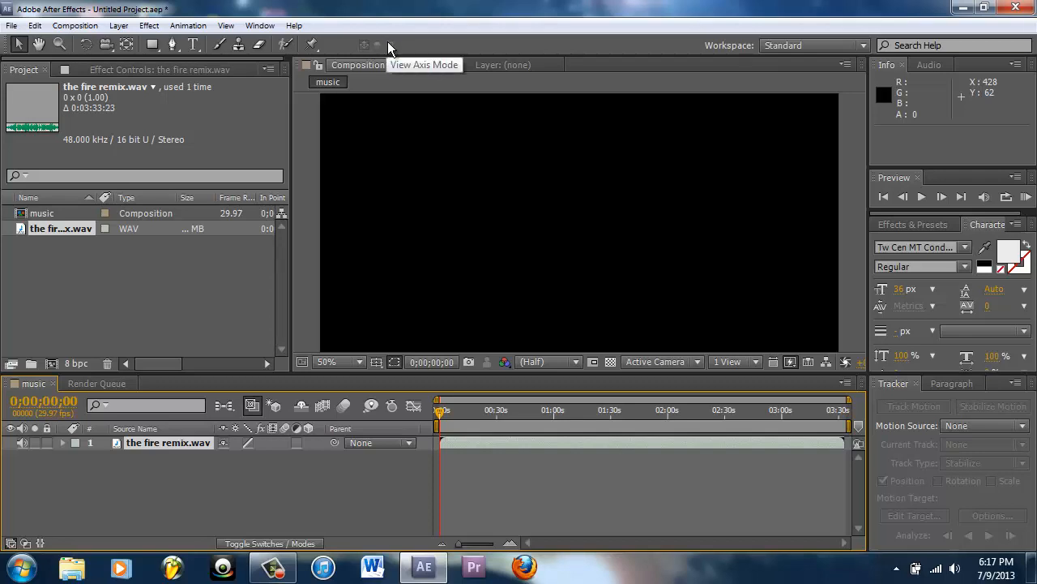
pyautogui.moveTo(1027, 402)
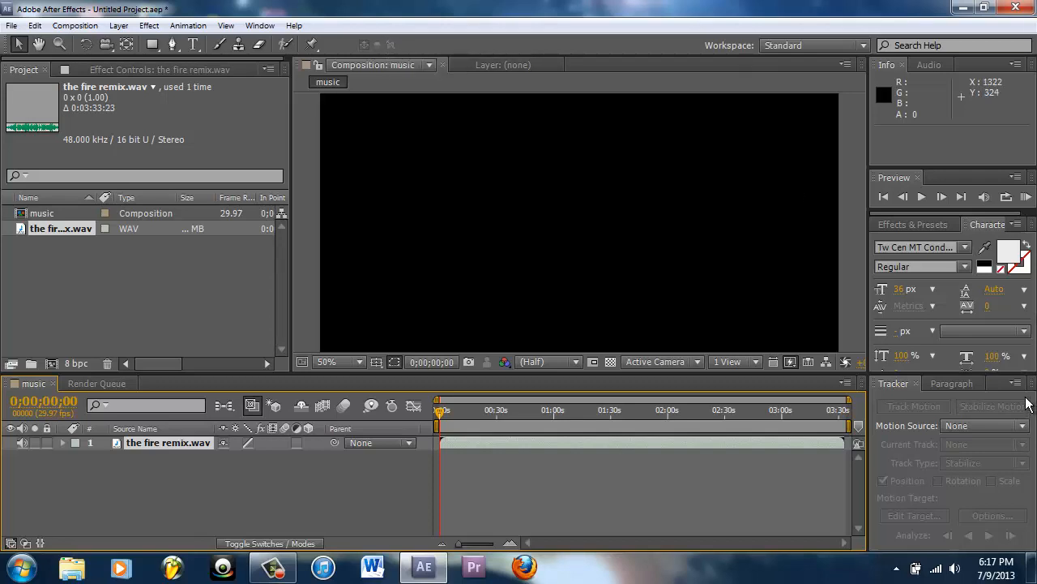
pyautogui.moveTo(392, 272)
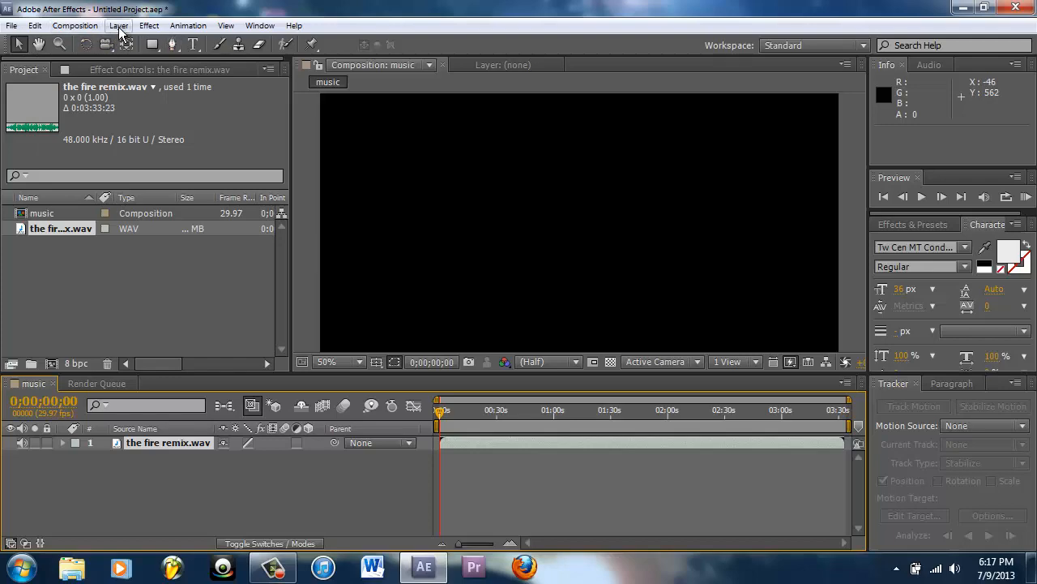
# Create a default black comp-size solid, Black Solid 1, above the audio layer and select it
pyautogui.click(118, 26)
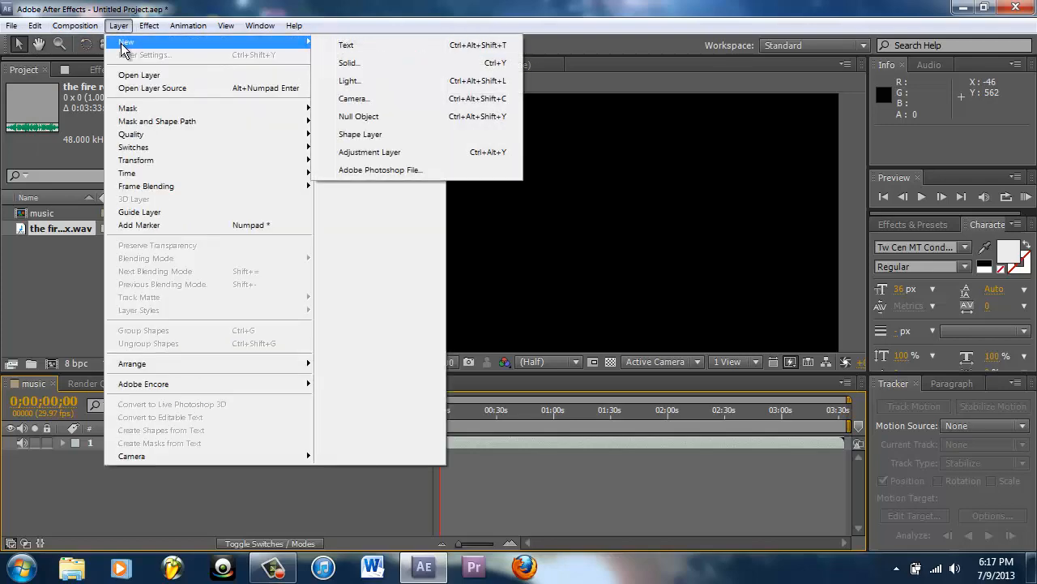
pyautogui.click(350, 62)
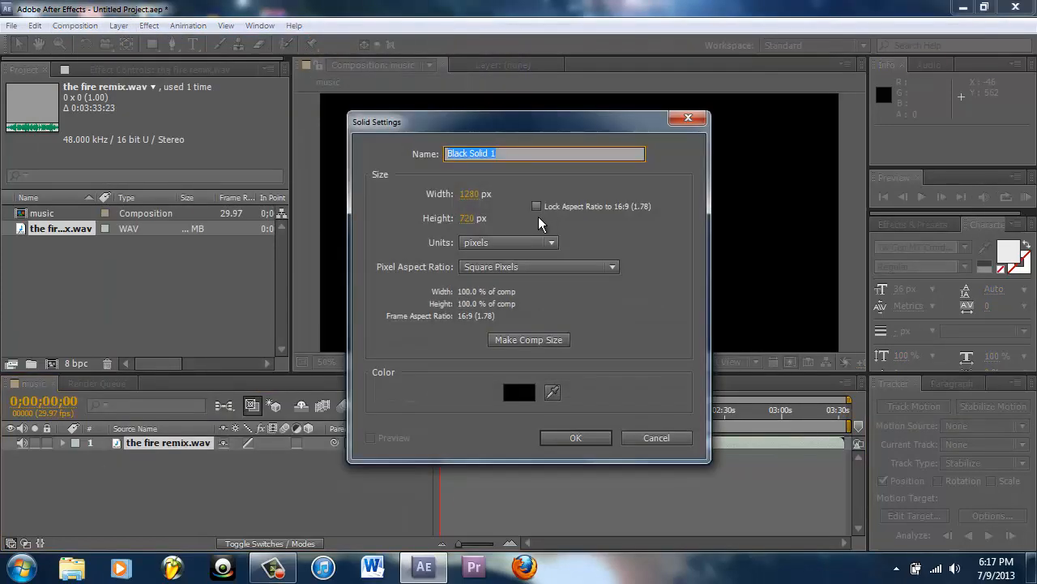
pyautogui.click(575, 437)
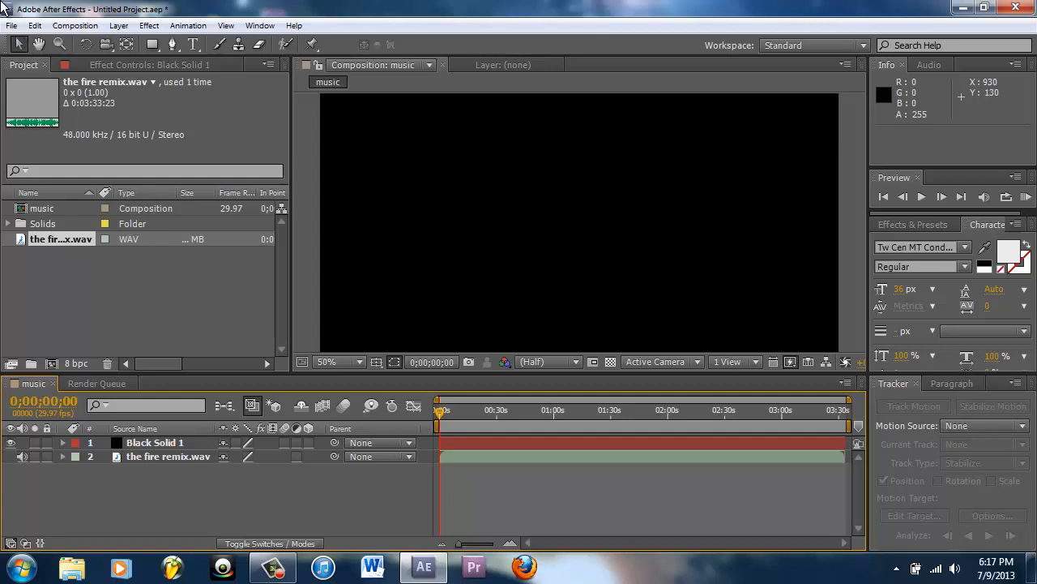
pyautogui.click(149, 26)
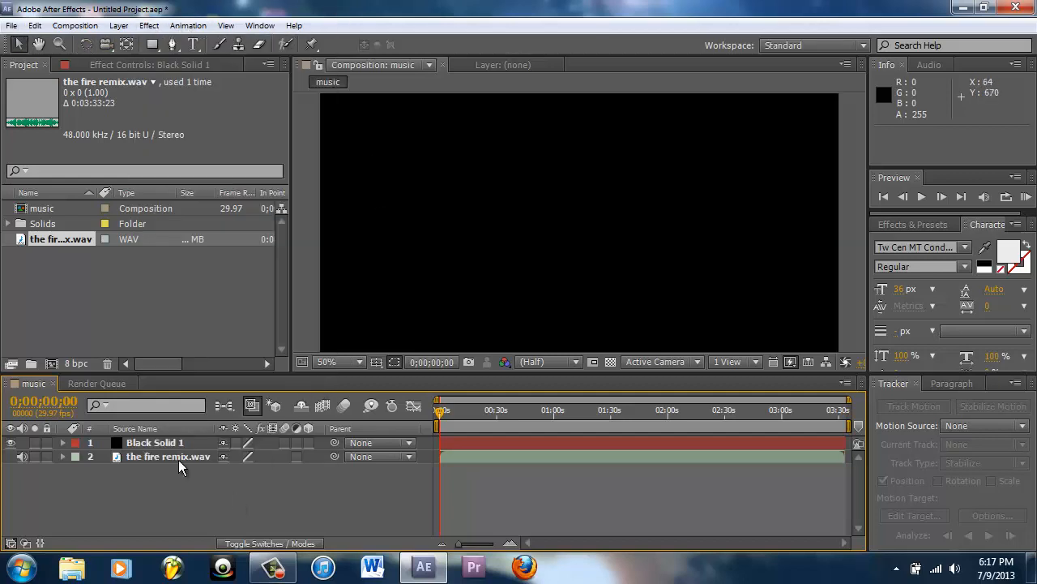
pyautogui.click(154, 442)
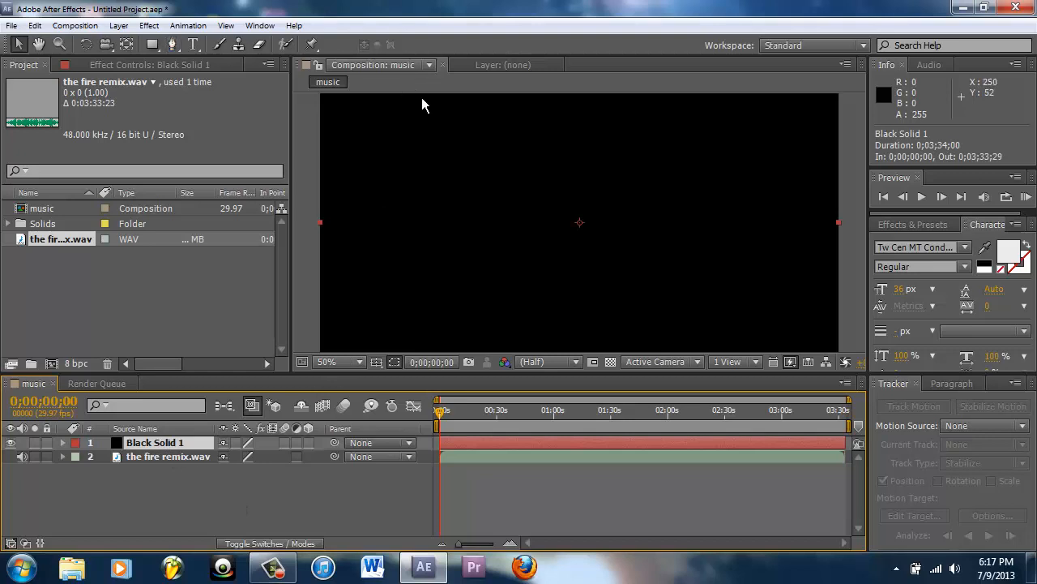
pyautogui.moveTo(921, 68)
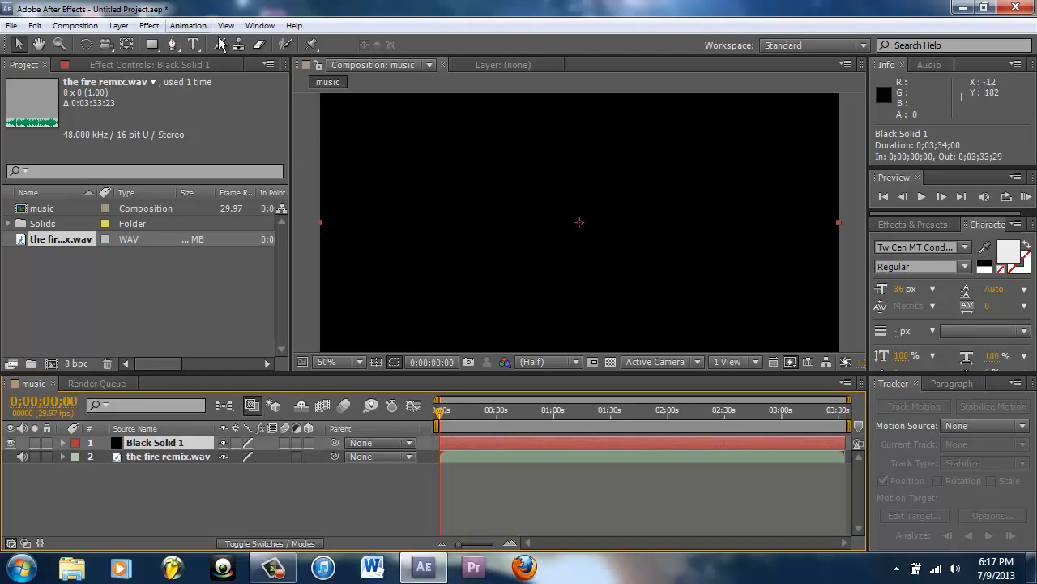
# Show the Effects & Presets panel with categories collapsed and focus its search field
pyautogui.click(260, 26)
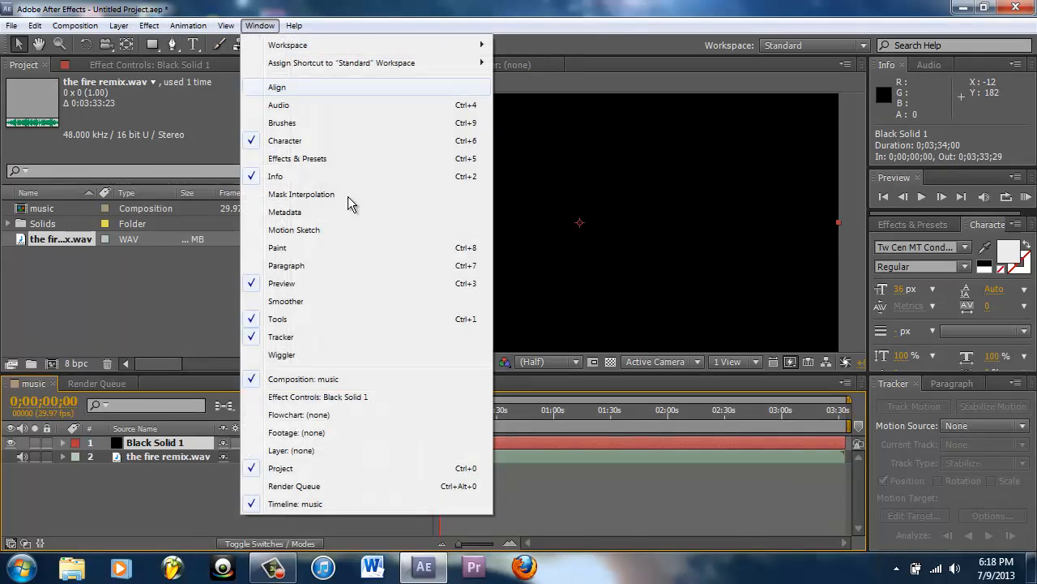
pyautogui.moveTo(314, 282)
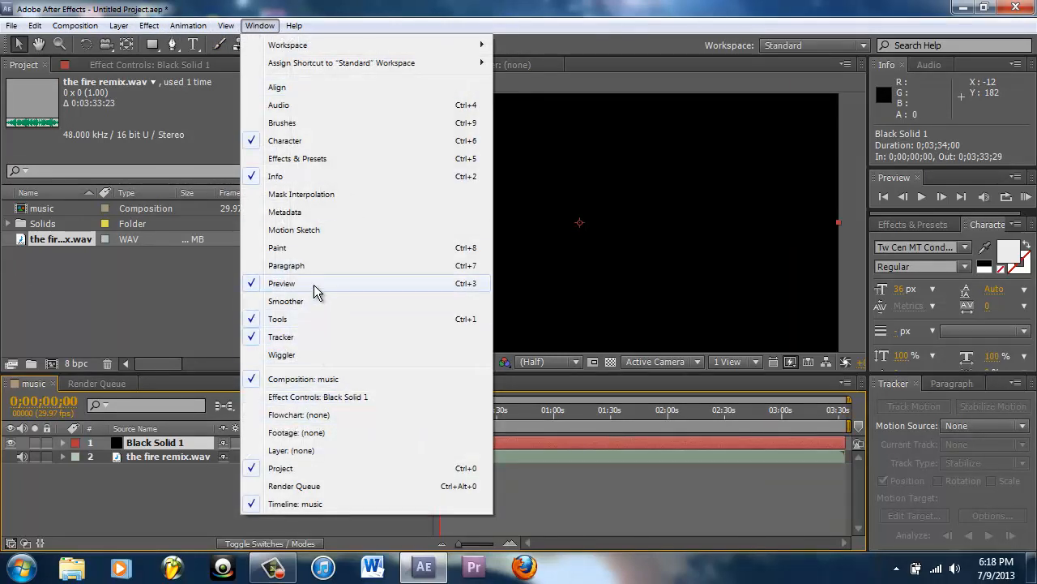
pyautogui.moveTo(305, 211)
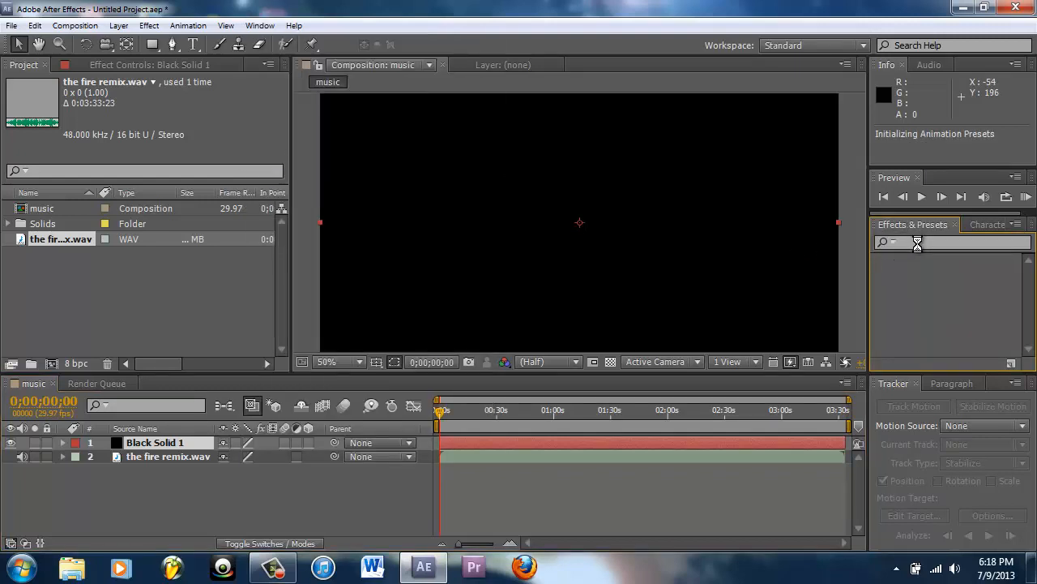
pyautogui.moveTo(481, 249)
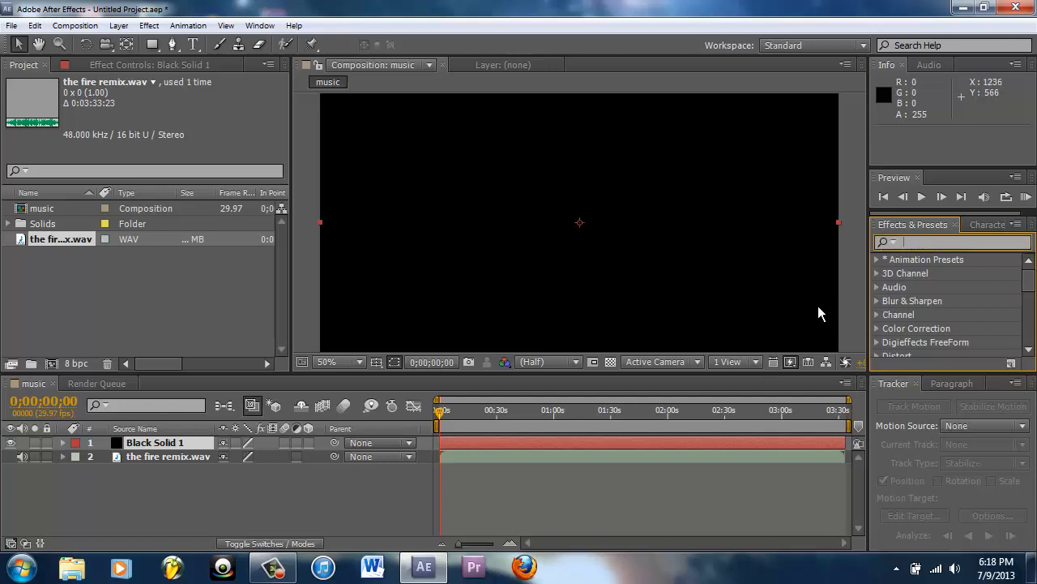
pyautogui.moveTo(811, 318)
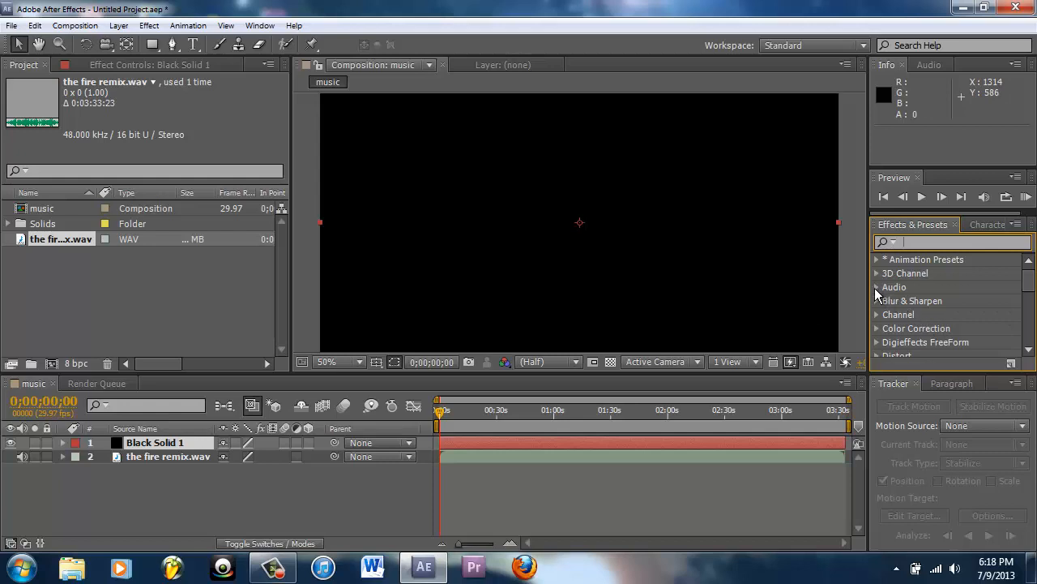
pyautogui.click(881, 287)
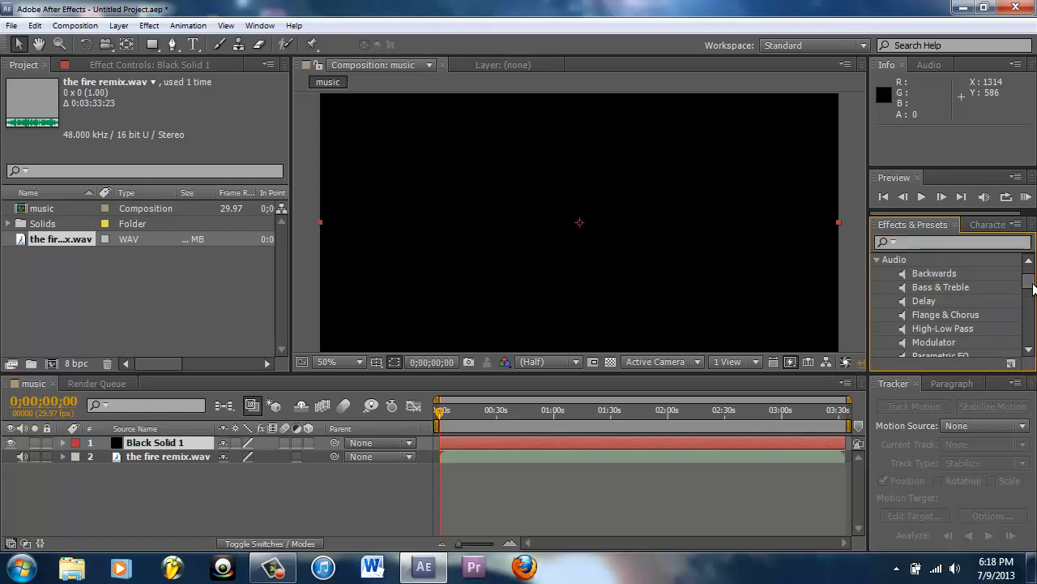
pyautogui.scroll(-3)
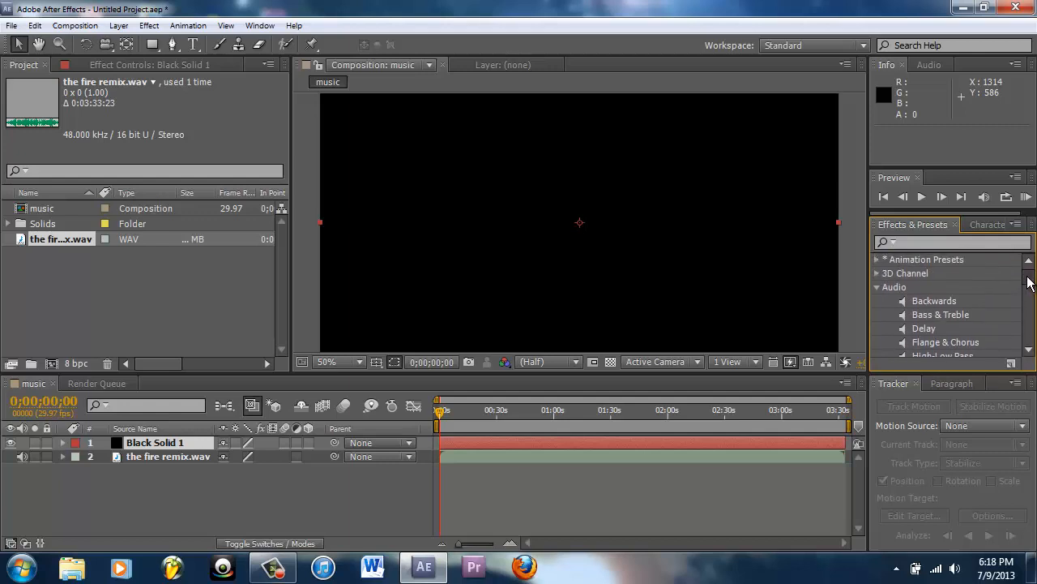
pyautogui.scroll(-3)
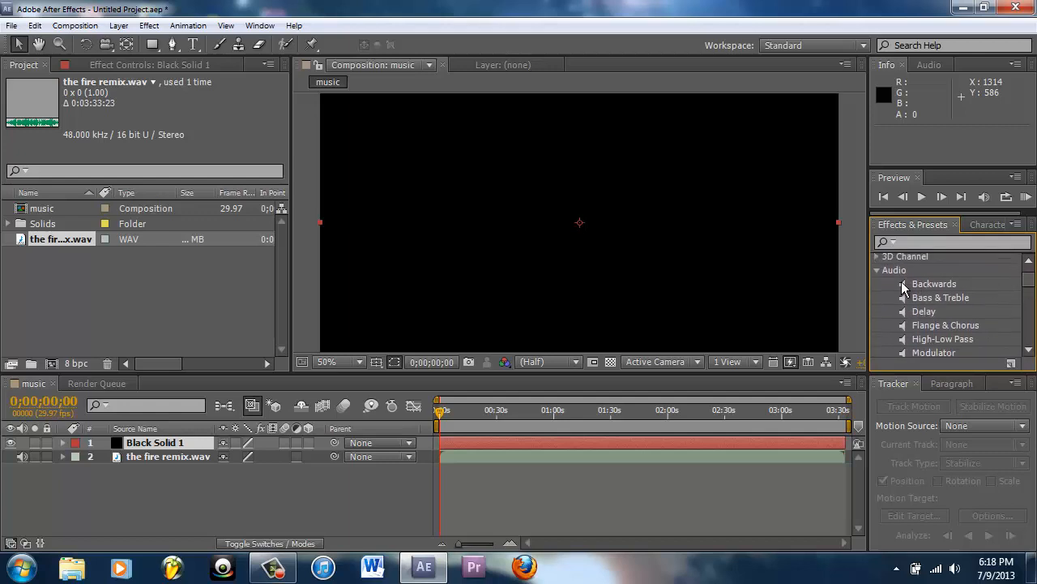
pyautogui.click(877, 269)
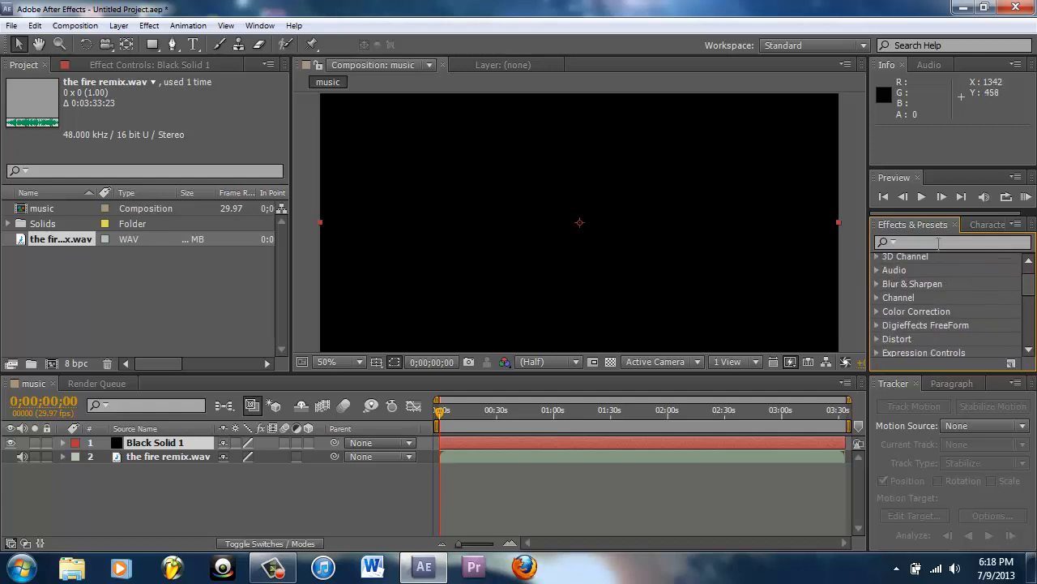
# Apply Audio Spectrum to Black Solid 1 and set its Audio Layer to the fire remix.wav
pyautogui.write('spe')
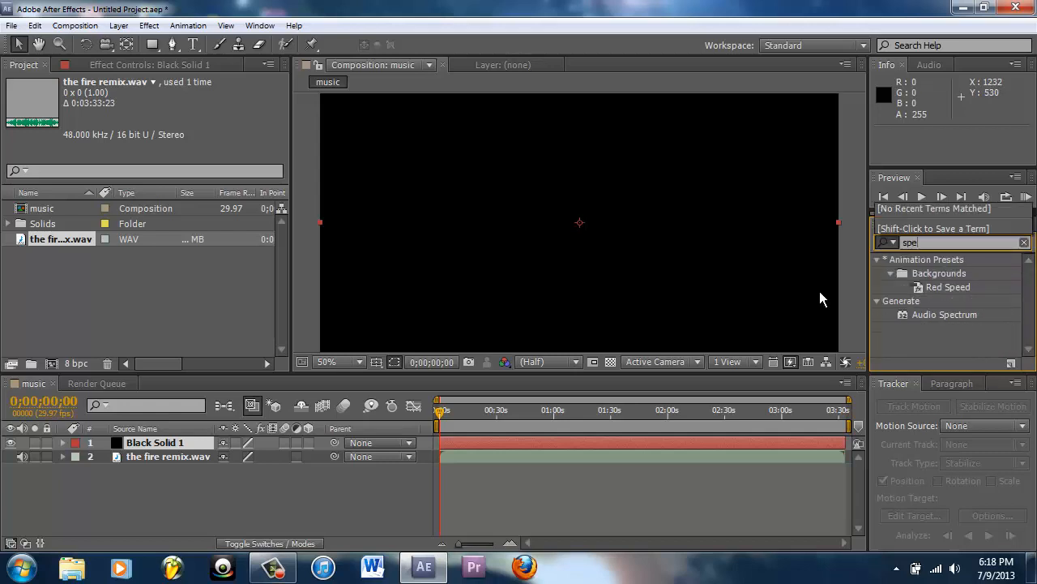
pyautogui.moveTo(915, 298)
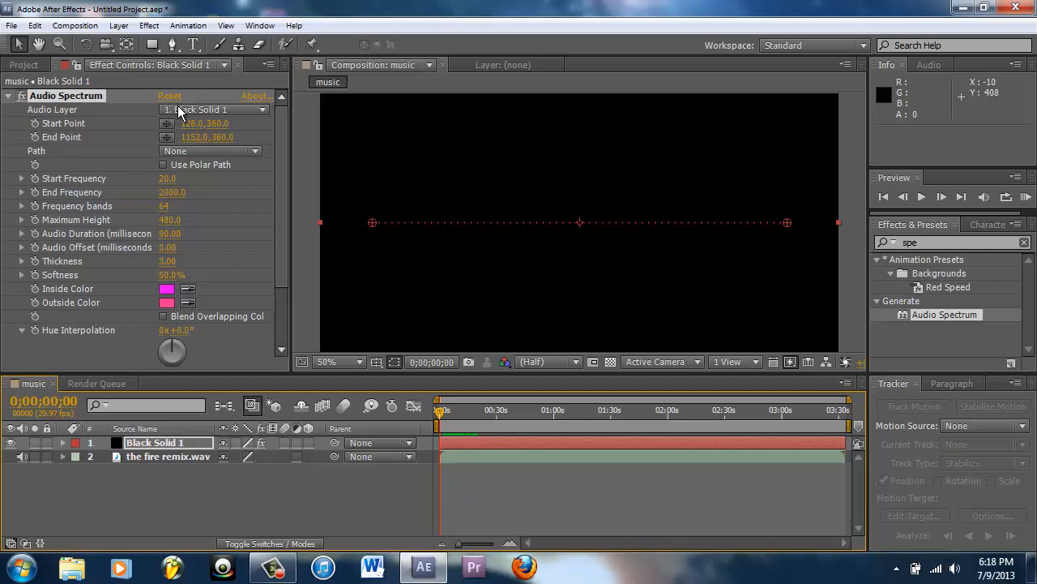
pyautogui.click(211, 110)
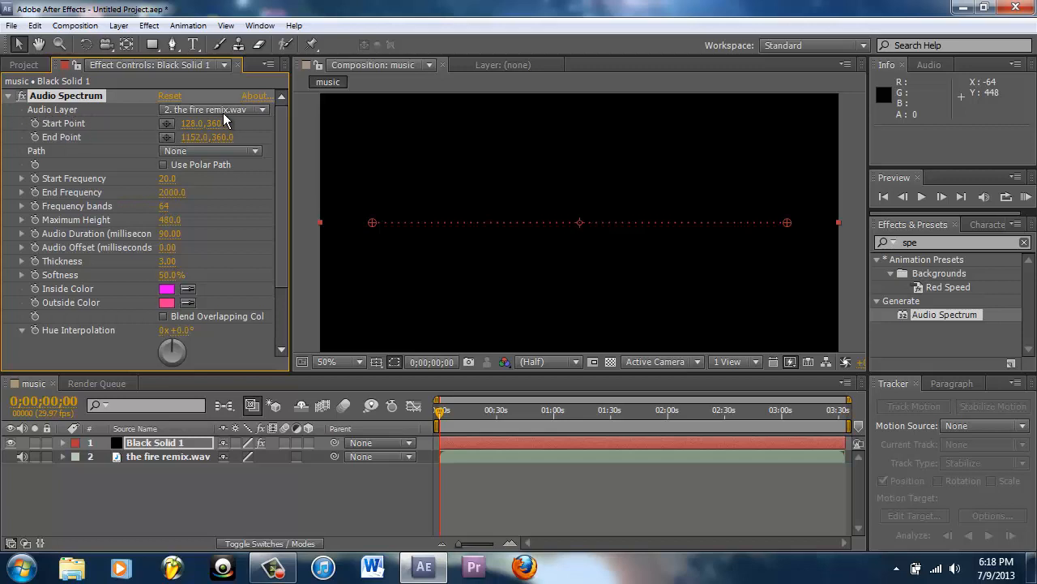
pyautogui.click(168, 455)
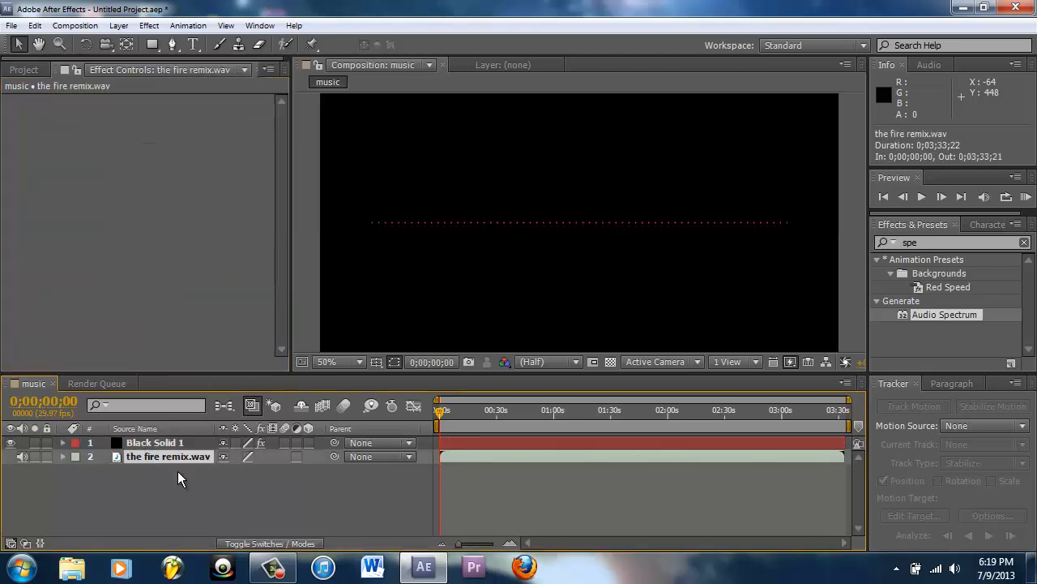
pyautogui.click(25, 70)
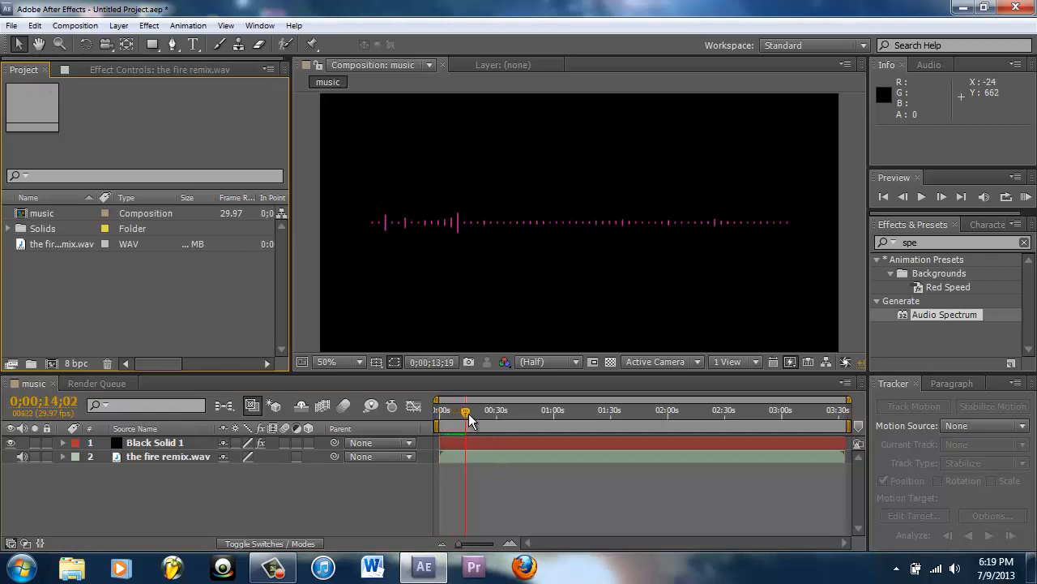
pyautogui.moveTo(466, 409); pyautogui.dragTo(441, 408)
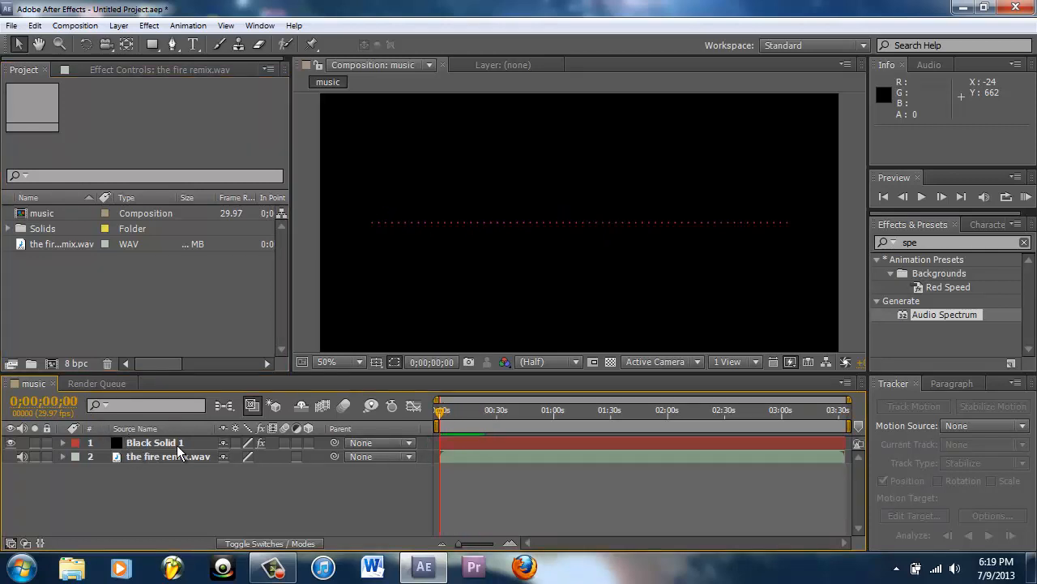
# Select Black Solid 1 and reveal its Audio Spectrum settings in Effect Controls and the timeline
pyautogui.click(168, 457)
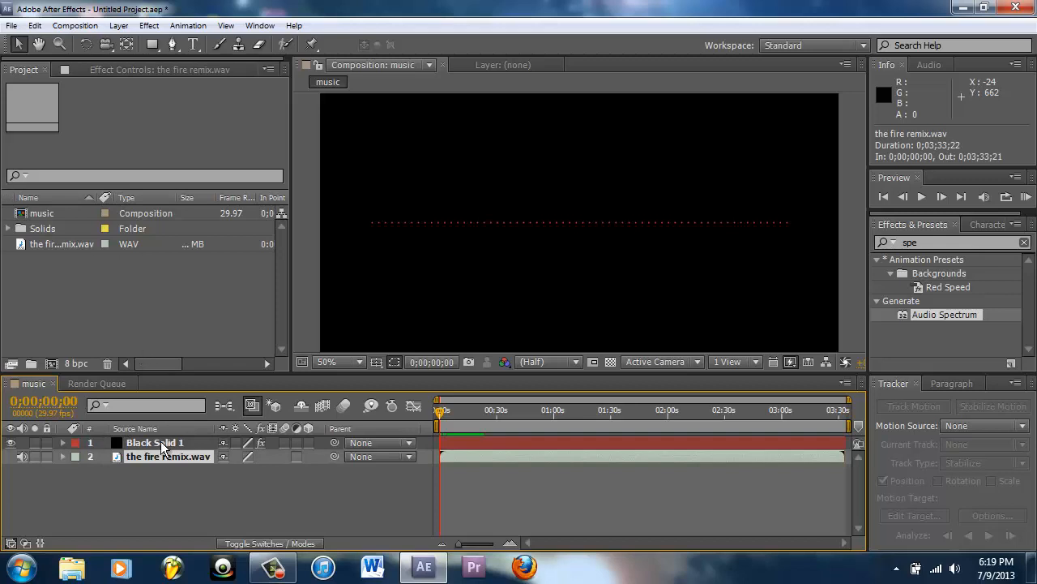
pyautogui.click(156, 443)
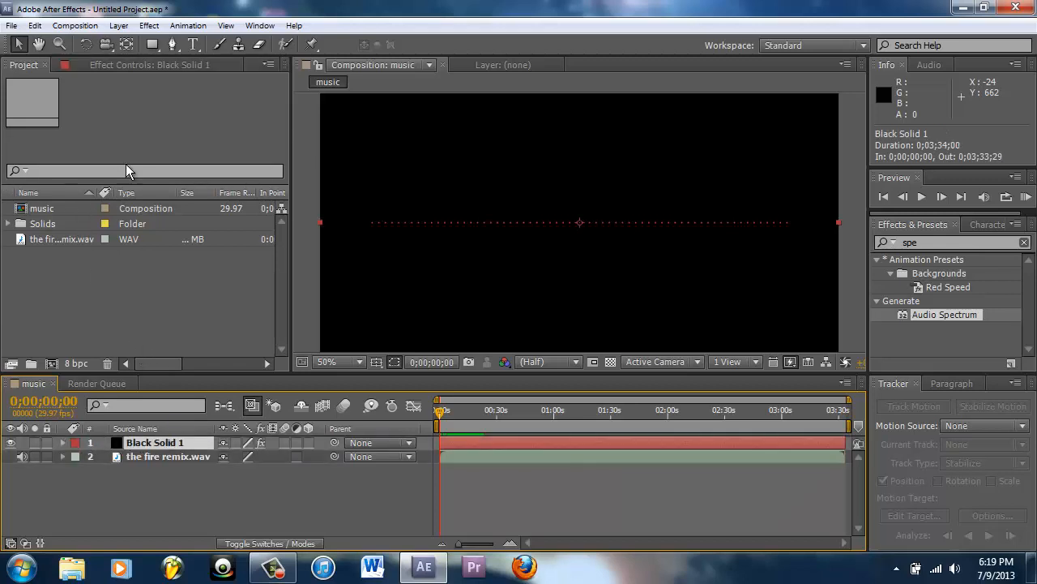
pyautogui.click(149, 65)
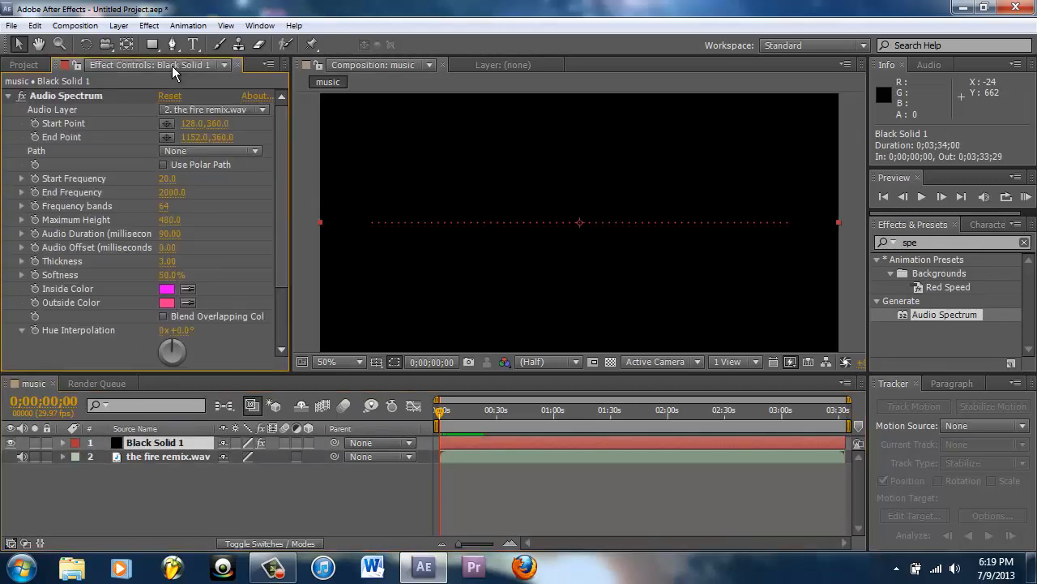
pyautogui.moveTo(240, 78)
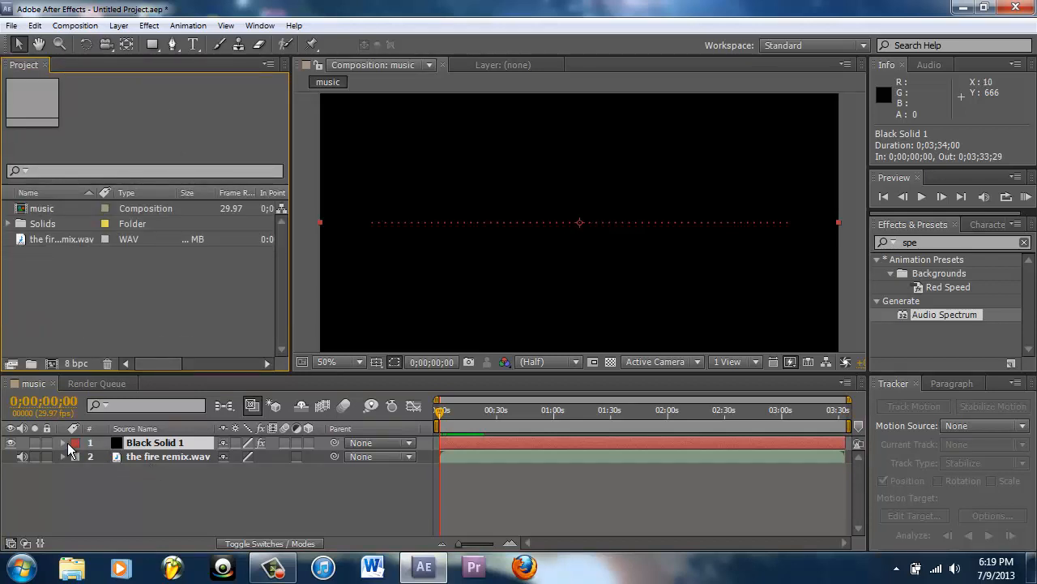
pyautogui.click(63, 443)
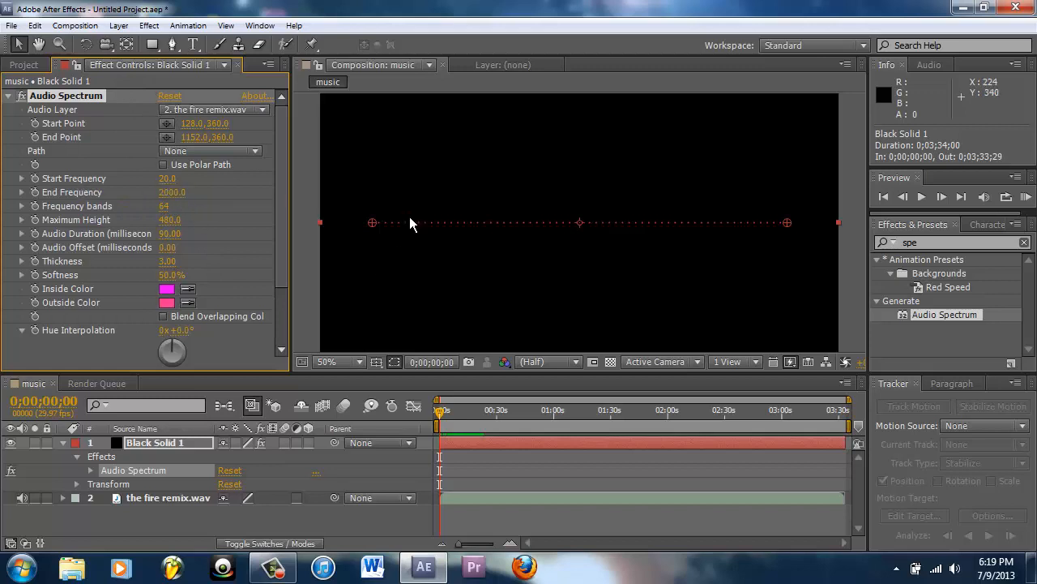
pyautogui.moveTo(201, 198)
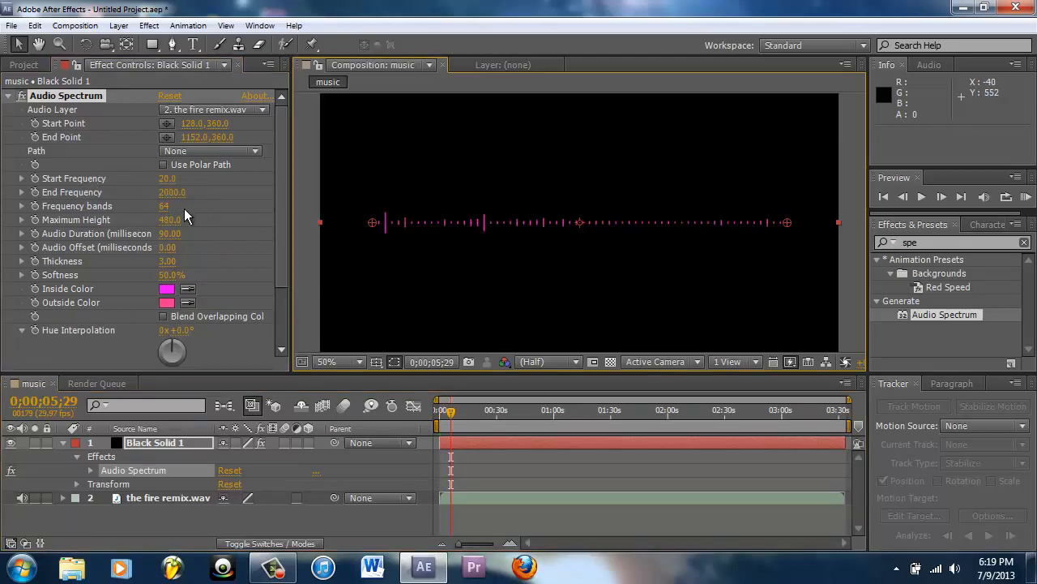
pyautogui.moveTo(567, 250)
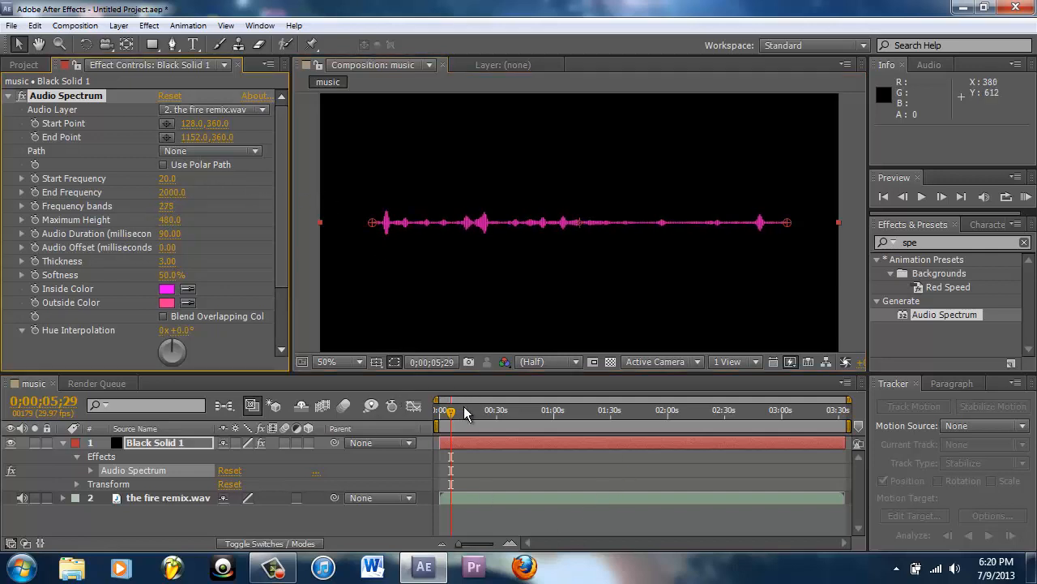
# Preview about a minute into the song and drop the spectrum Softness to 0%
pyautogui.click(554, 411)
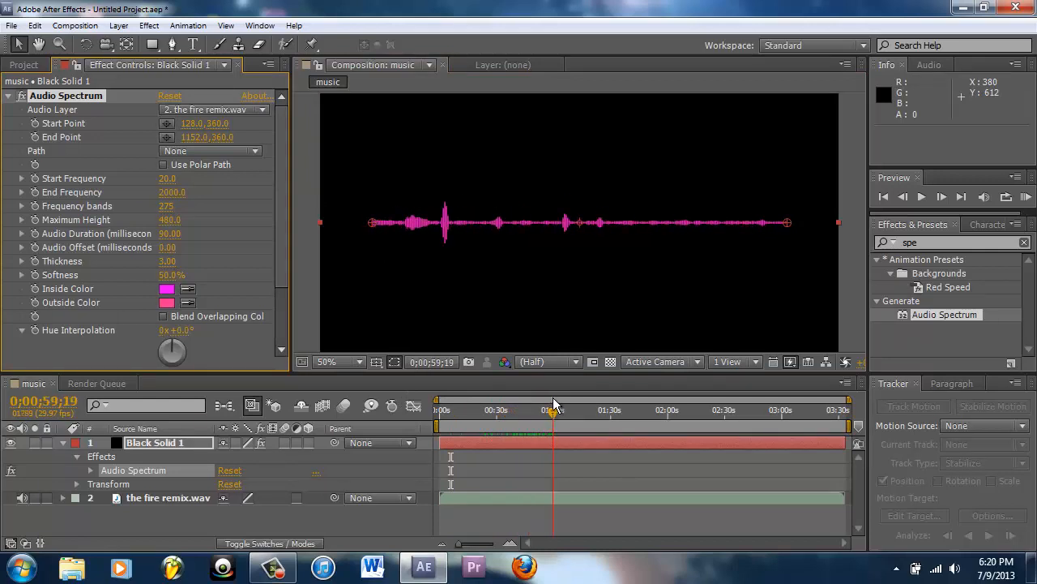
pyautogui.moveTo(554, 413); pyautogui.dragTo(460, 413)
pyautogui.write('100')
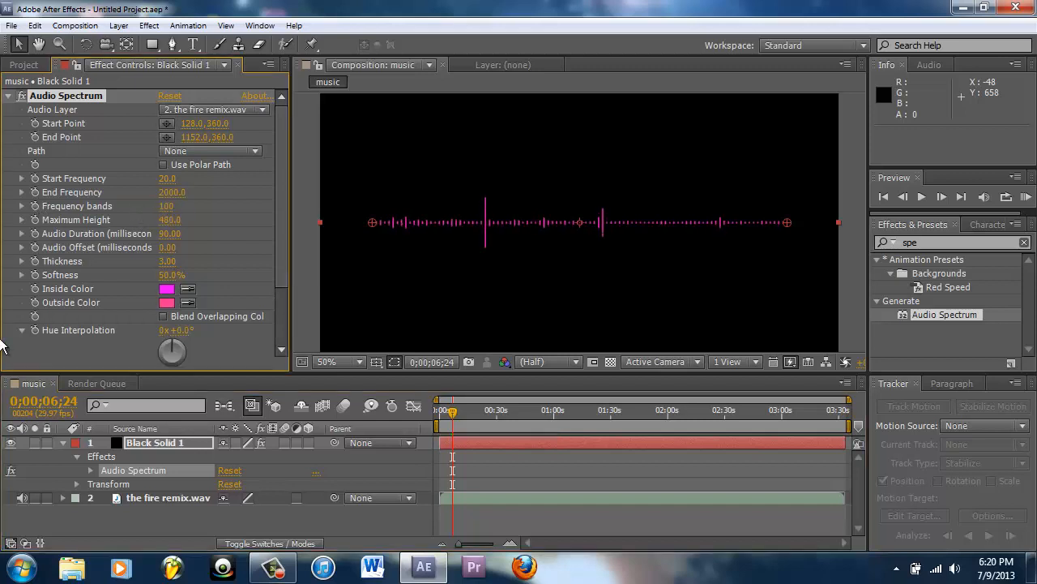
pyautogui.moveTo(168, 254)
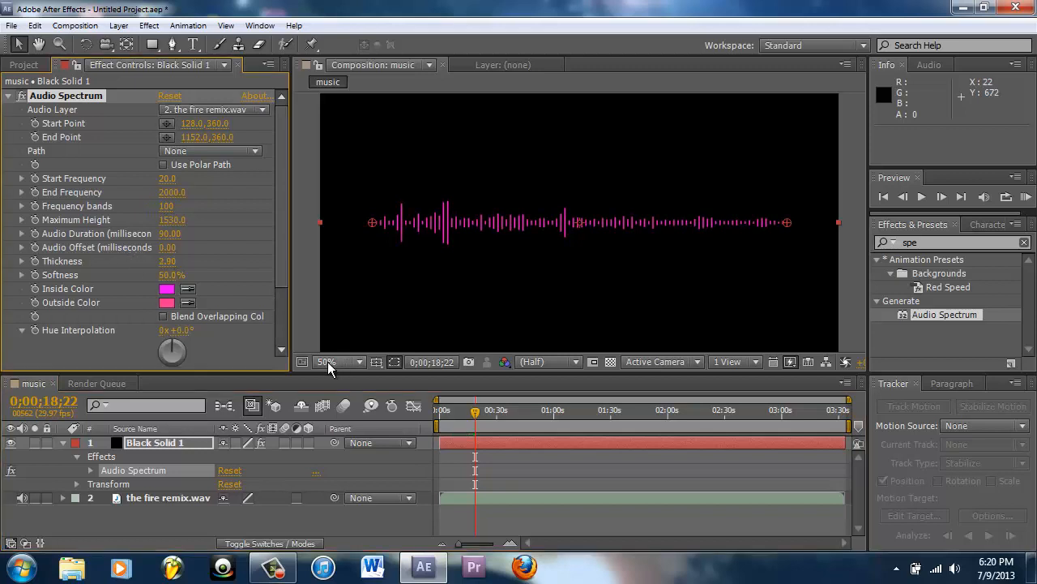
pyautogui.moveTo(171, 273); pyautogui.dragTo(219, 282)
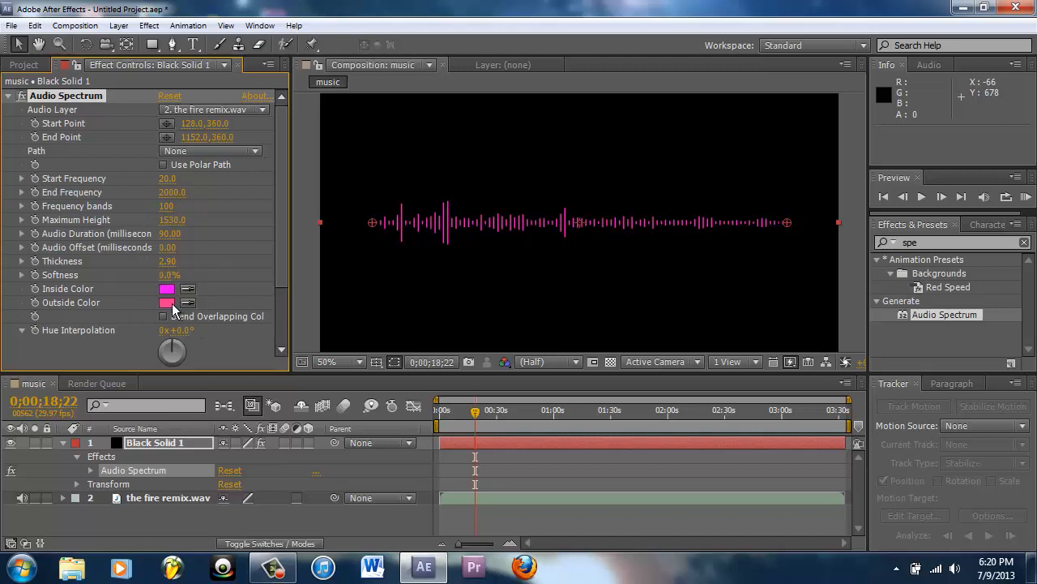
# Set the spectrum Inside Color to dark purple and Outside Color to white
pyautogui.click(167, 289)
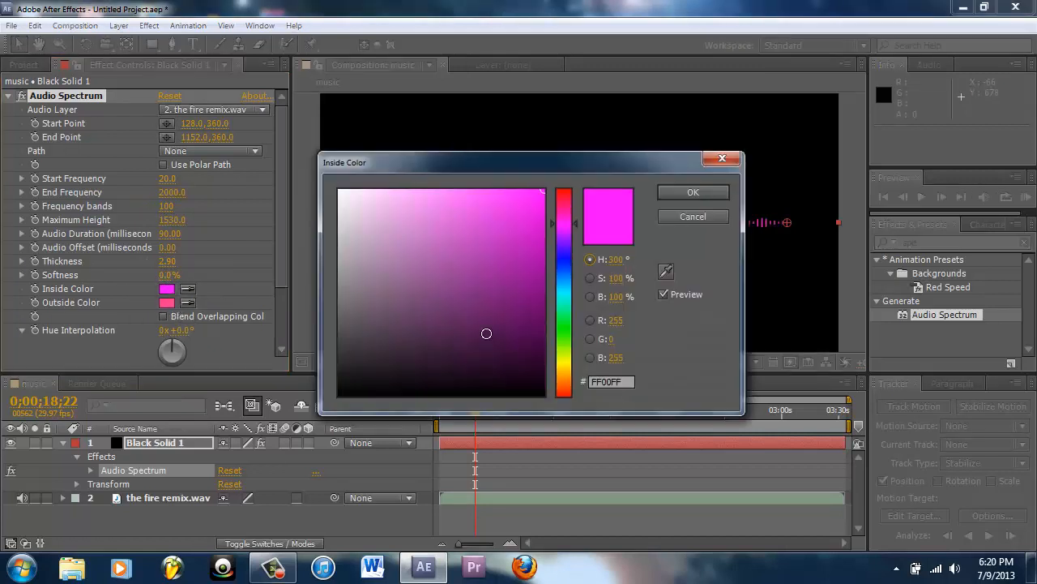
pyautogui.click(694, 191)
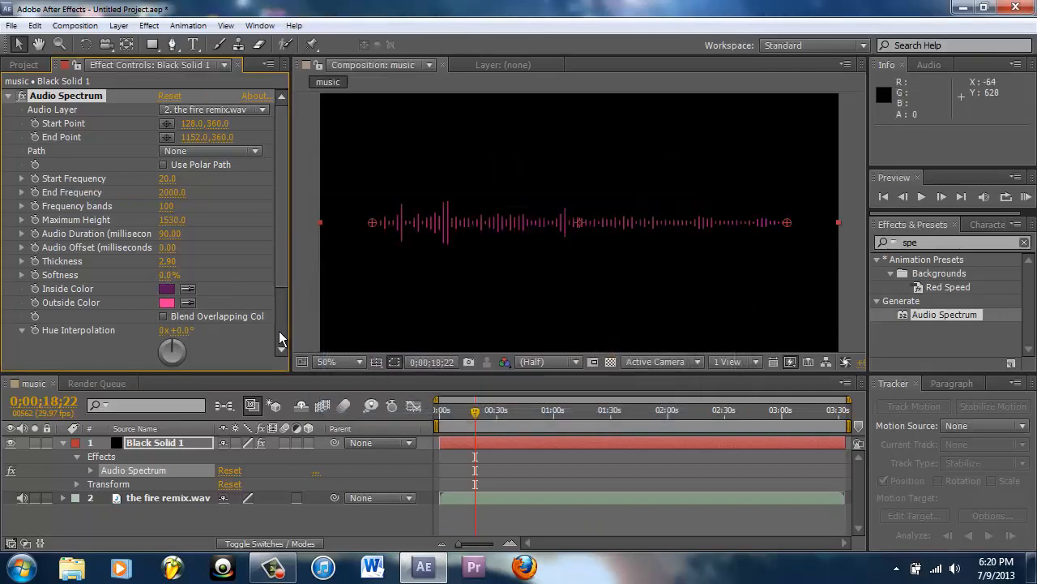
pyautogui.click(168, 302)
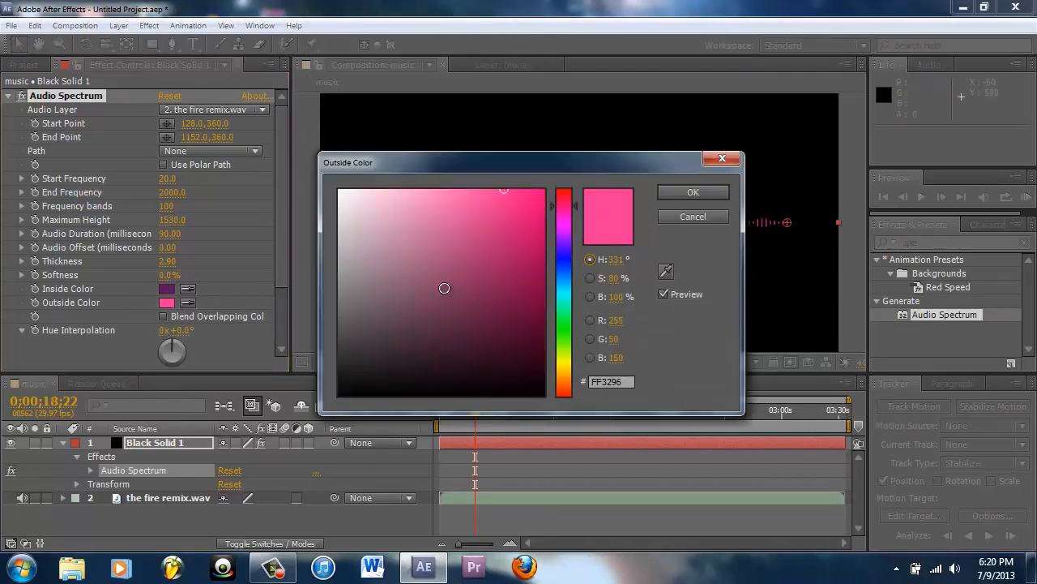
pyautogui.click(694, 191)
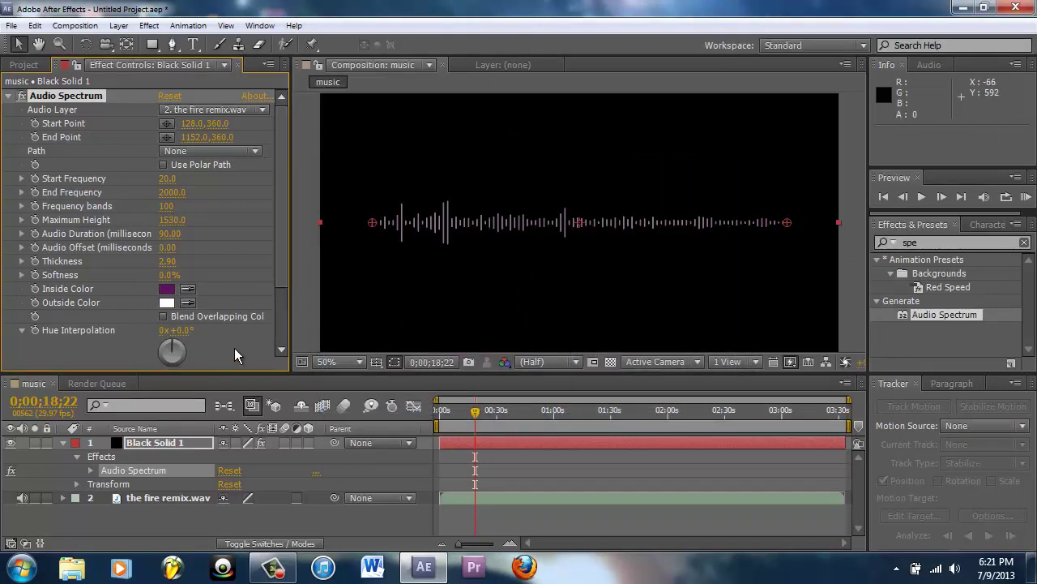
# Set Side Options to Side A & B and try Analog lines and Analog dots displays while previewing
pyautogui.scroll(-3)
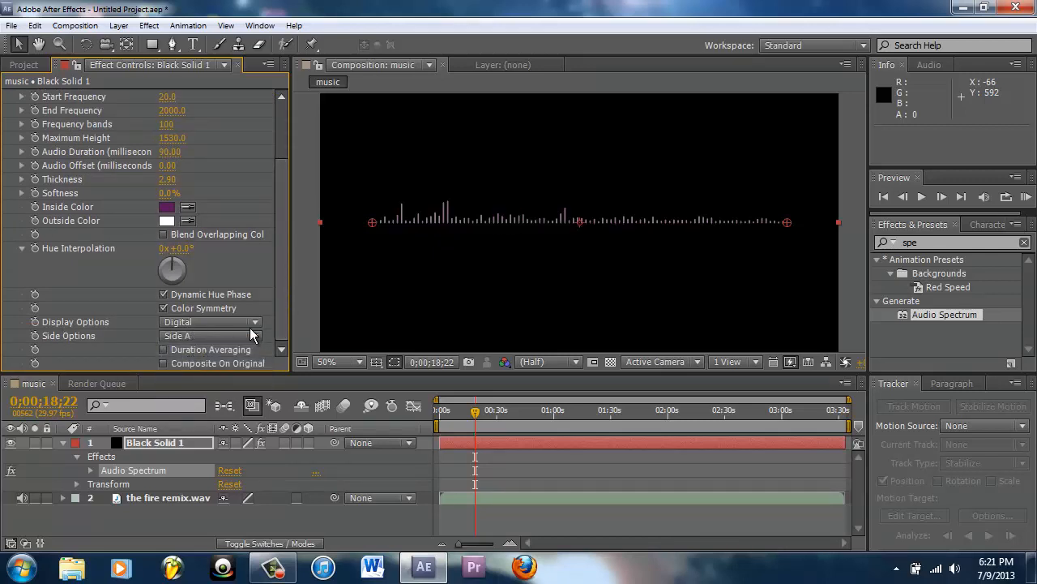
pyautogui.click(209, 335)
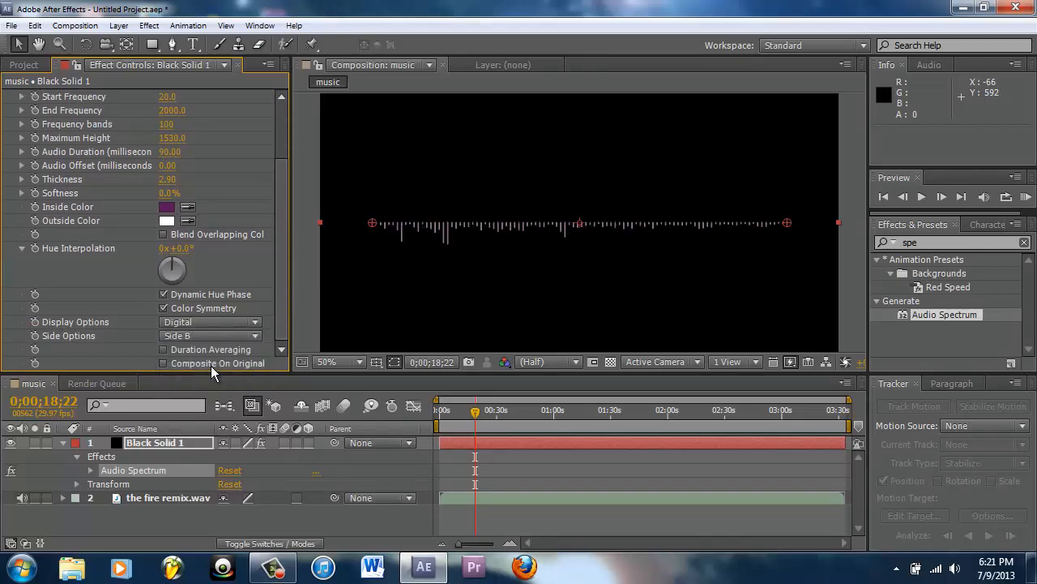
pyautogui.click(209, 336)
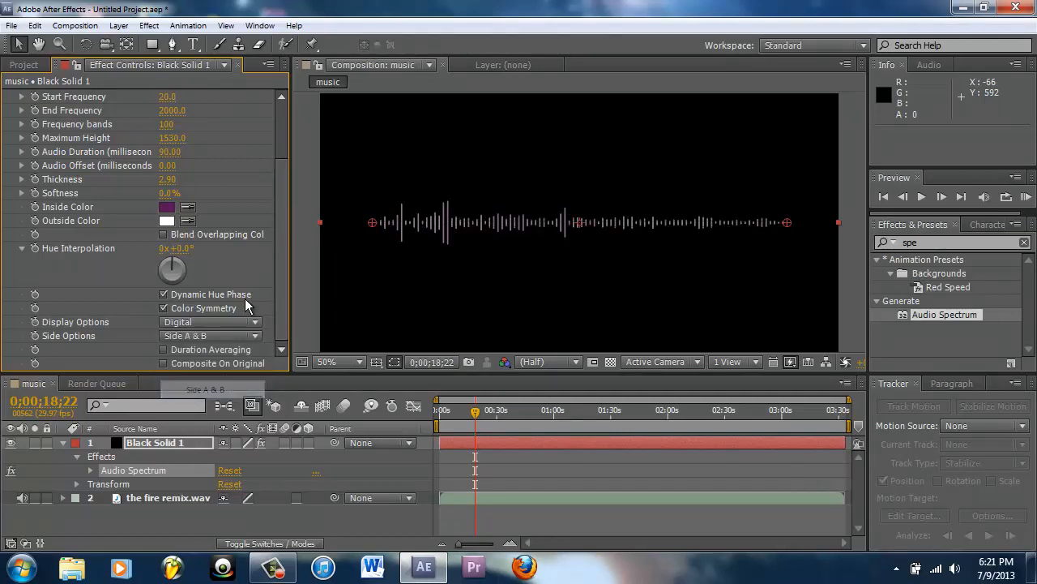
pyautogui.click(209, 321)
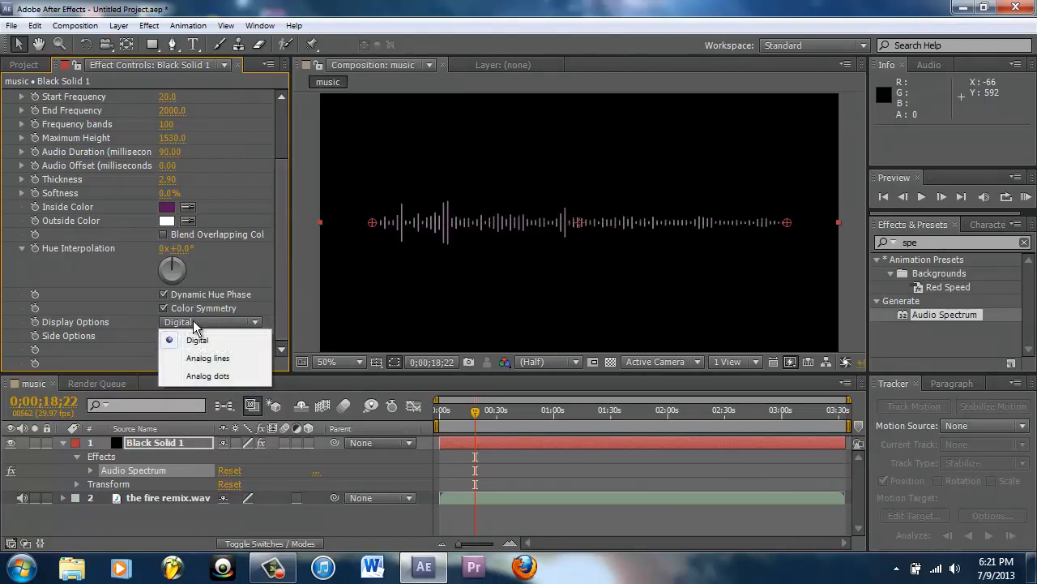
pyautogui.moveTo(384, 318)
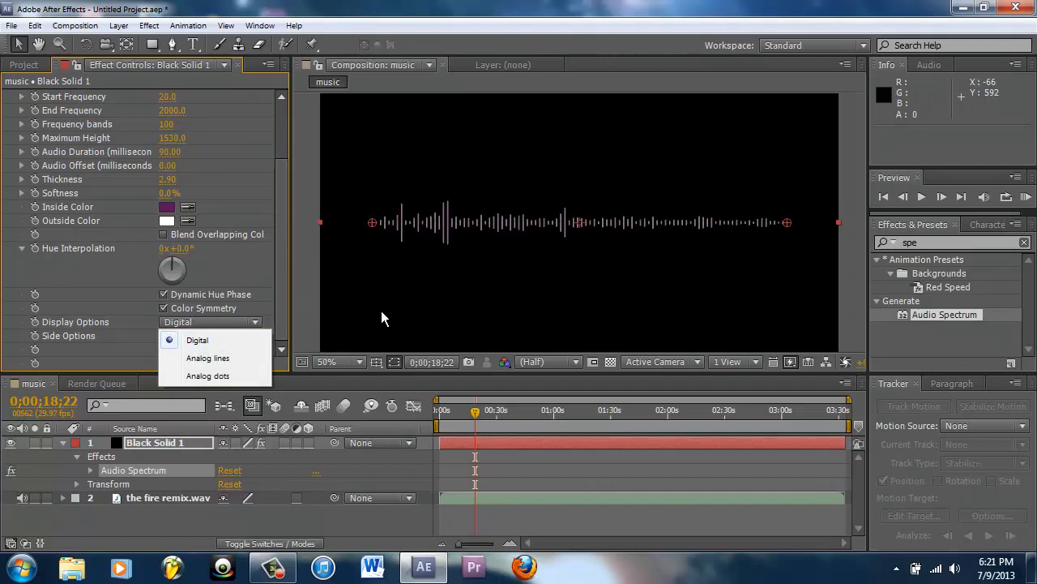
pyautogui.click(207, 359)
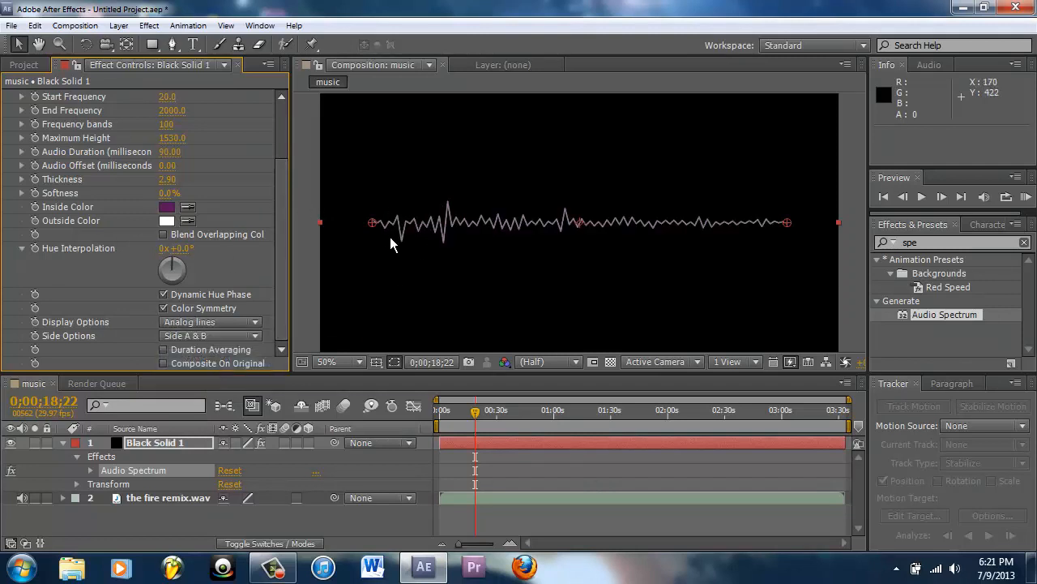
pyautogui.moveTo(226, 327)
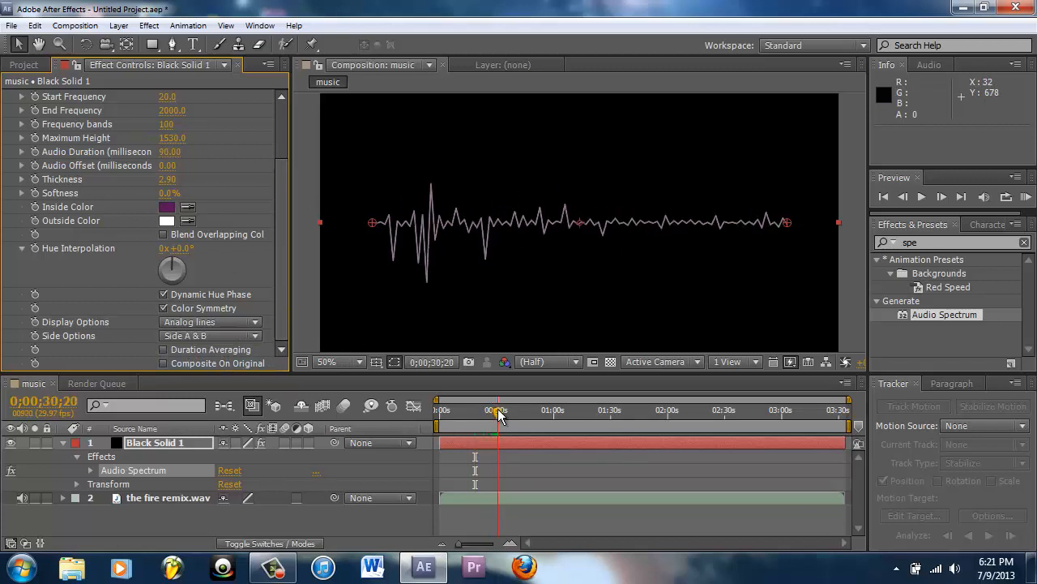
pyautogui.moveTo(499, 414); pyautogui.dragTo(517, 414)
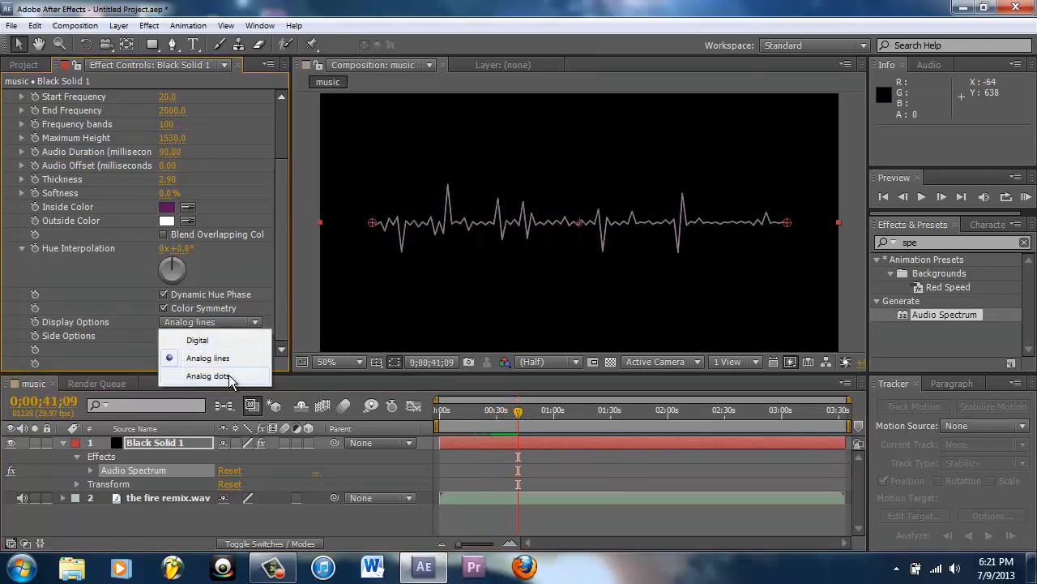
pyautogui.click(207, 376)
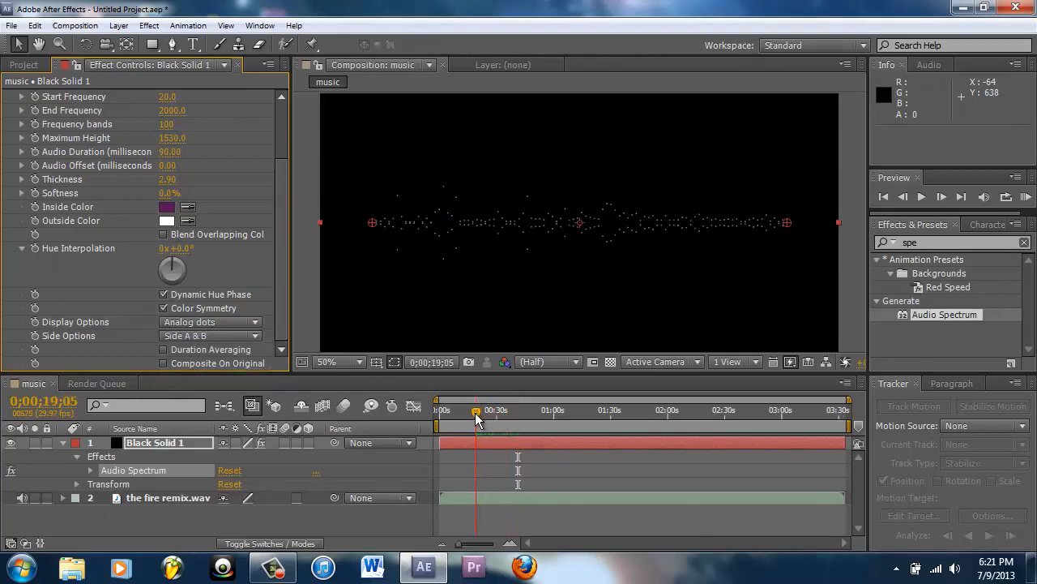
pyautogui.moveTo(477, 409); pyautogui.dragTo(522, 408)
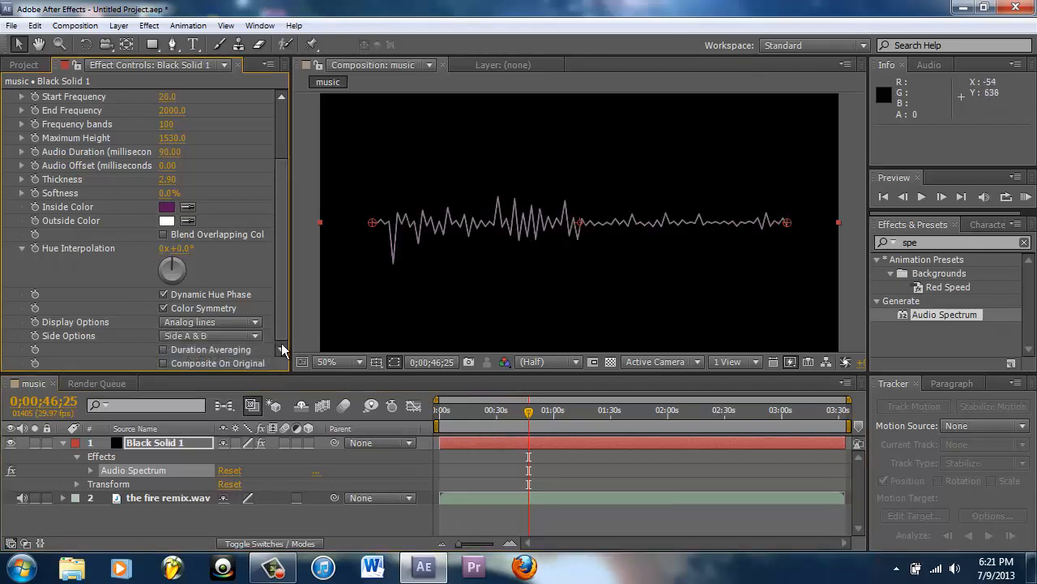
# Switch the spectrum Display Options back to Digital bars
pyautogui.click(209, 321)
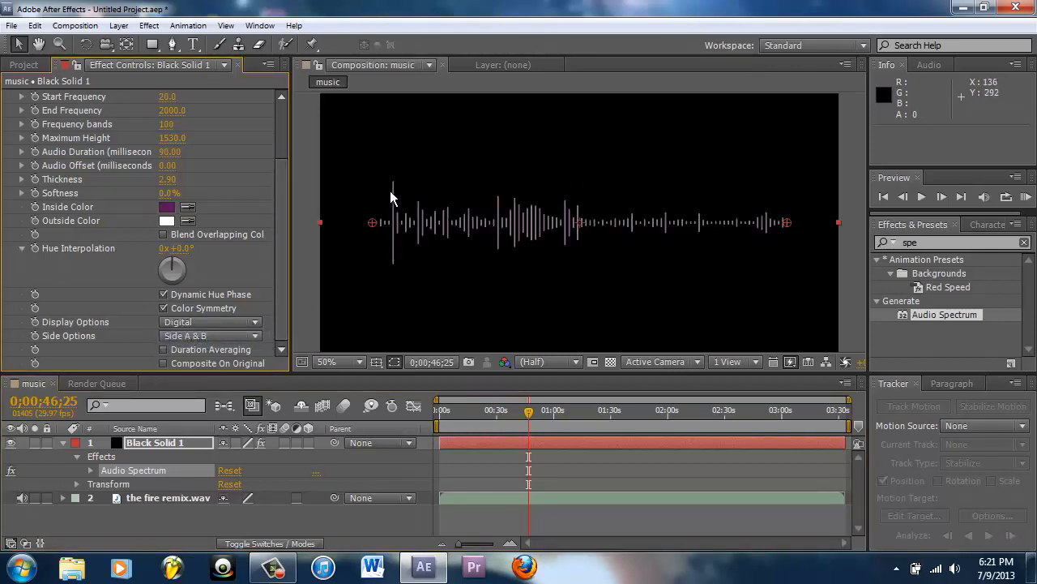
pyautogui.moveTo(386, 221)
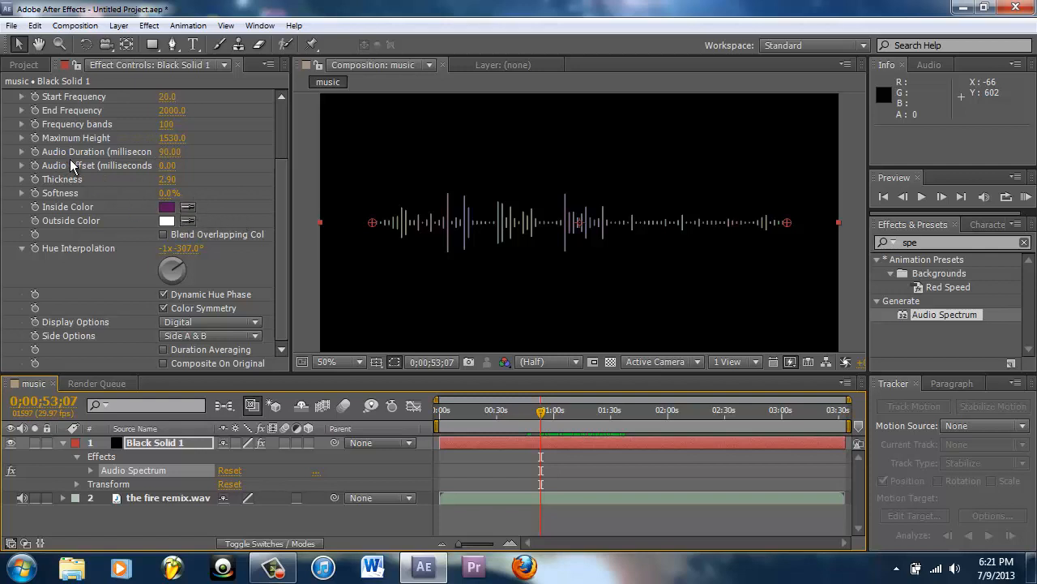
pyautogui.moveTo(279, 212)
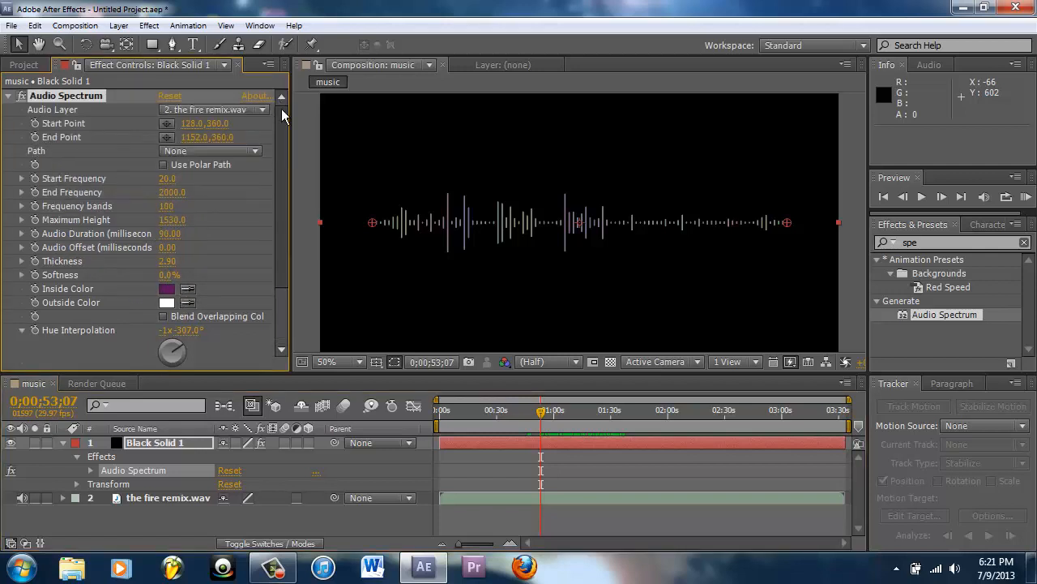
# Give the Audio Spectrum a purple Inside Color
pyautogui.scroll(-3)
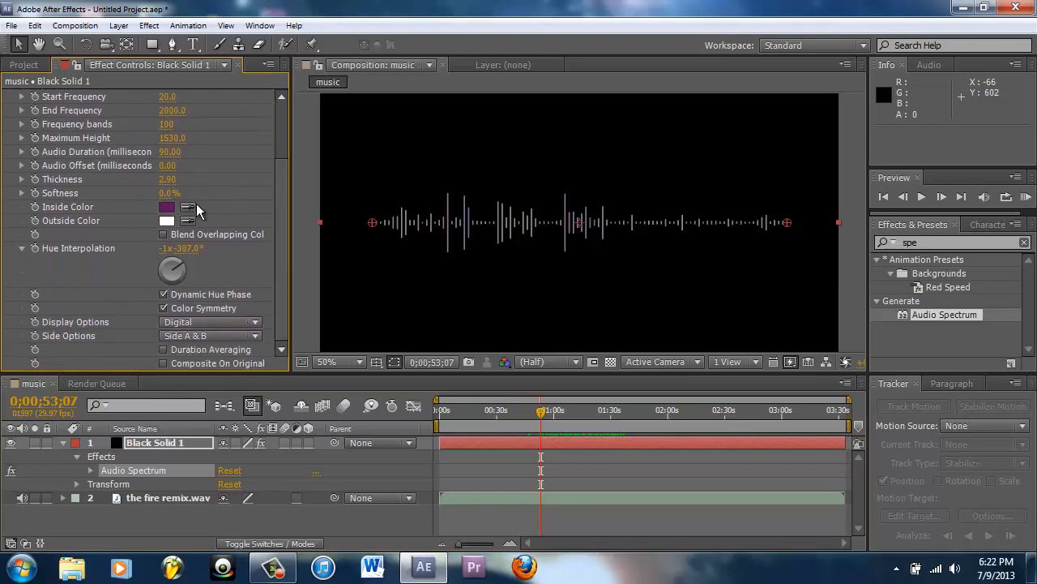
pyautogui.click(167, 208)
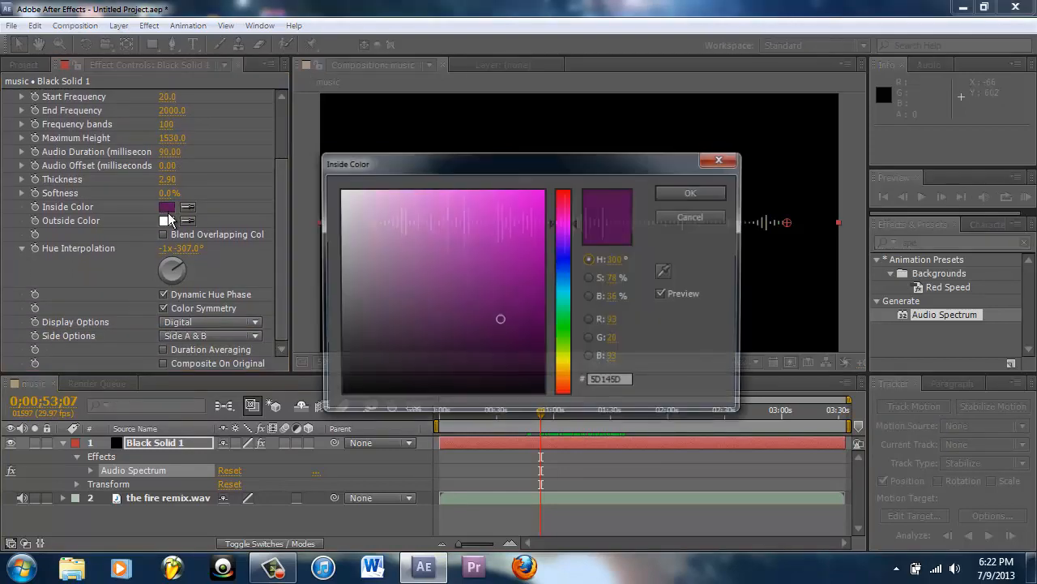
pyautogui.moveTo(500, 318); pyautogui.dragTo(530, 293)
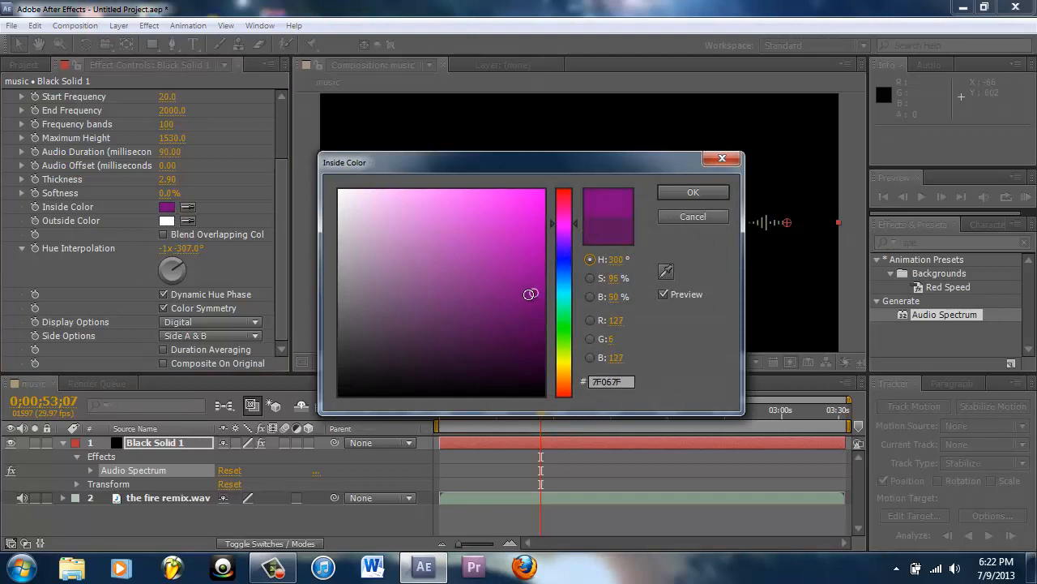
pyautogui.click(693, 191)
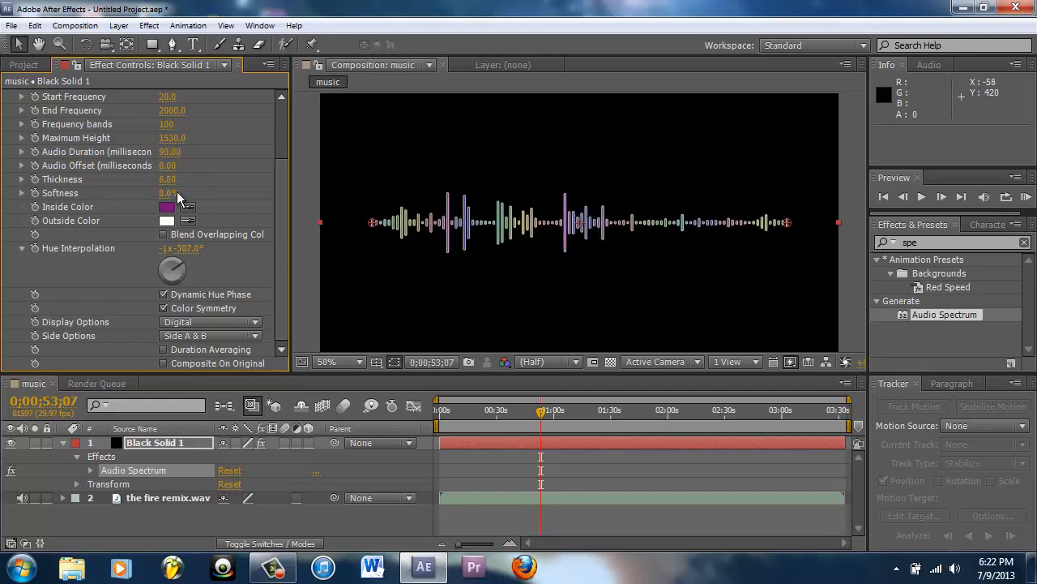
# Raise the spectrum Softness to 38.4% and preview the rainbow bars over time
pyautogui.moveTo(178, 193); pyautogui.dragTo(194, 193)
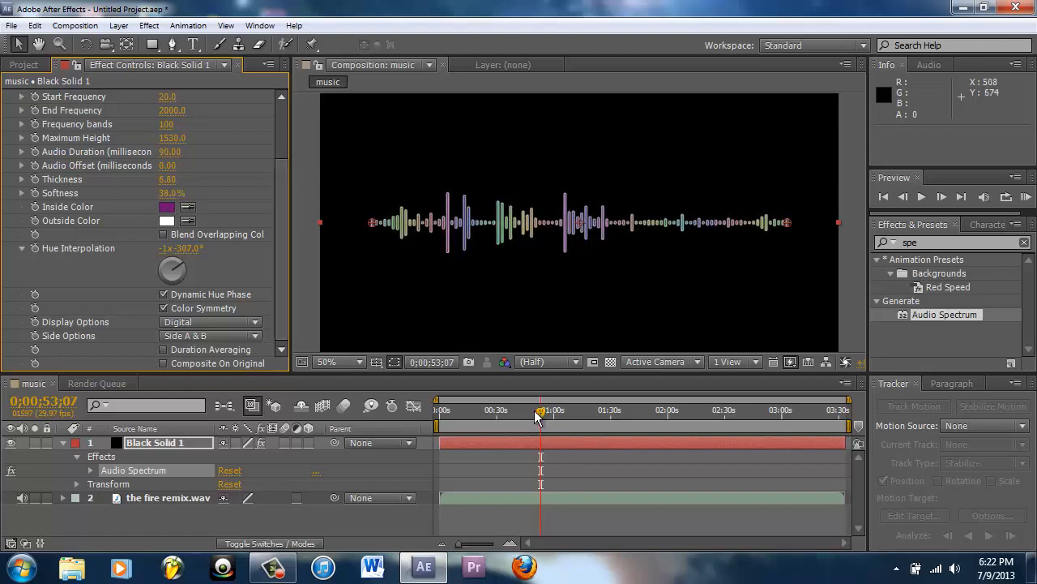
pyautogui.moveTo(542, 412); pyautogui.dragTo(532, 411)
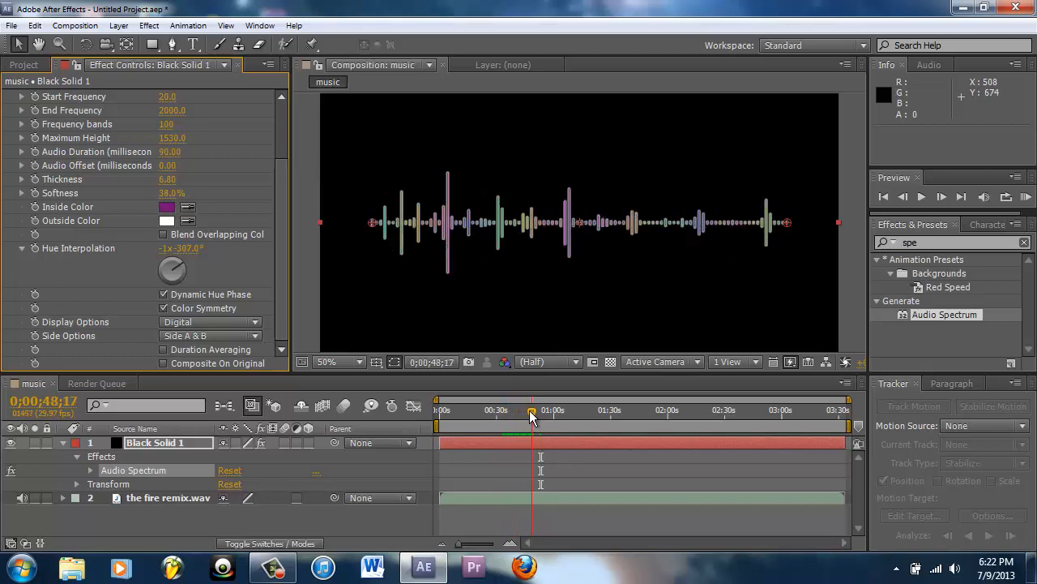
pyautogui.click(13, 26)
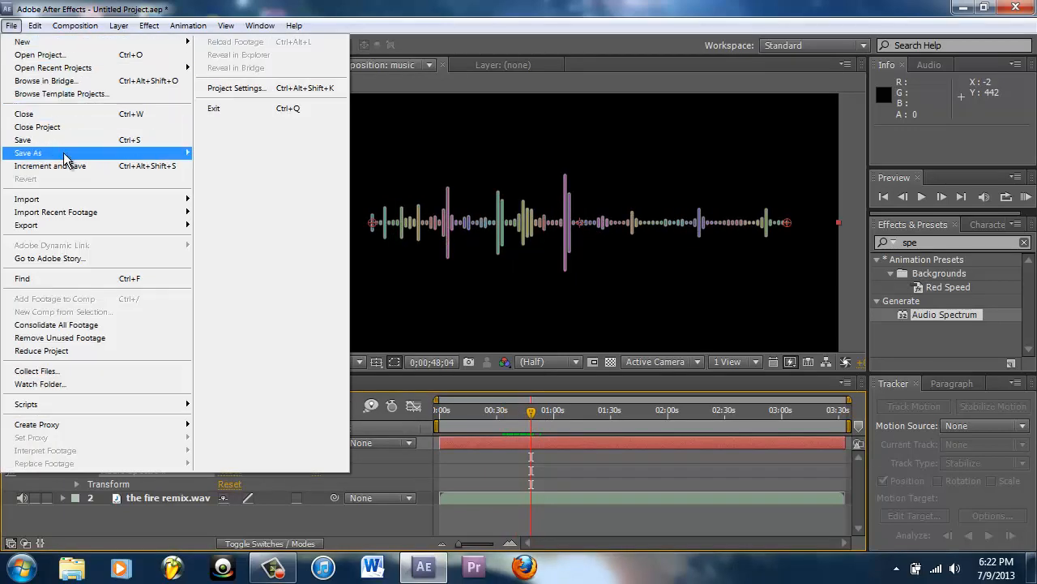
# Save the project as 'music template' in the German Project folder via Save As
pyautogui.click(29, 152)
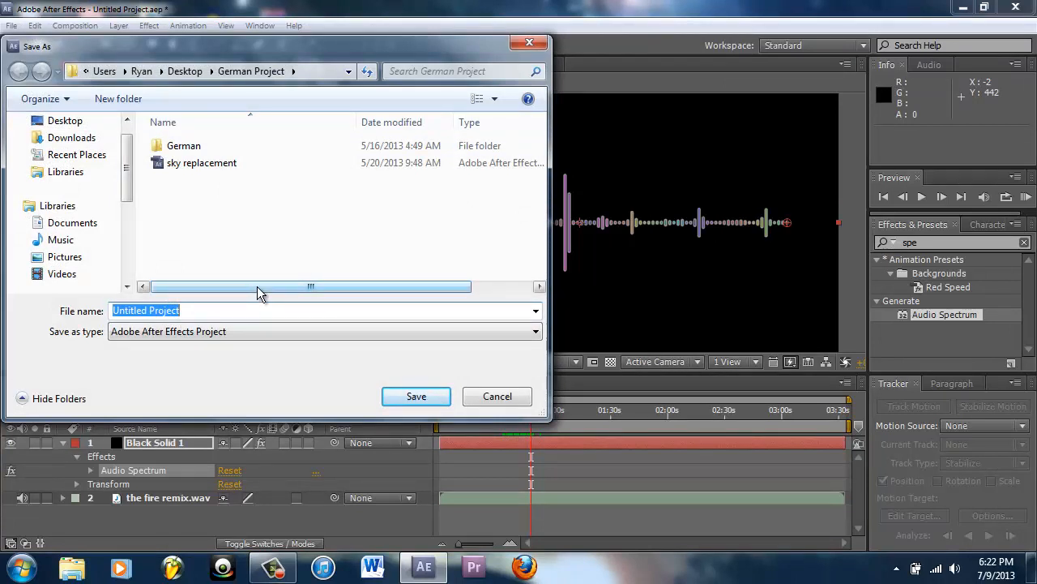
pyautogui.write('m')
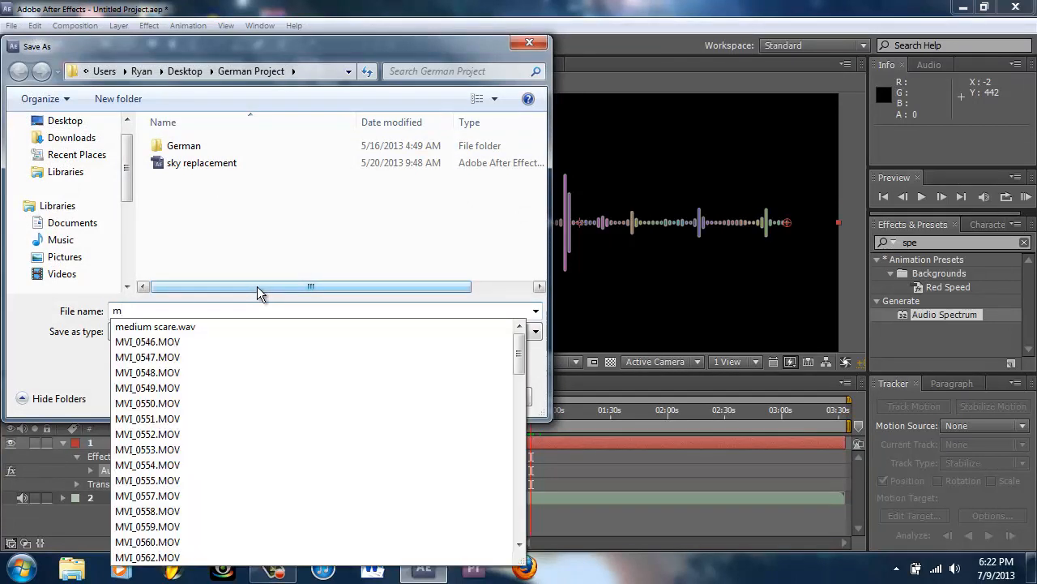
pyautogui.write('usic')
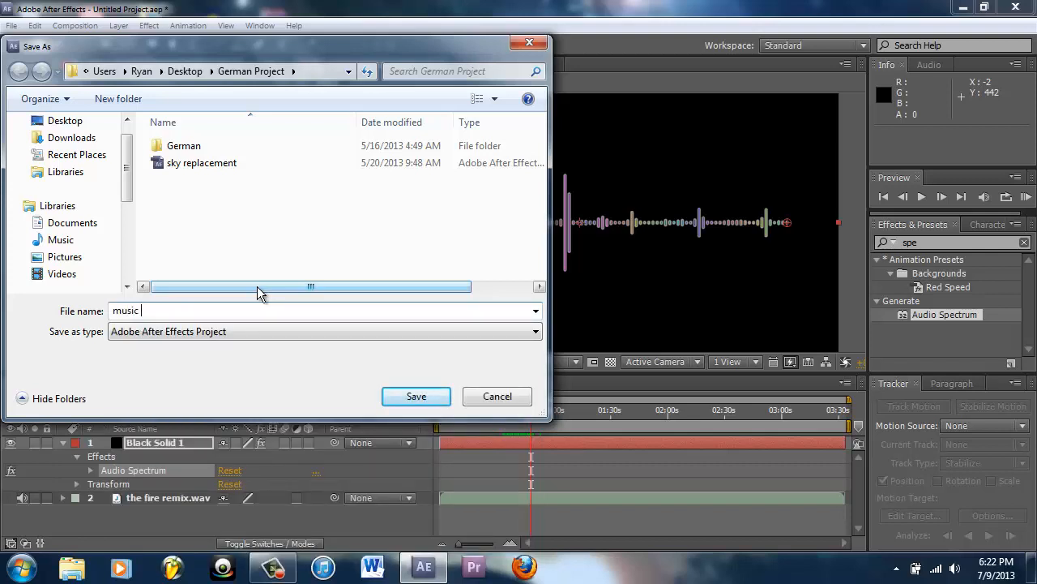
pyautogui.write('templat')
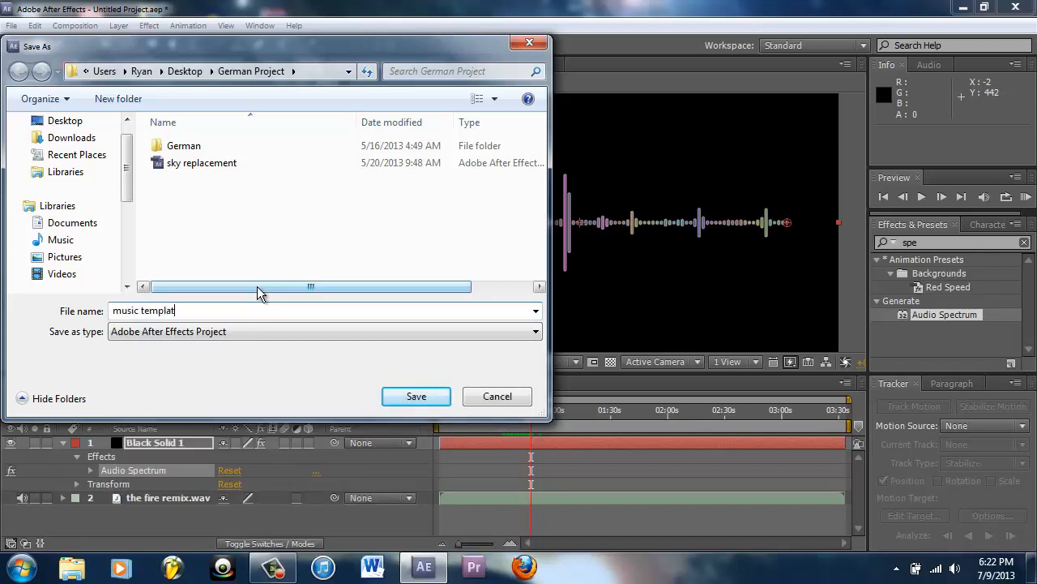
pyautogui.click(415, 395)
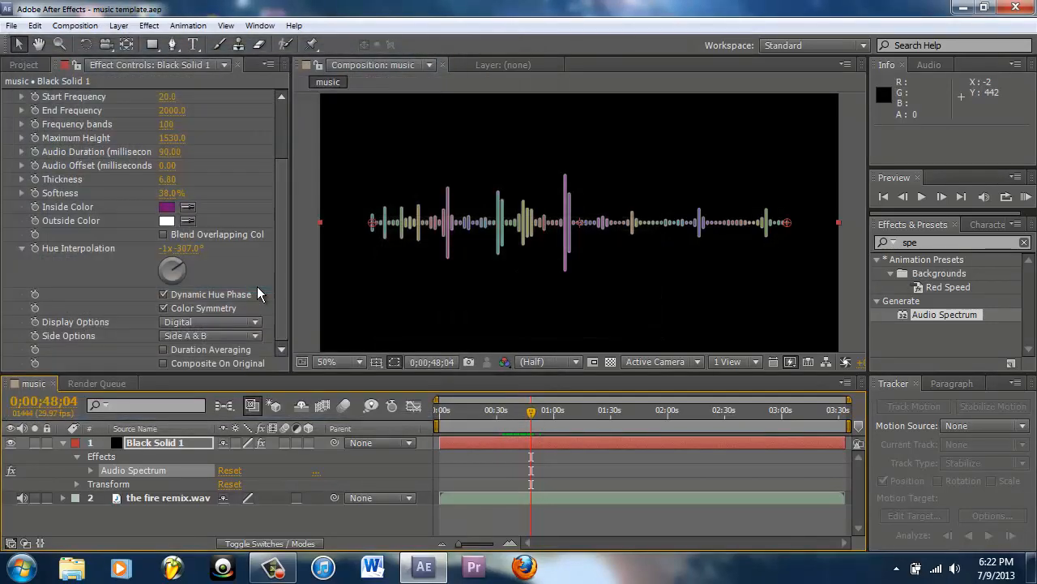
pyautogui.moveTo(319, 266)
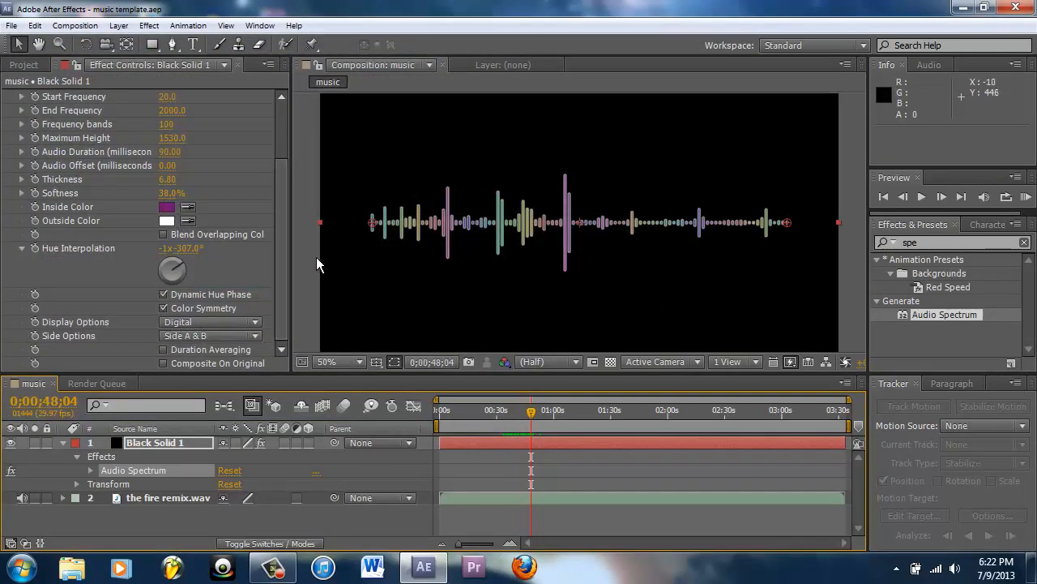
pyautogui.moveTo(415, 261)
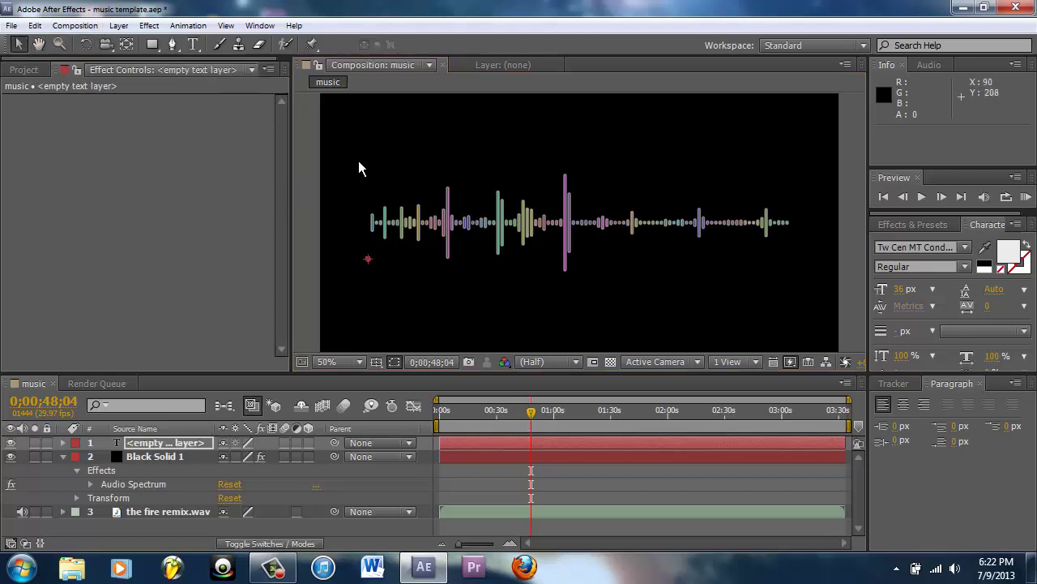
pyautogui.moveTo(527, 295)
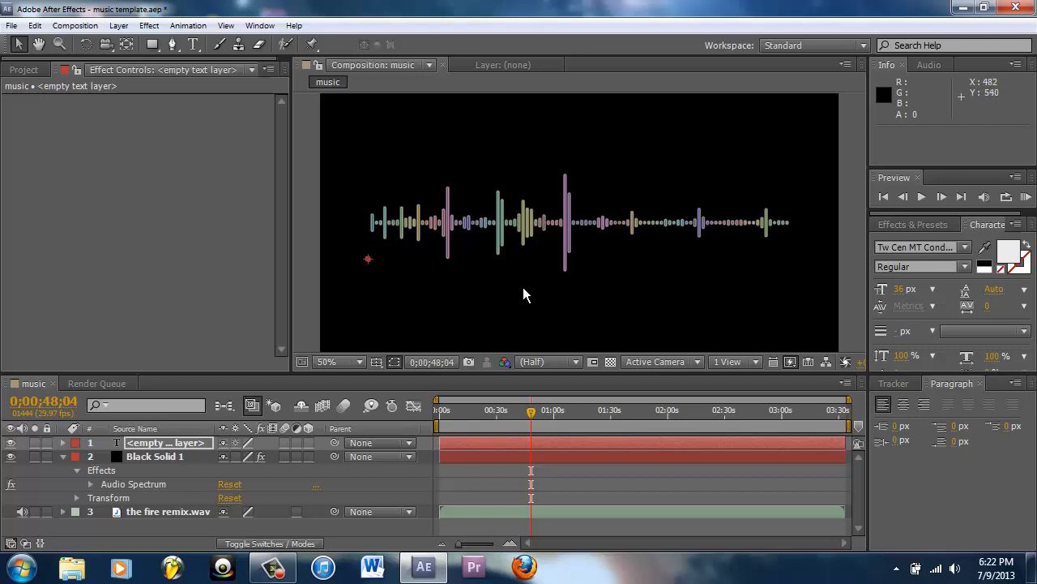
pyautogui.moveTo(227, 340)
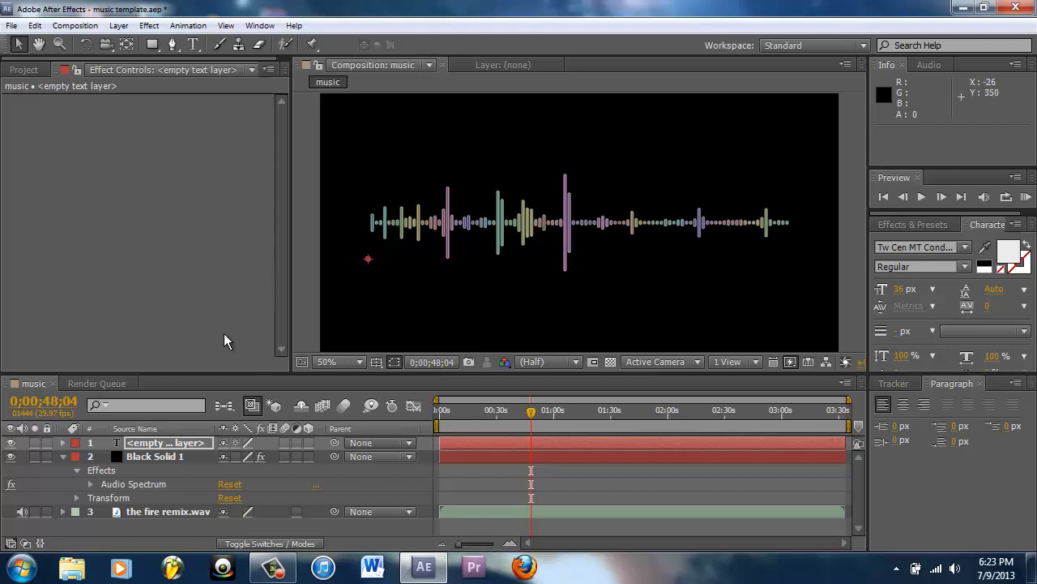
pyautogui.moveTo(149, 399)
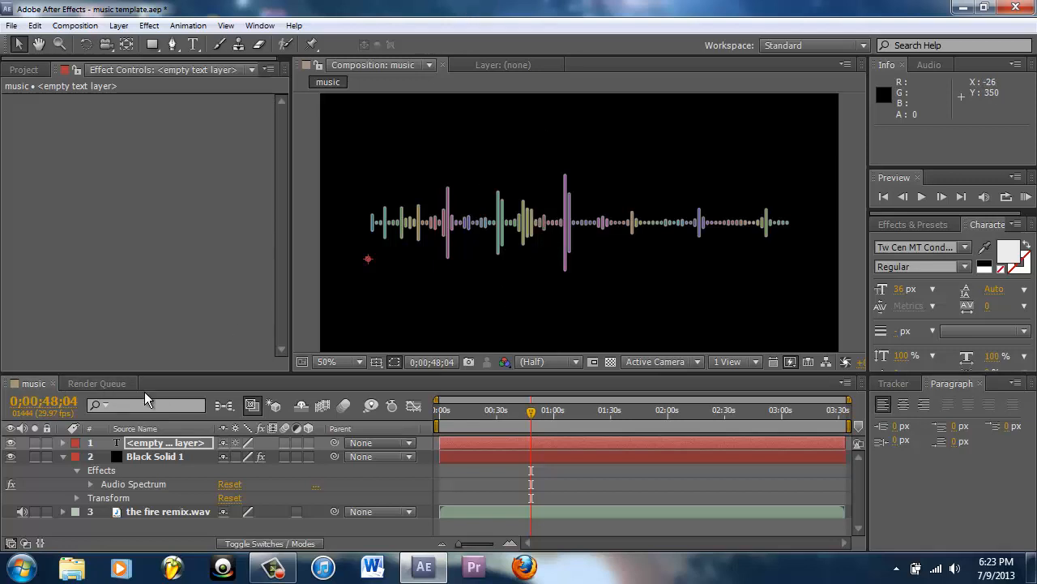
# Check the empty Render Queue, return to the music timeline and select Black Solid 1
pyautogui.click(97, 383)
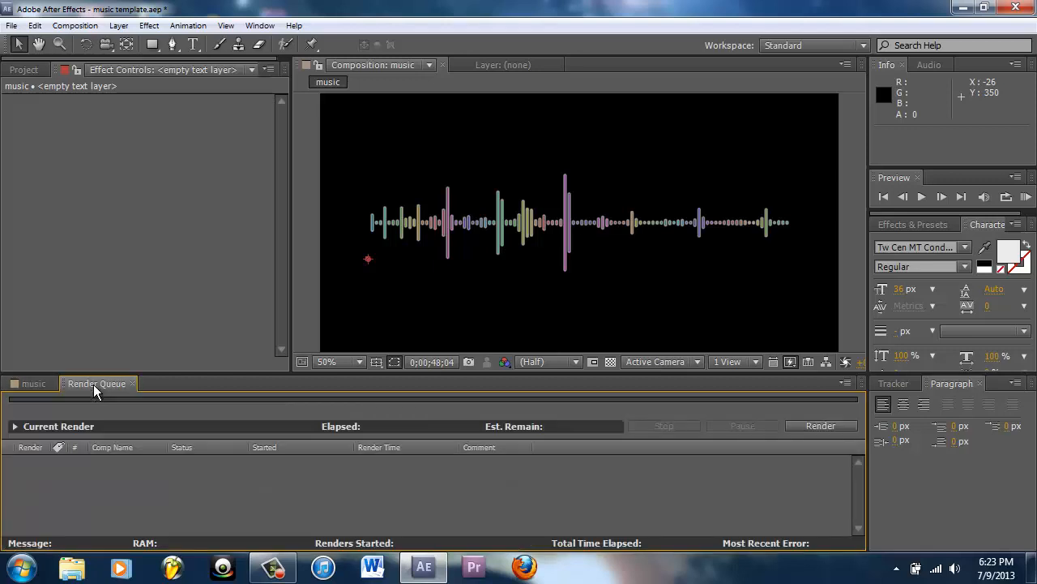
pyautogui.moveTo(454, 489)
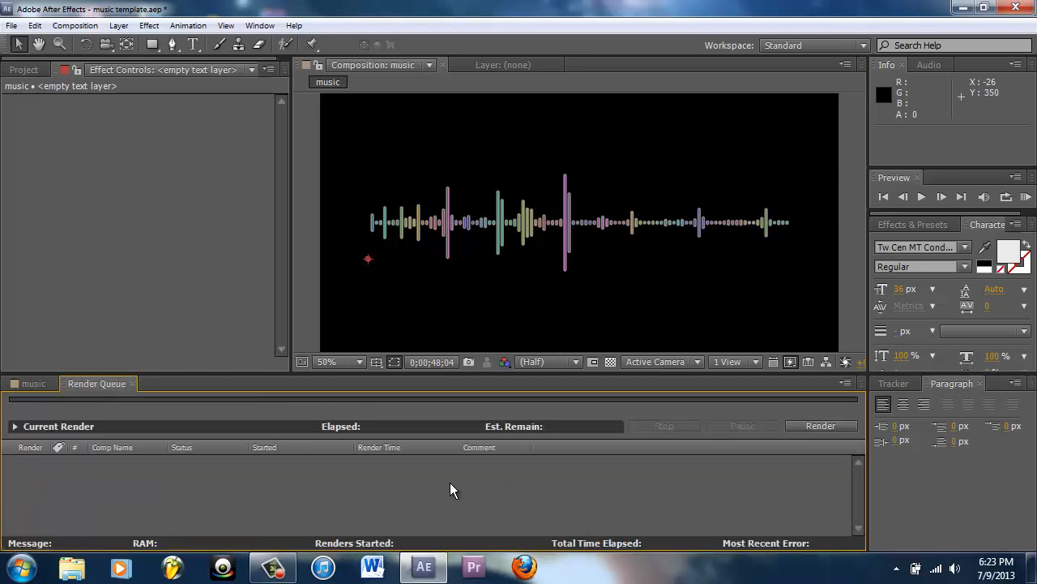
pyautogui.moveTo(87, 29)
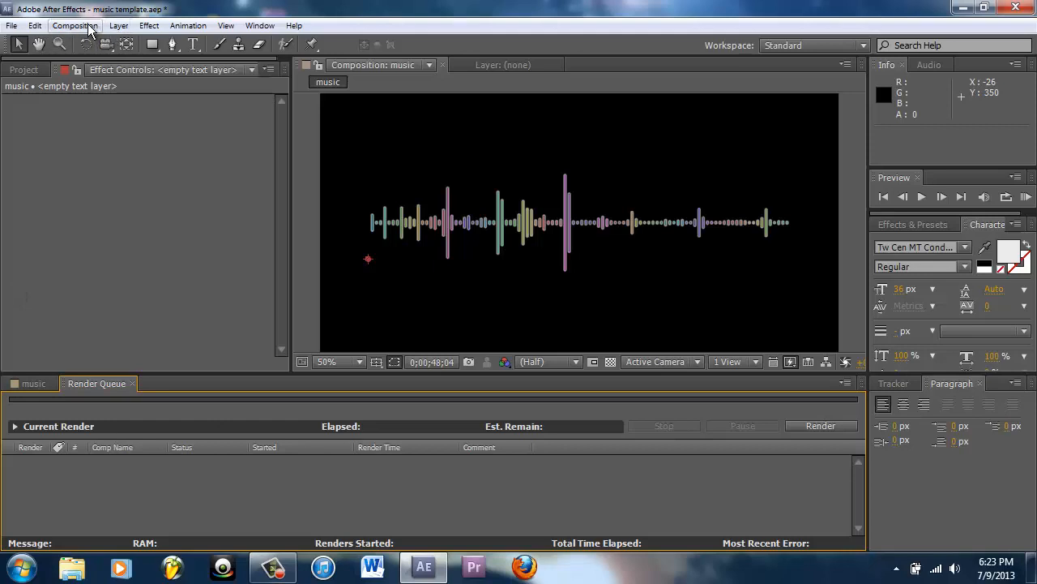
pyautogui.click(74, 26)
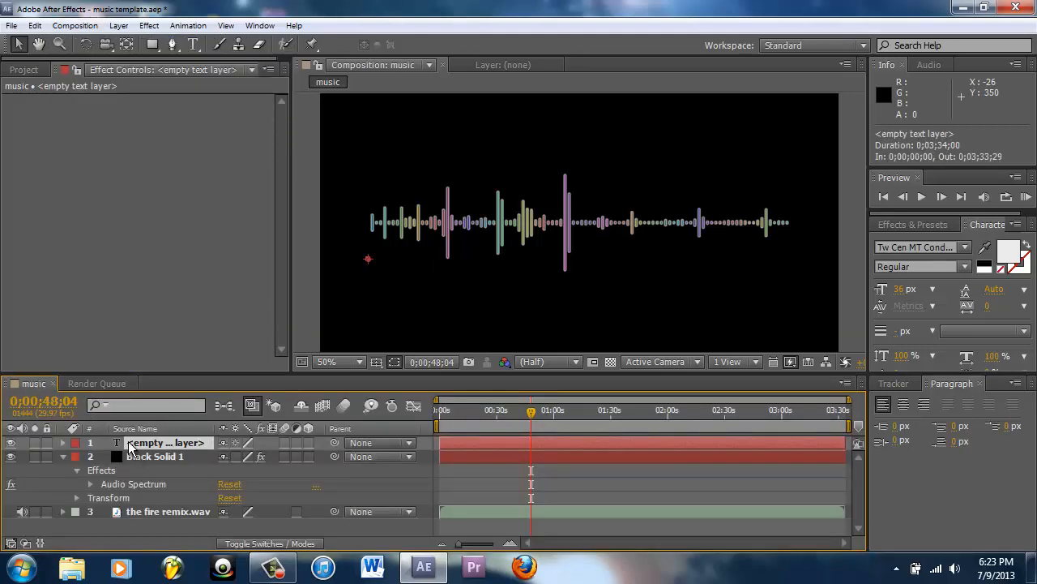
pyautogui.click(155, 457)
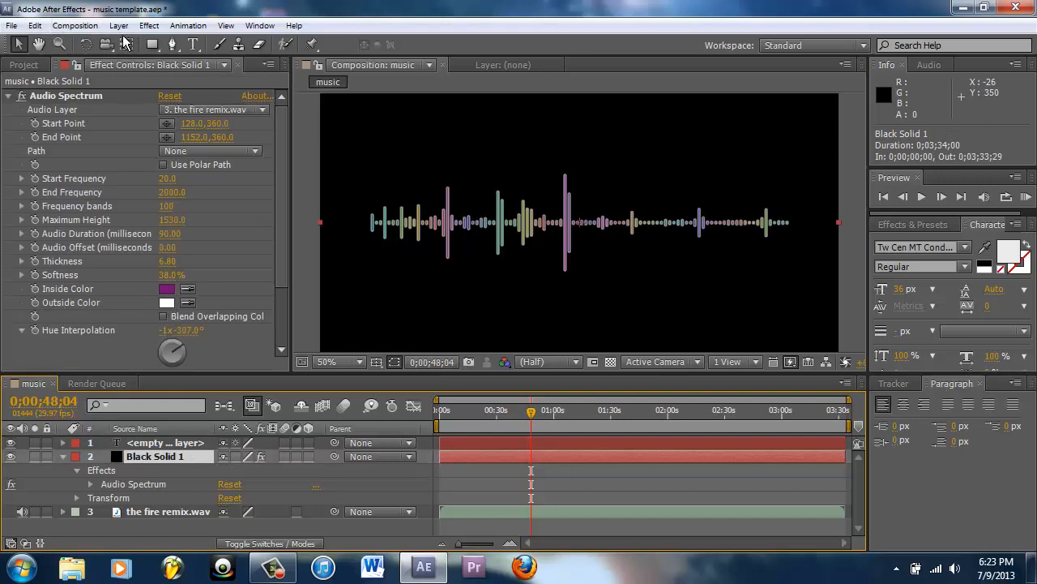
# Add the music composition to the Render Queue and review its Best Settings and Lossless output
pyautogui.click(86, 26)
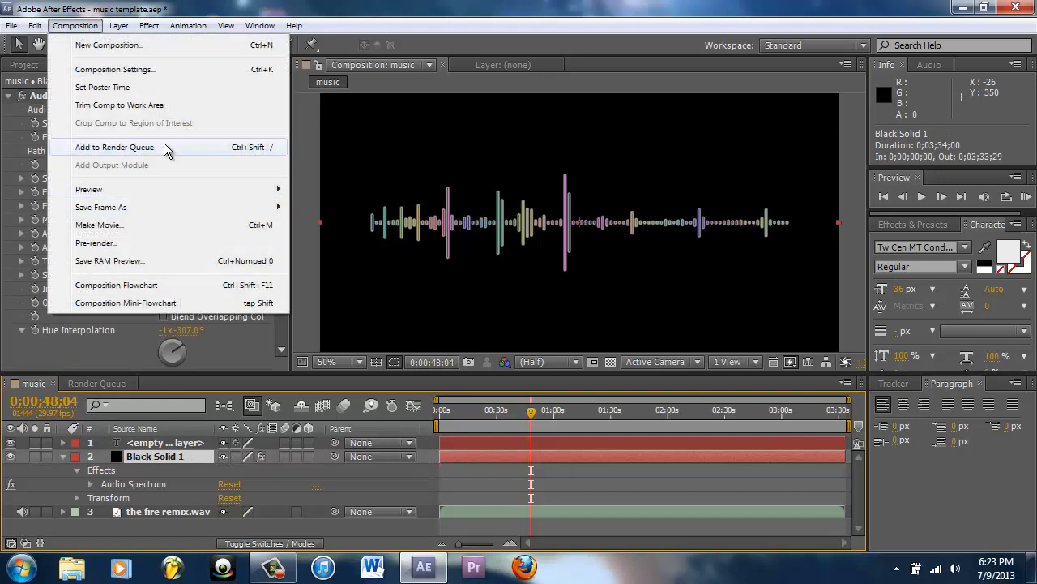
pyautogui.click(113, 146)
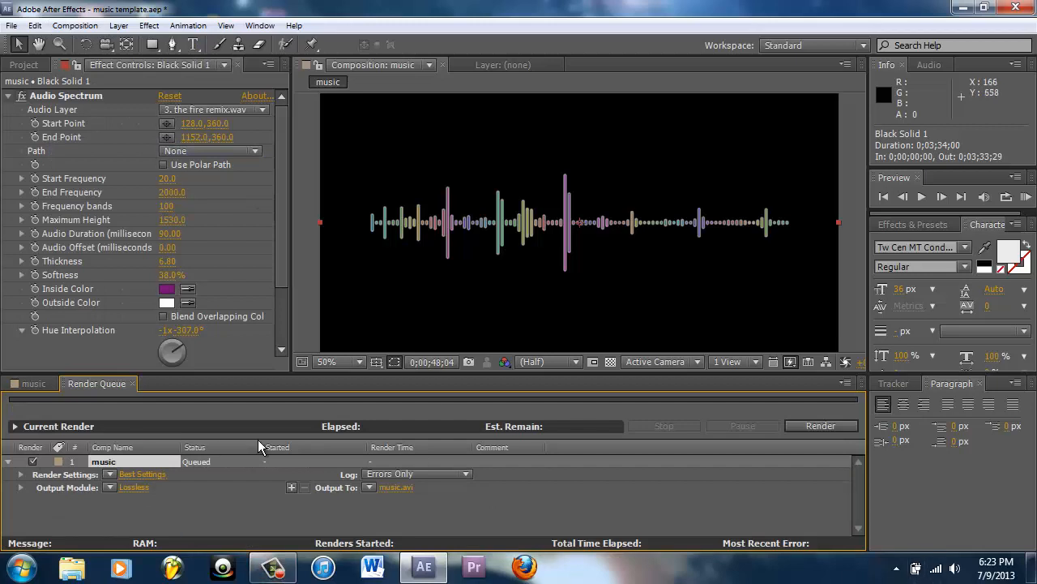
pyautogui.moveTo(136, 496)
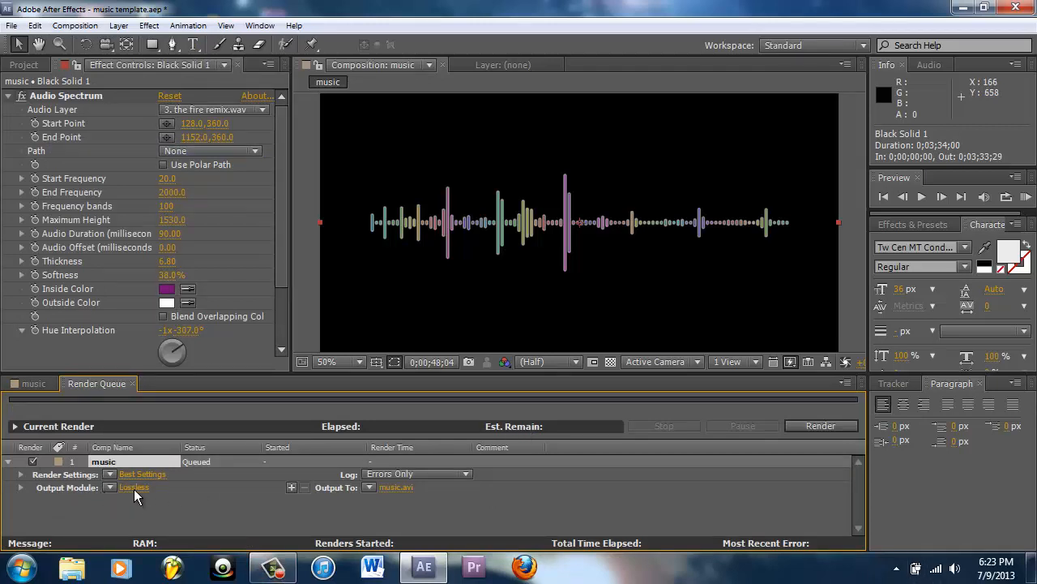
pyautogui.moveTo(379, 483)
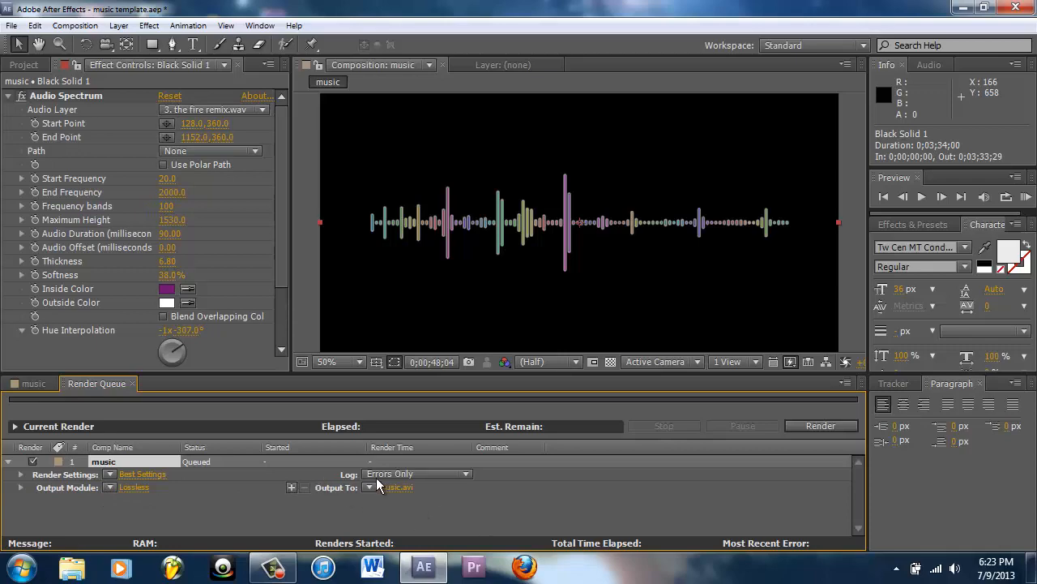
pyautogui.click(399, 486)
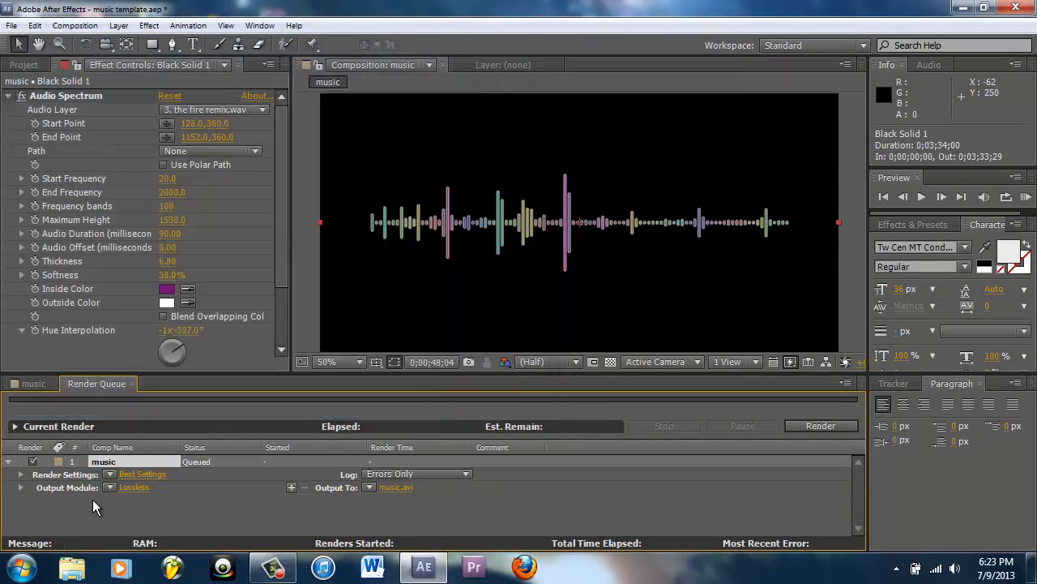
pyautogui.click(143, 473)
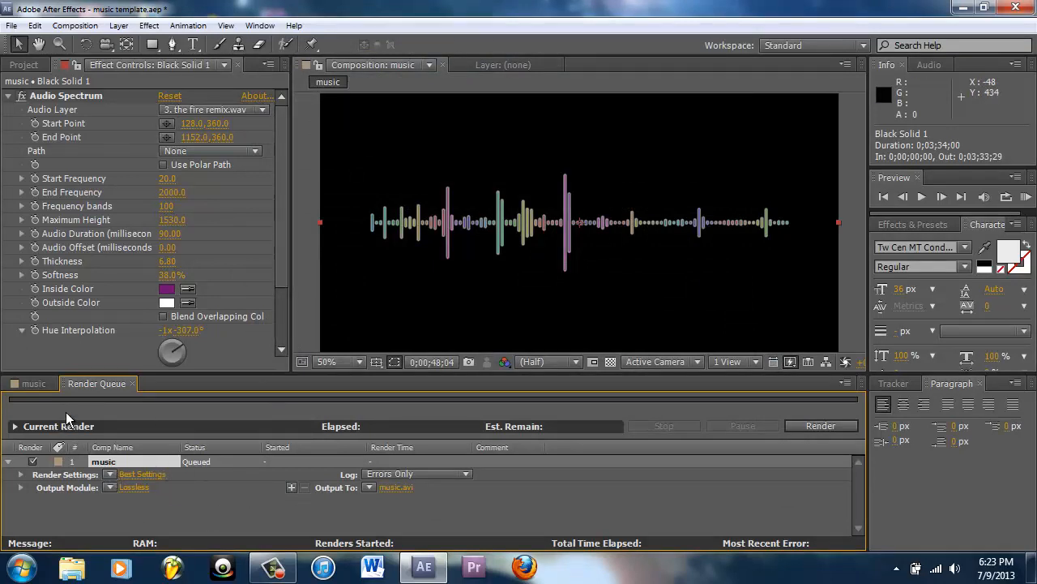
pyautogui.moveTo(622, 464)
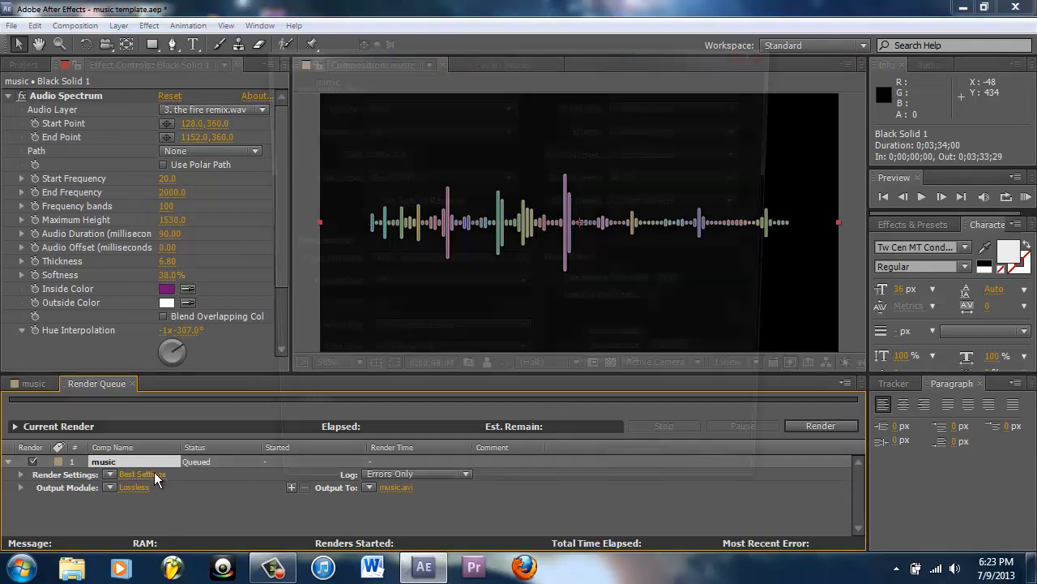
pyautogui.click(143, 473)
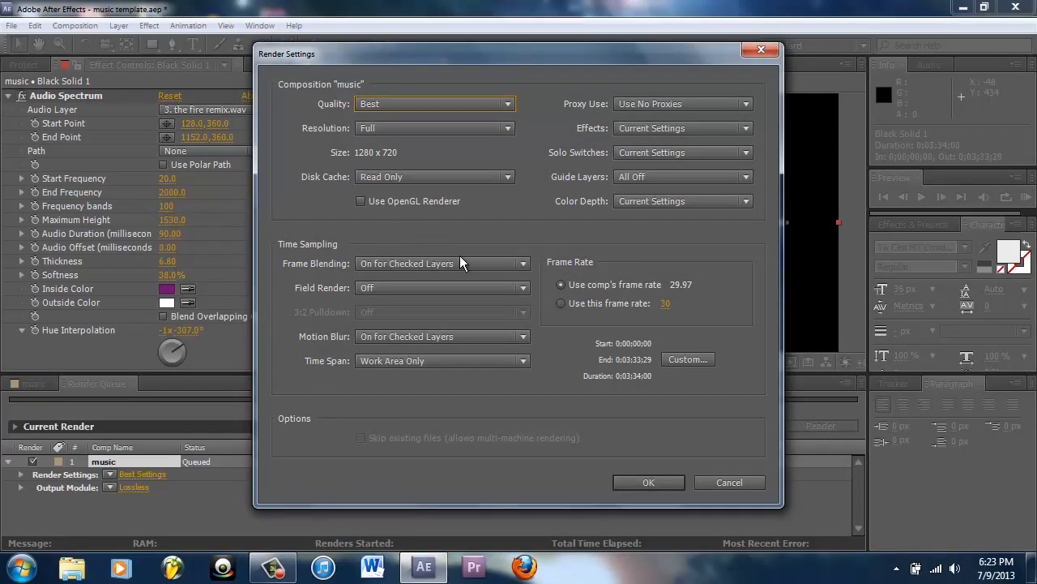
pyautogui.moveTo(772, 39)
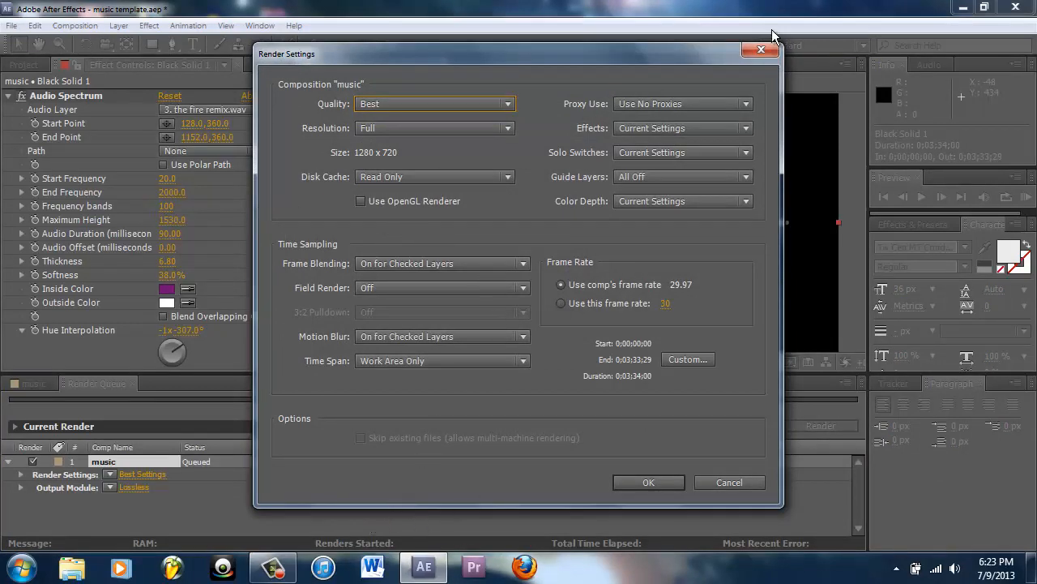
pyautogui.click(648, 483)
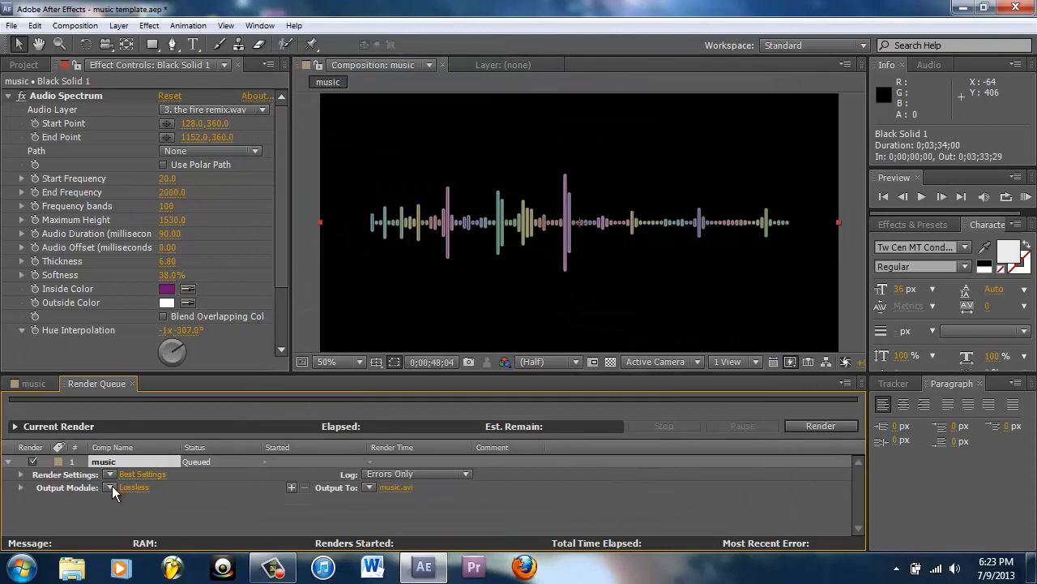
# Enable 48 kHz 16-bit stereo Audio Output in the Lossless output module, then minimize After Effects
pyautogui.click(133, 488)
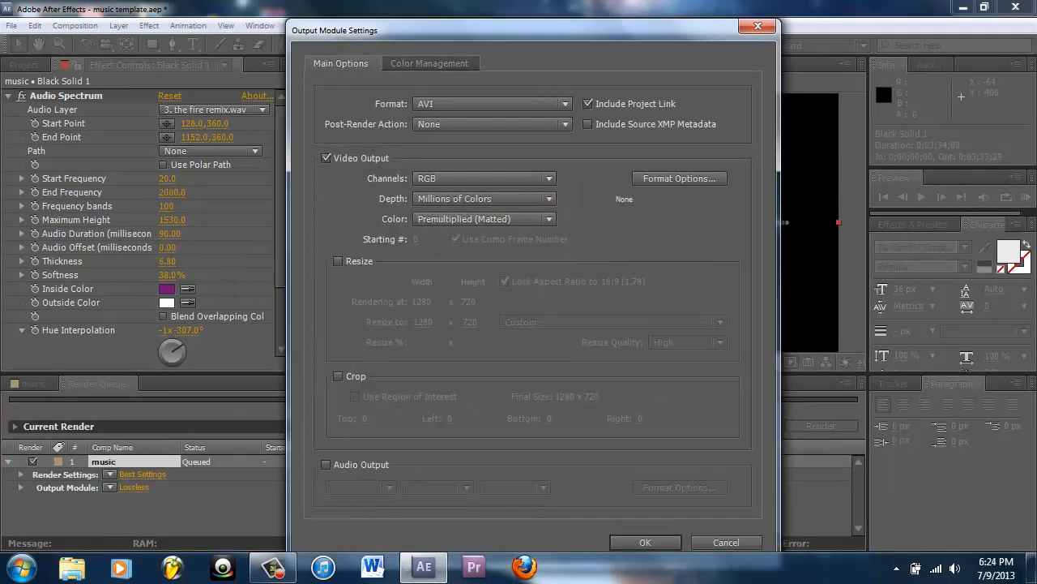
pyautogui.moveTo(301, 483)
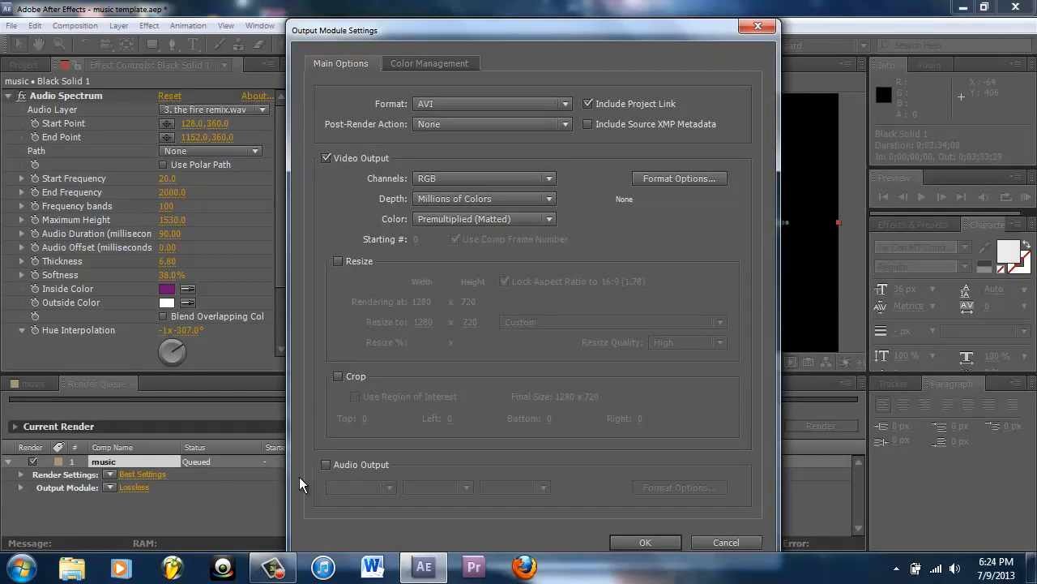
pyautogui.moveTo(325, 477)
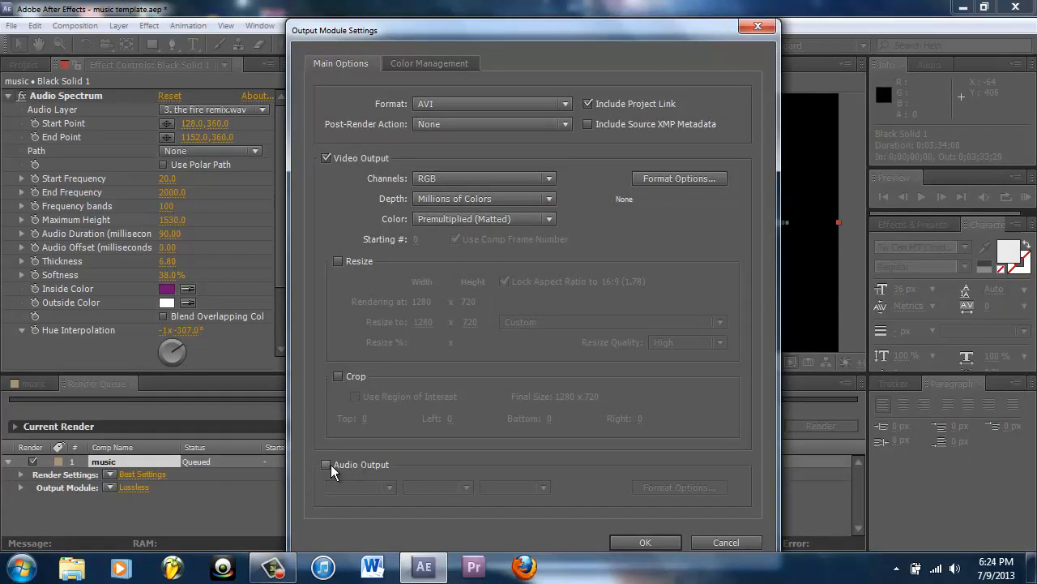
pyautogui.click(326, 464)
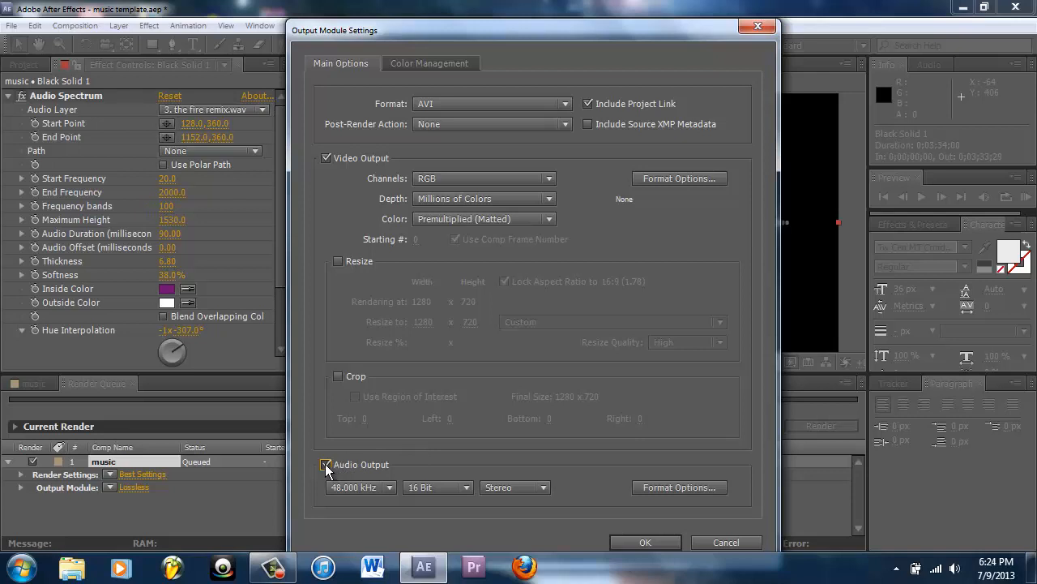
pyautogui.click(645, 542)
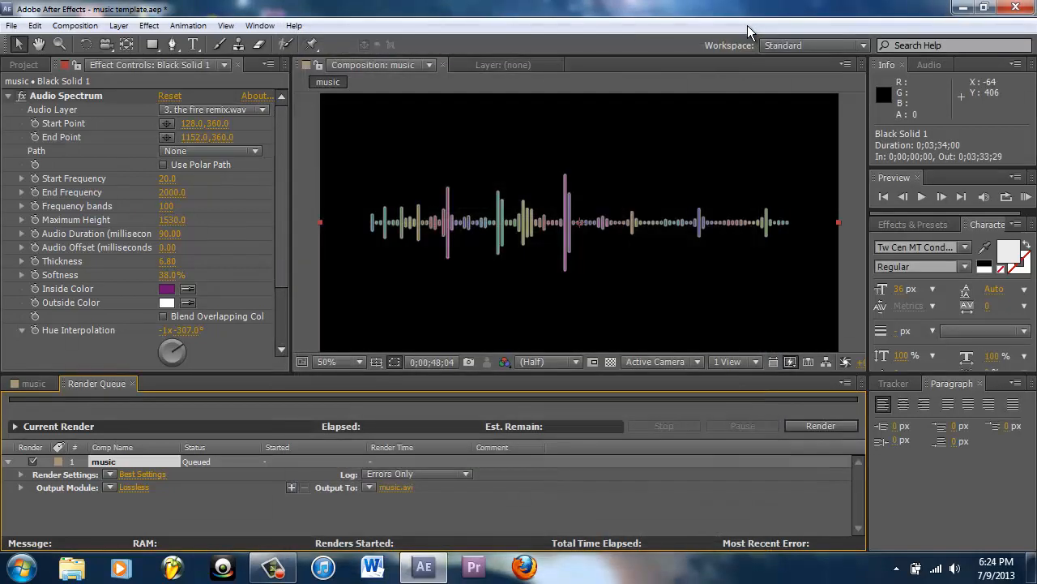
pyautogui.moveTo(635, 471)
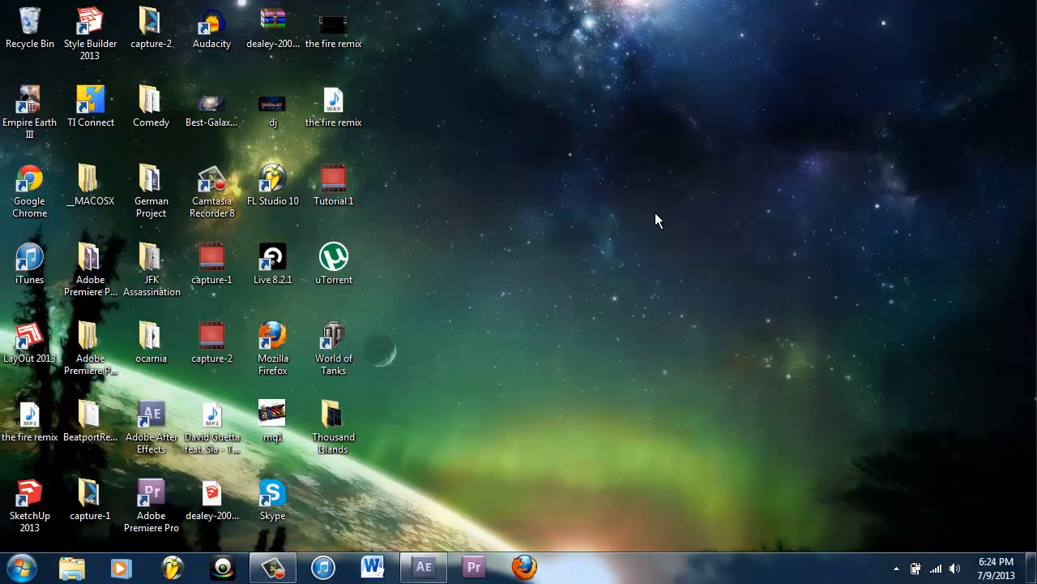
pyautogui.click(272, 340)
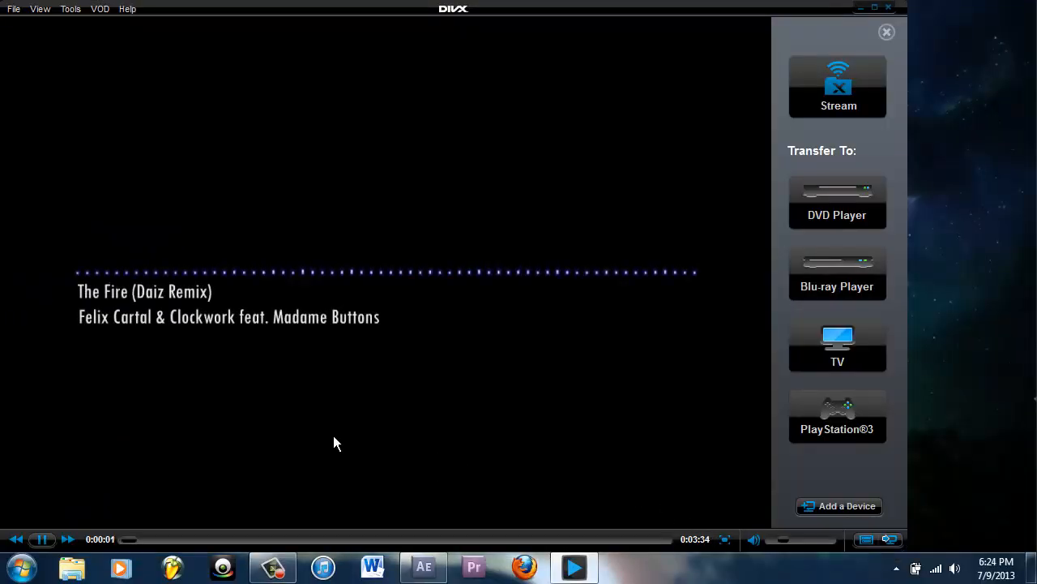
pyautogui.moveTo(227, 436)
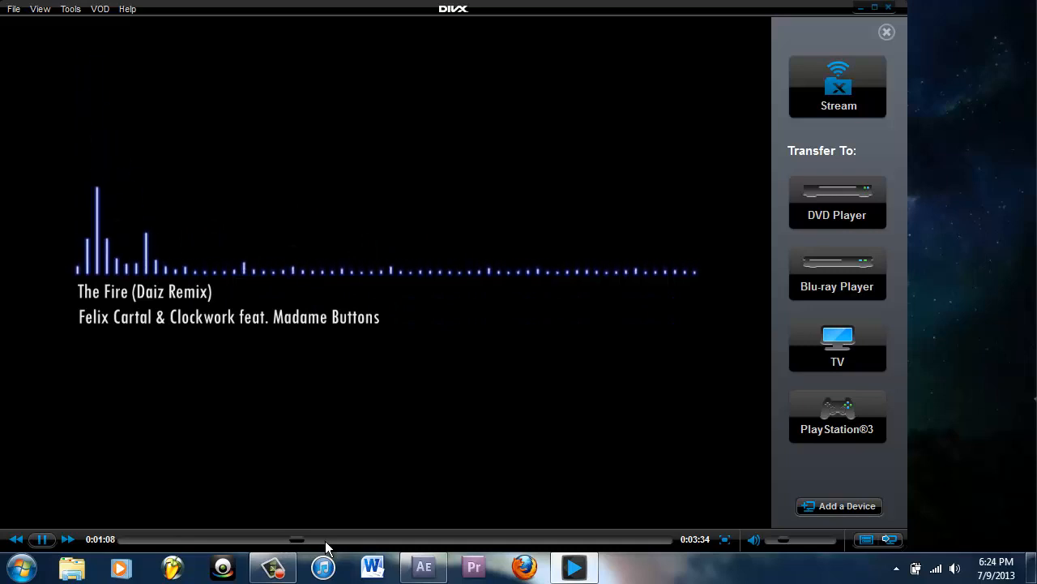
pyautogui.moveTo(39, 509)
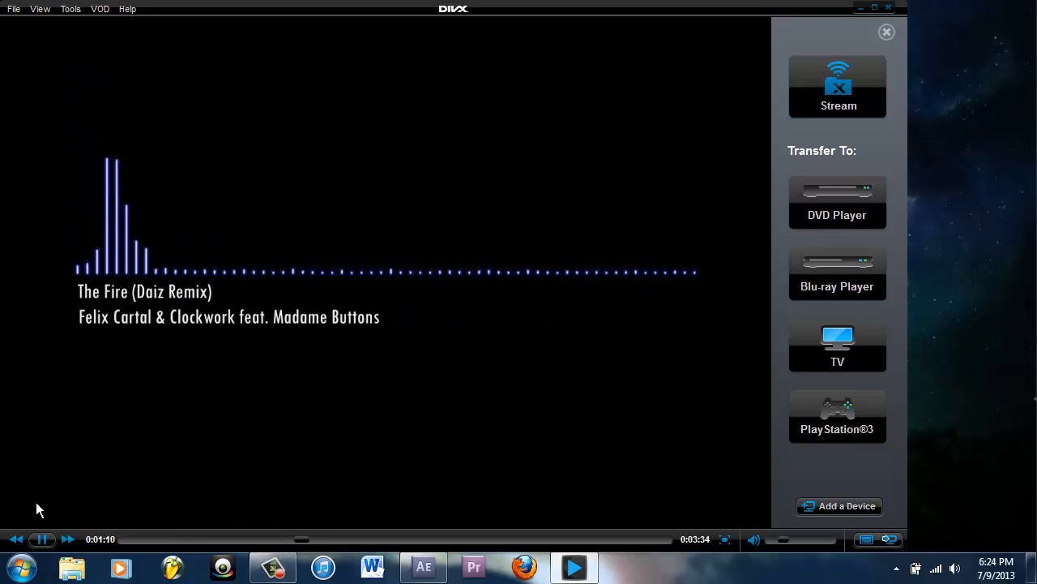
# Pause playback of the exported spectrum video at about 1:12 in DivX Player
pyautogui.click(42, 538)
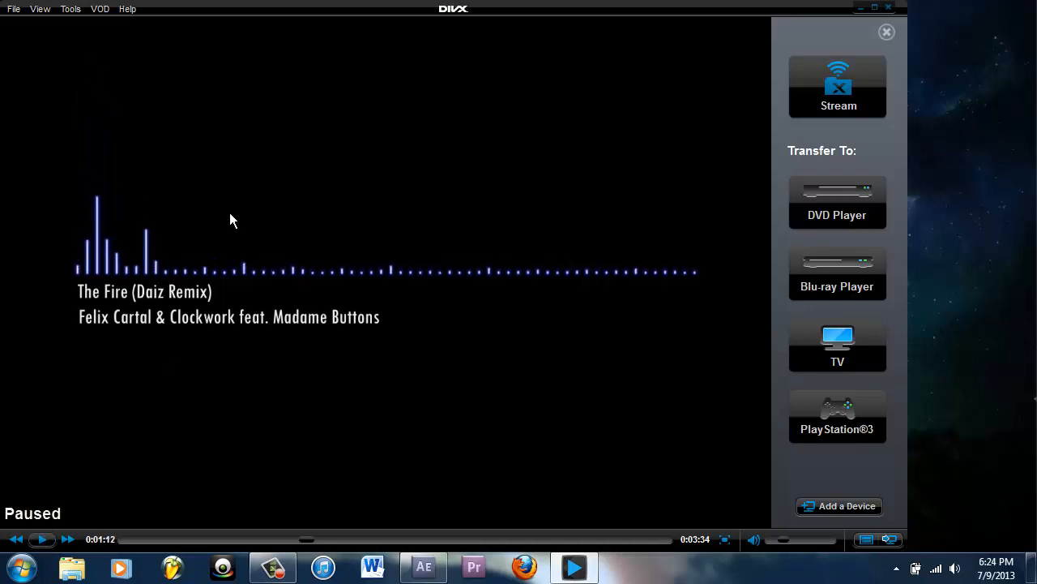
pyautogui.moveTo(240, 214)
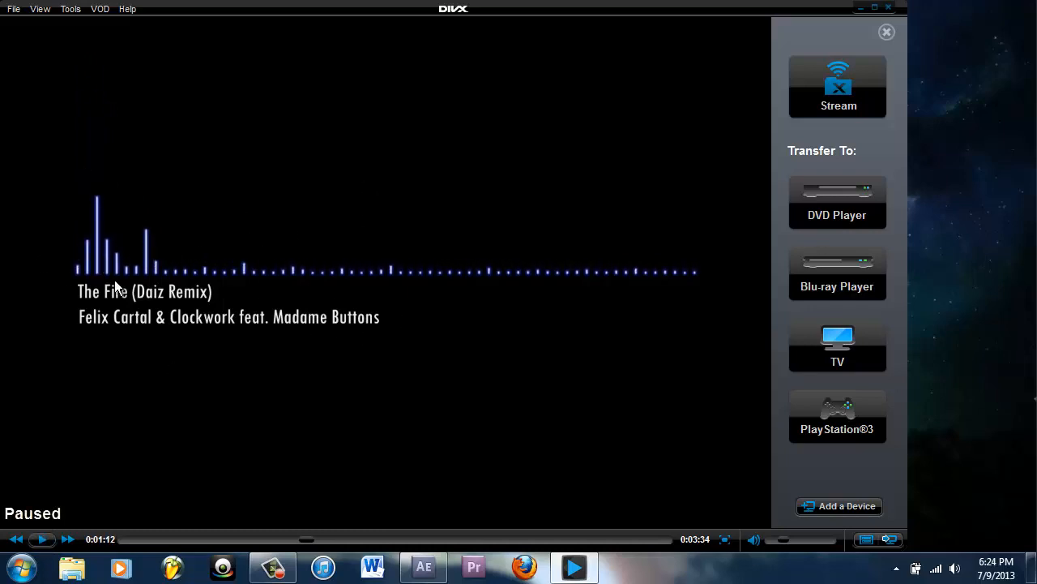
pyautogui.moveTo(59, 336)
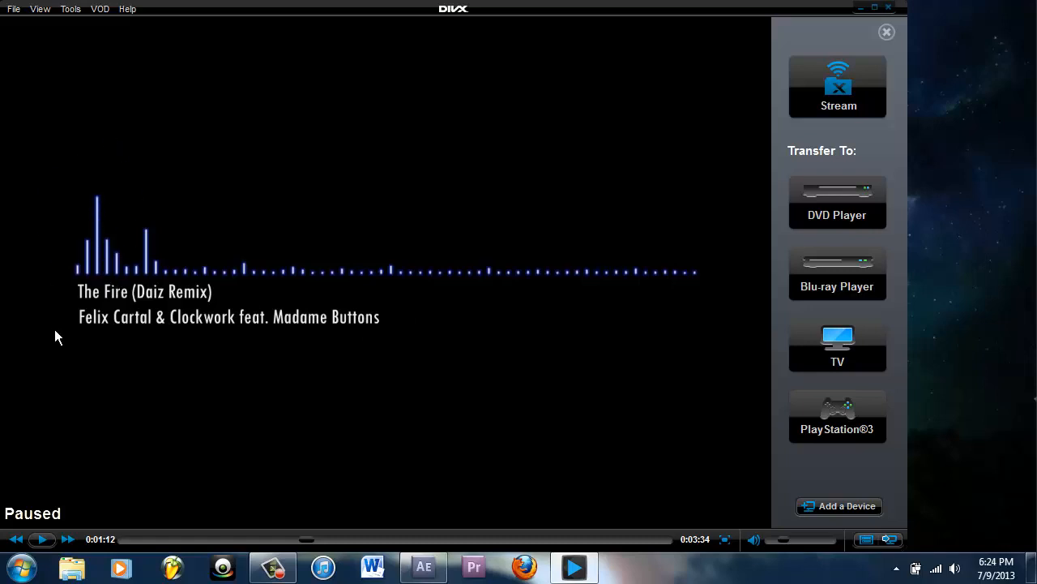
pyautogui.moveTo(23, 404)
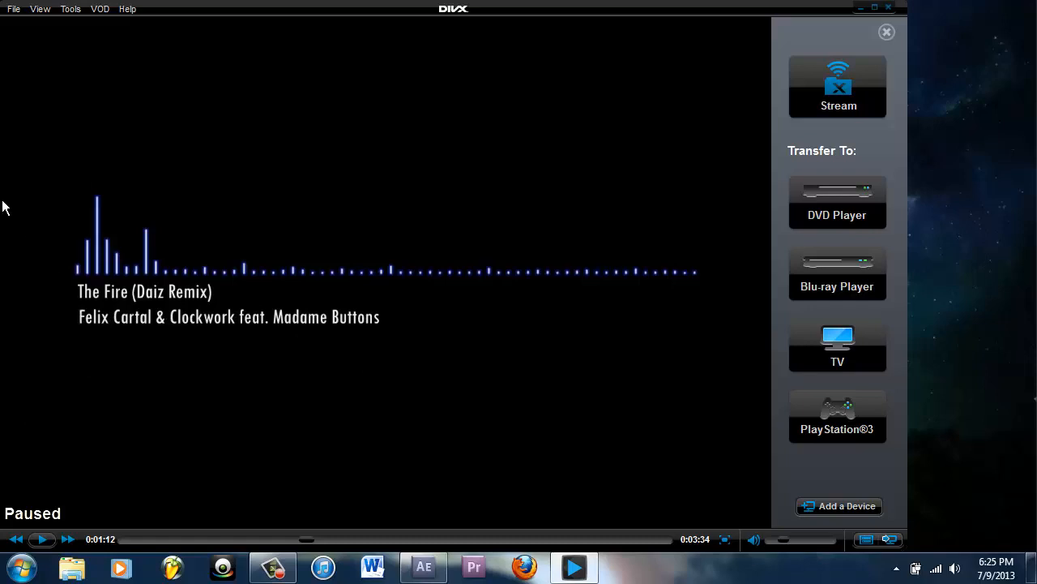
pyautogui.moveTo(263, 334)
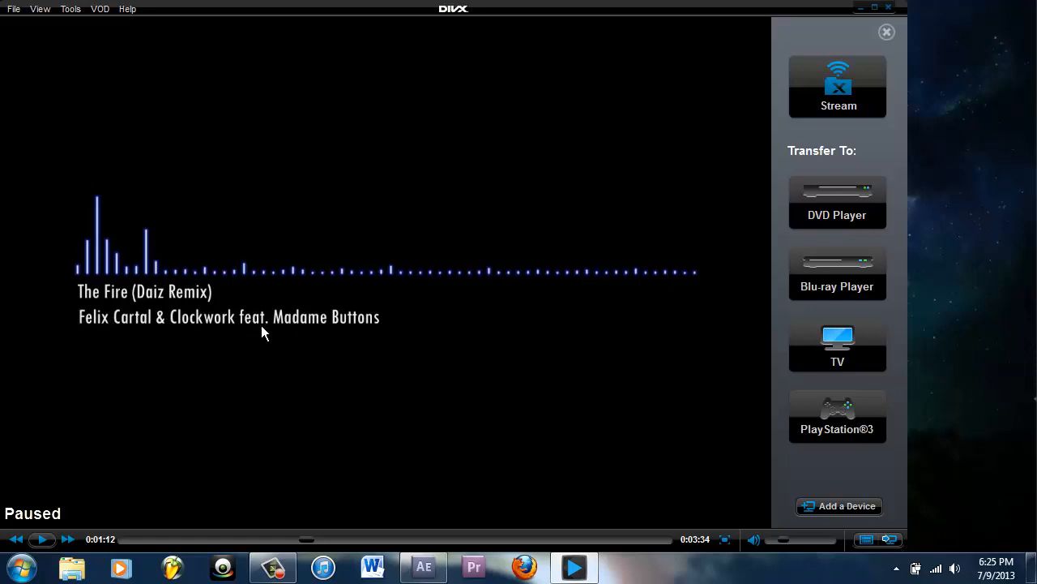
pyautogui.moveTo(3, 153)
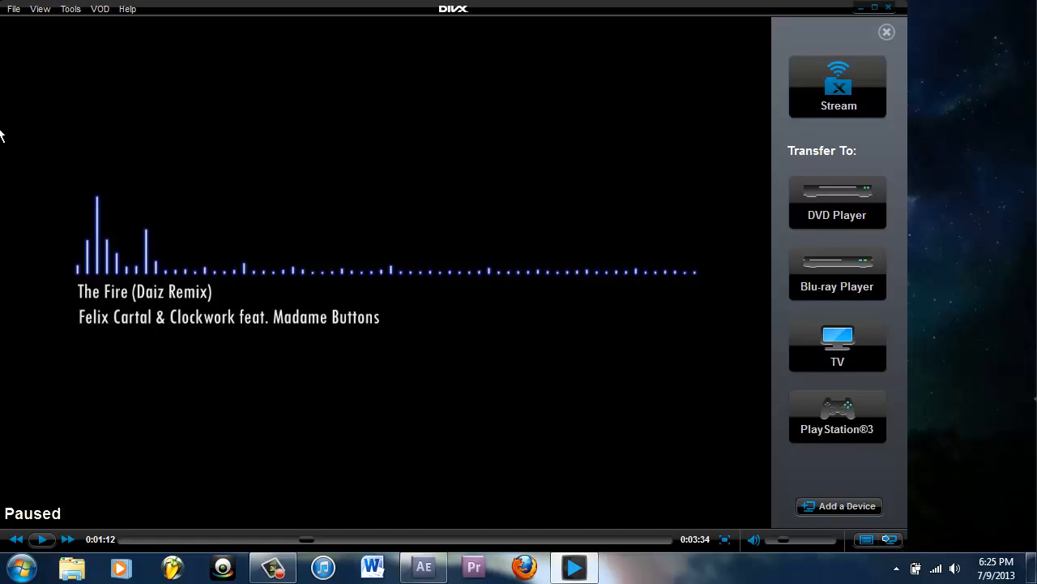
pyautogui.moveTo(797, 68)
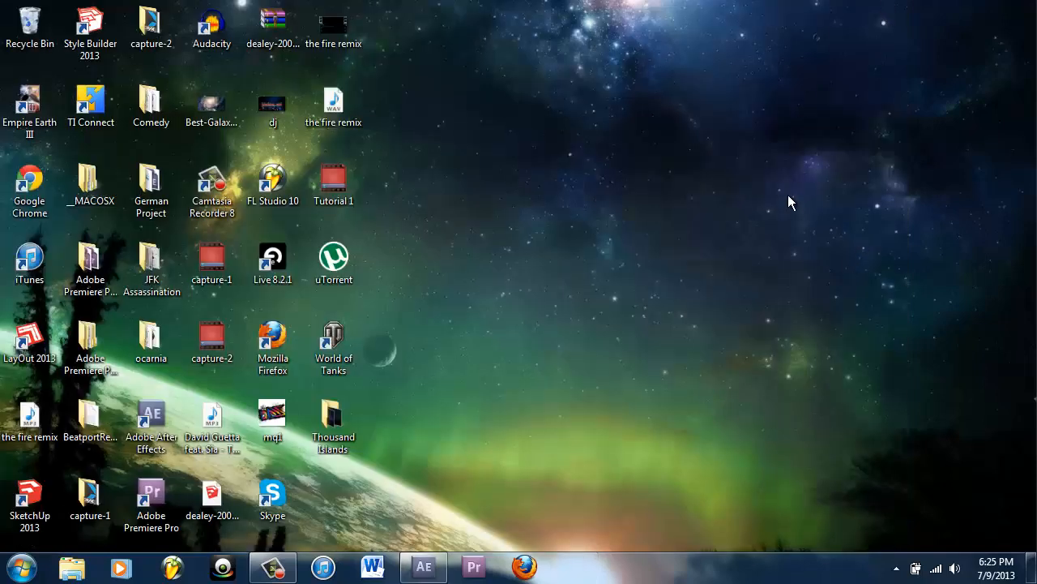
pyautogui.moveTo(773, 217)
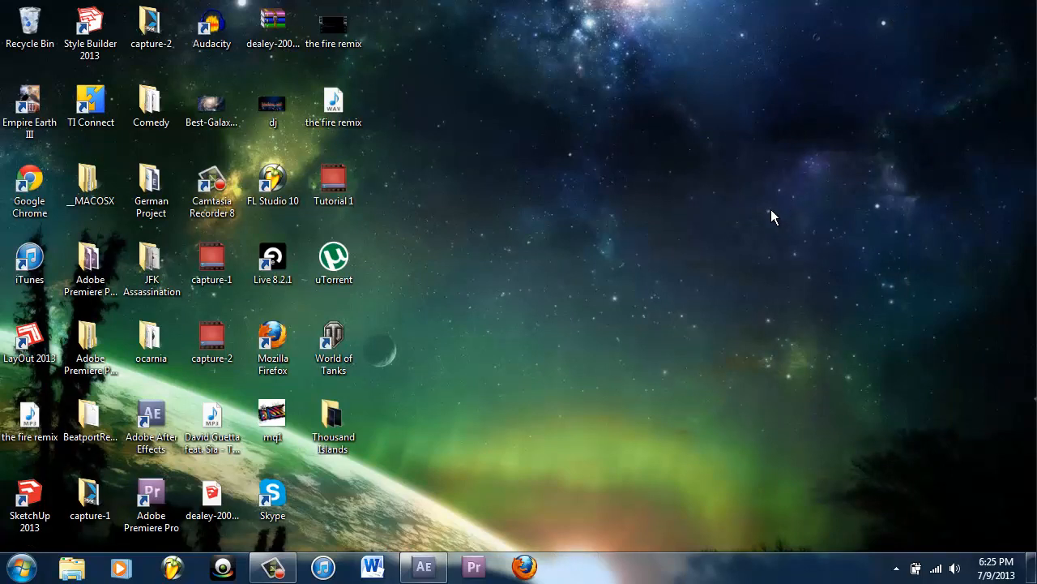
pyautogui.moveTo(679, 233)
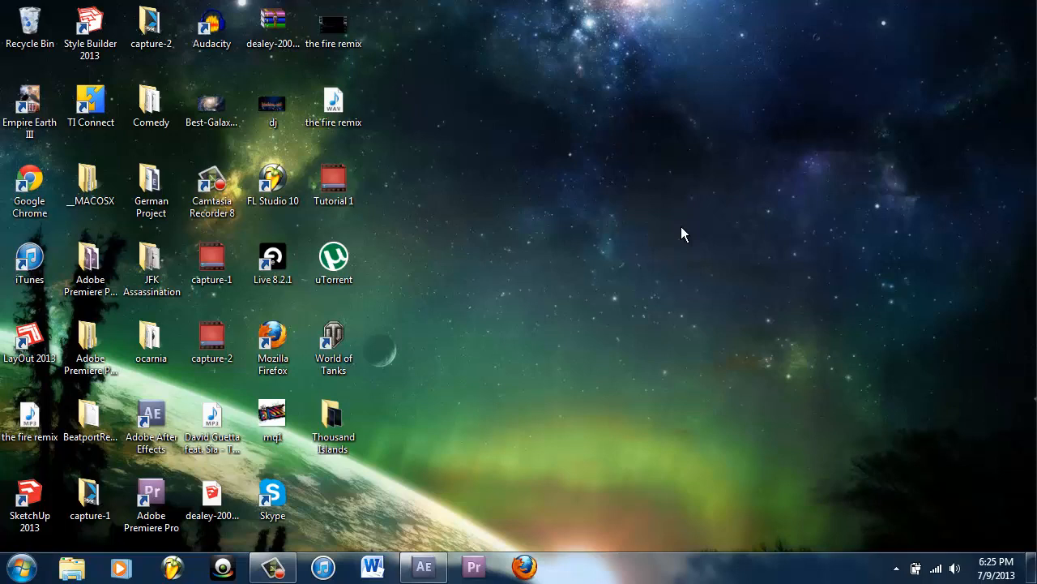
pyautogui.moveTo(250, 5)
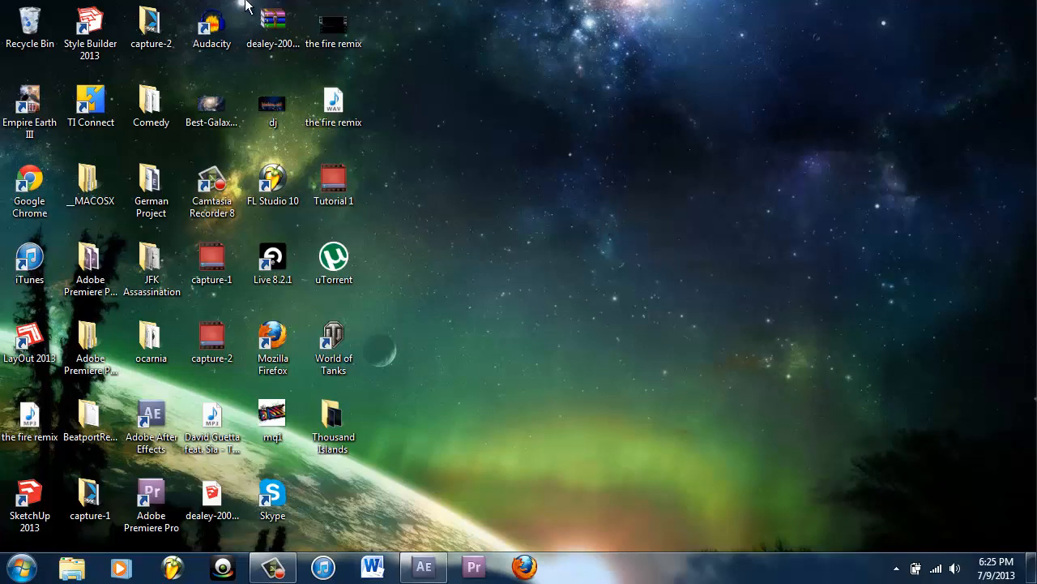
pyautogui.moveTo(381, 7)
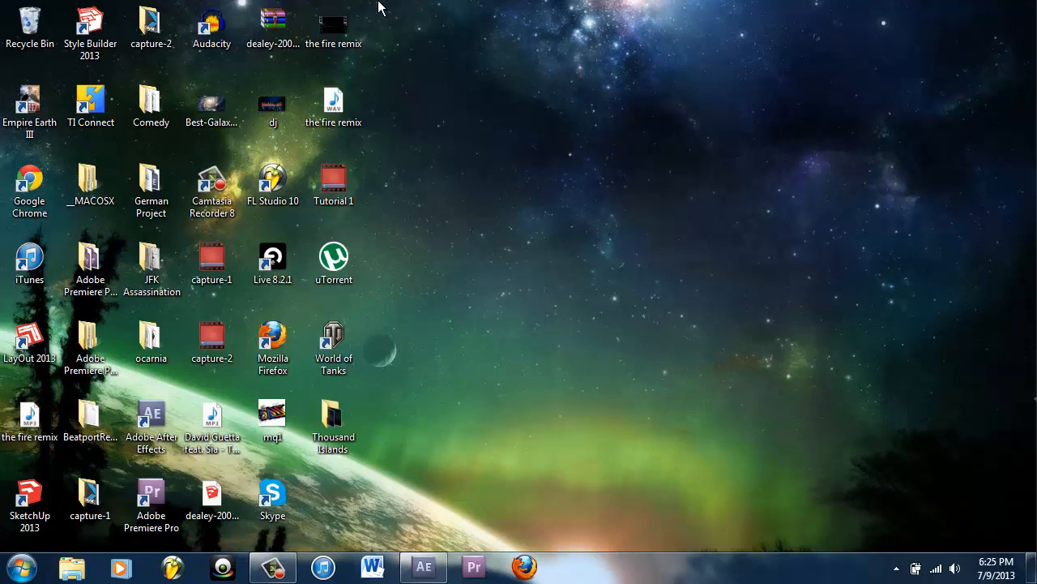
pyautogui.moveTo(406, 363)
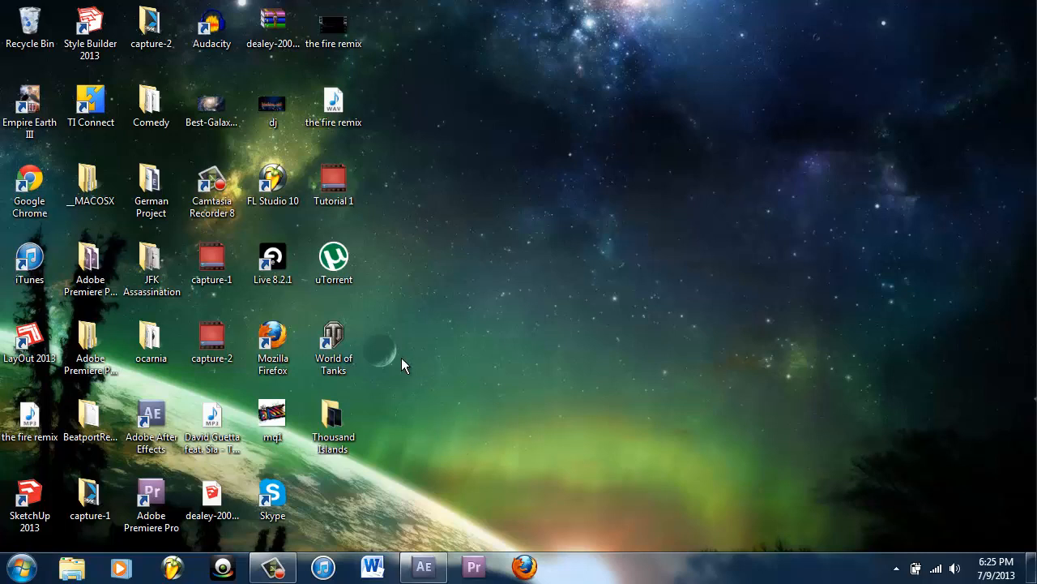
pyautogui.moveTo(397, 6)
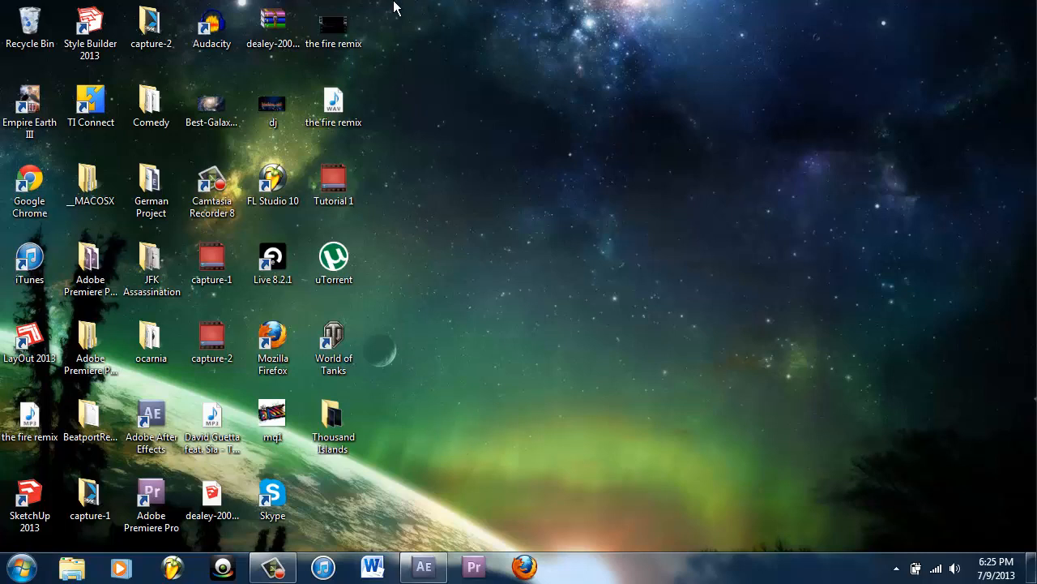
pyautogui.moveTo(326, 8)
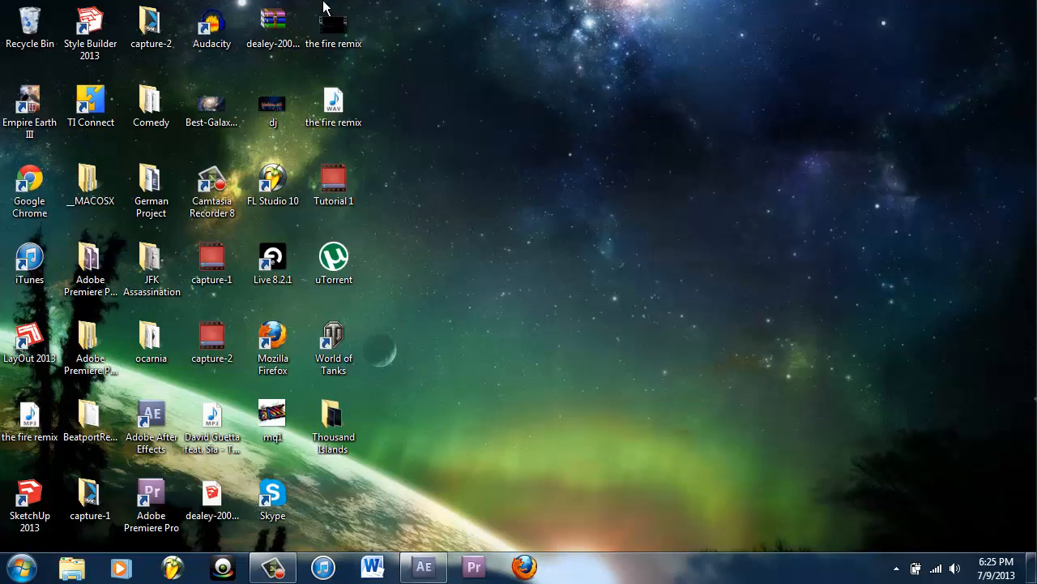
pyautogui.moveTo(325, 7)
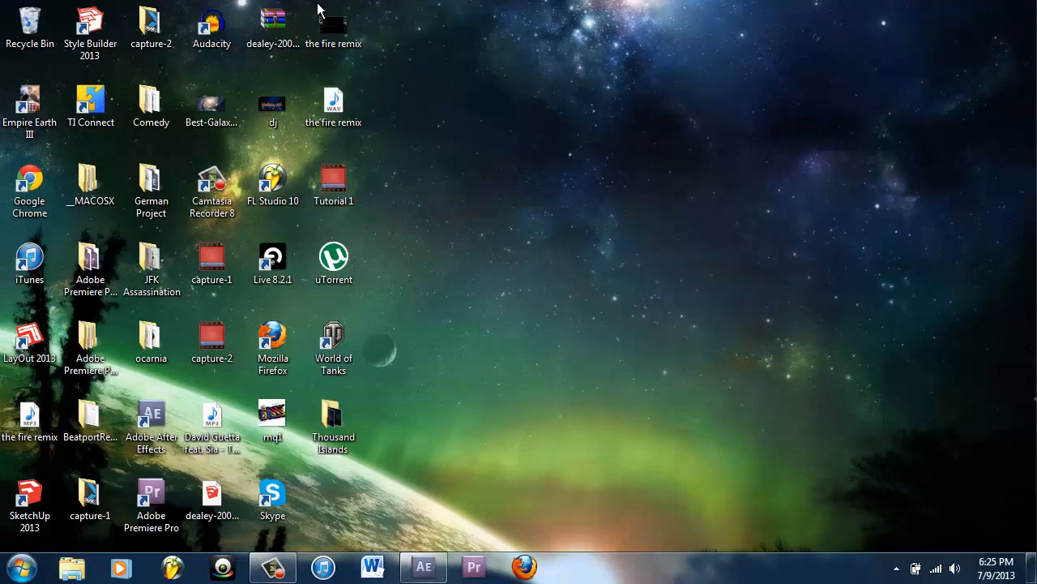